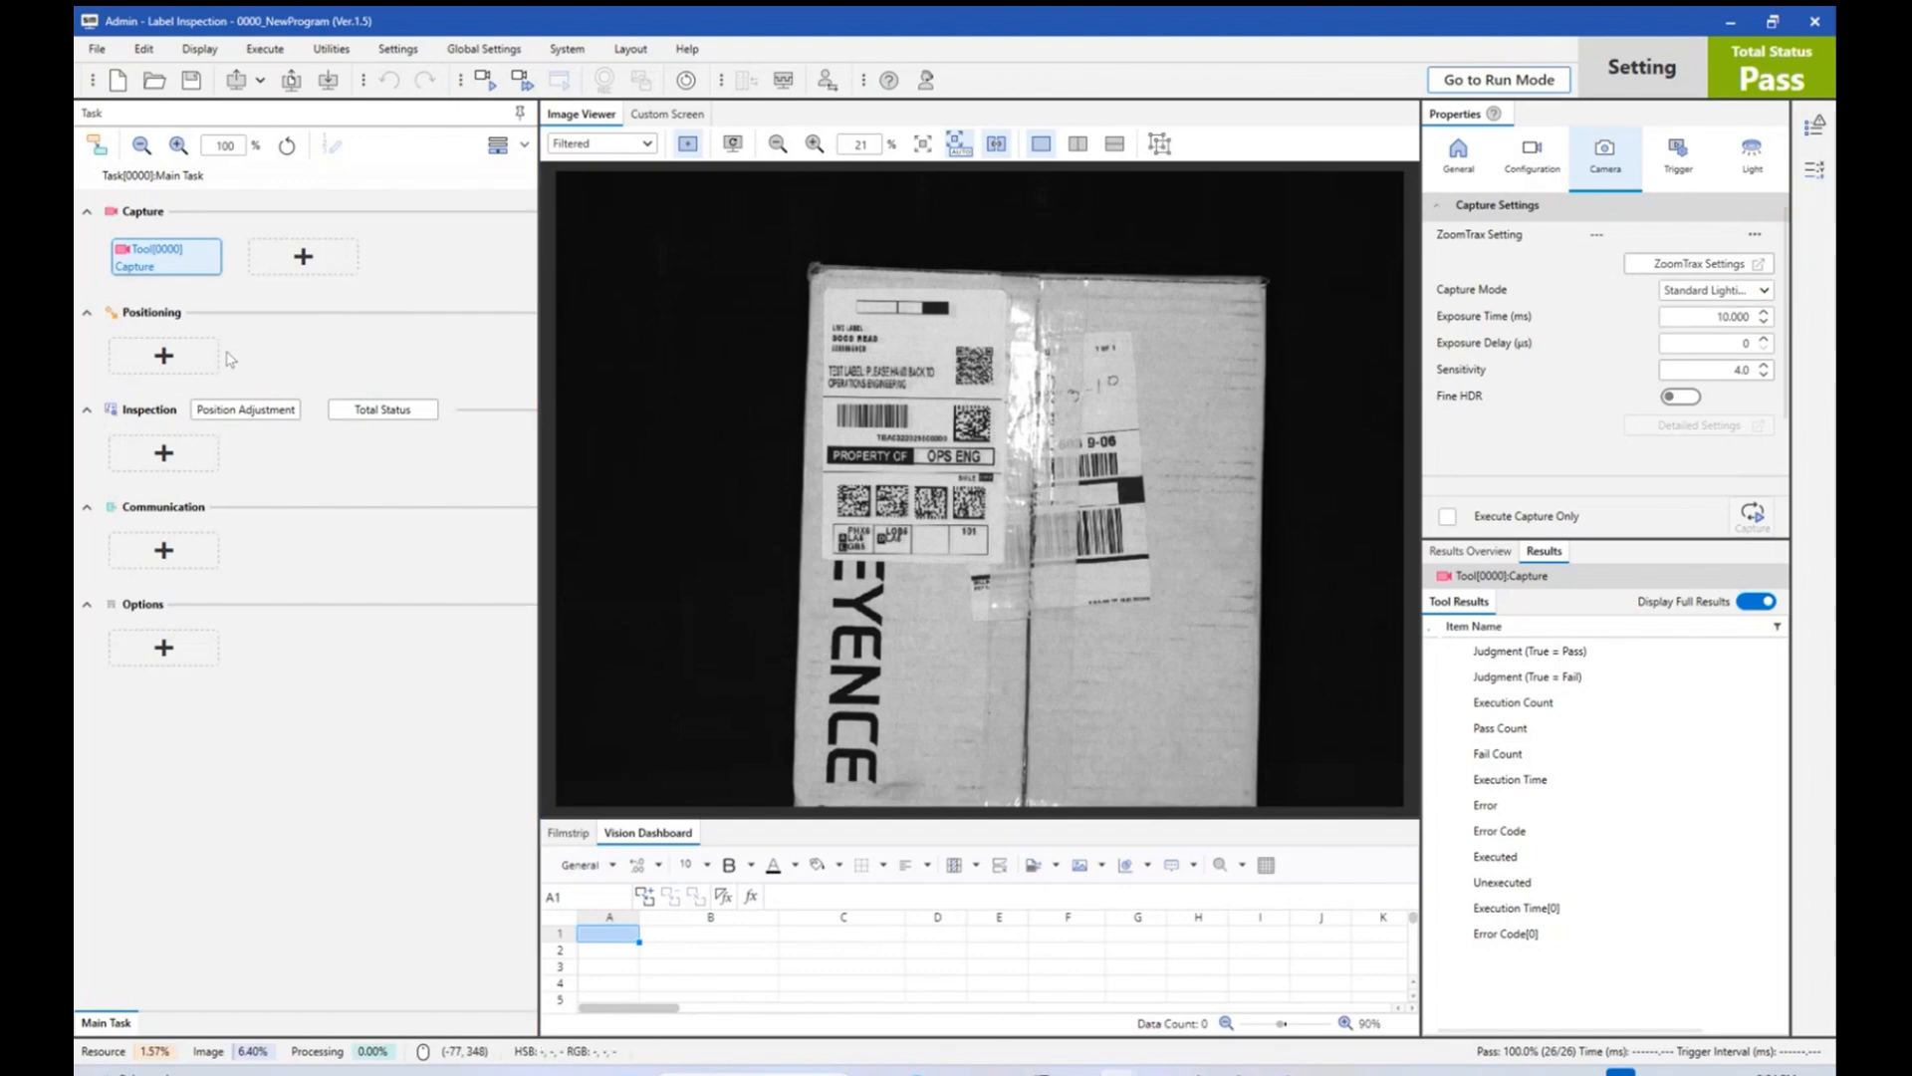
Add a ShapeTrax3A tool with a wide search region and the shipping label as its pattern.
{"action": "left_click", "coordinate": [162, 355]}
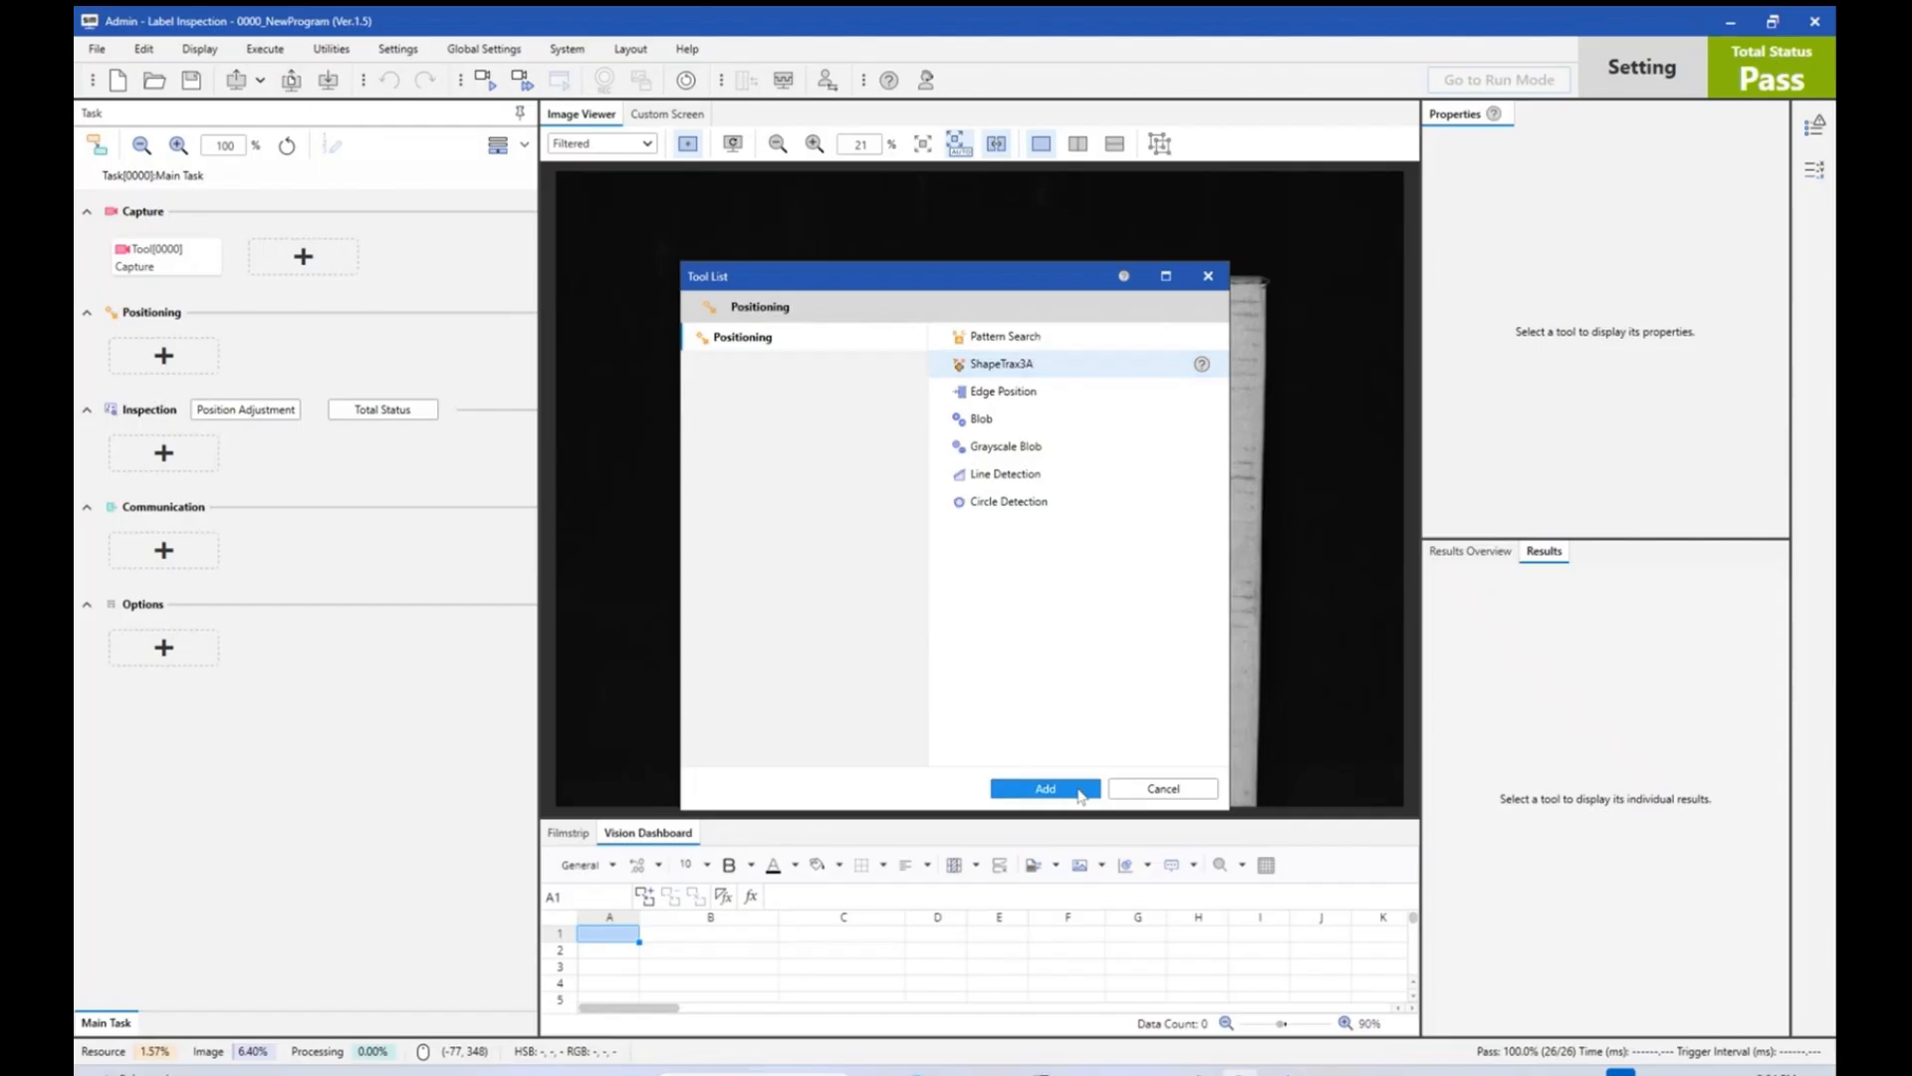
{"action": "left_click", "coordinate": [1043, 787]}
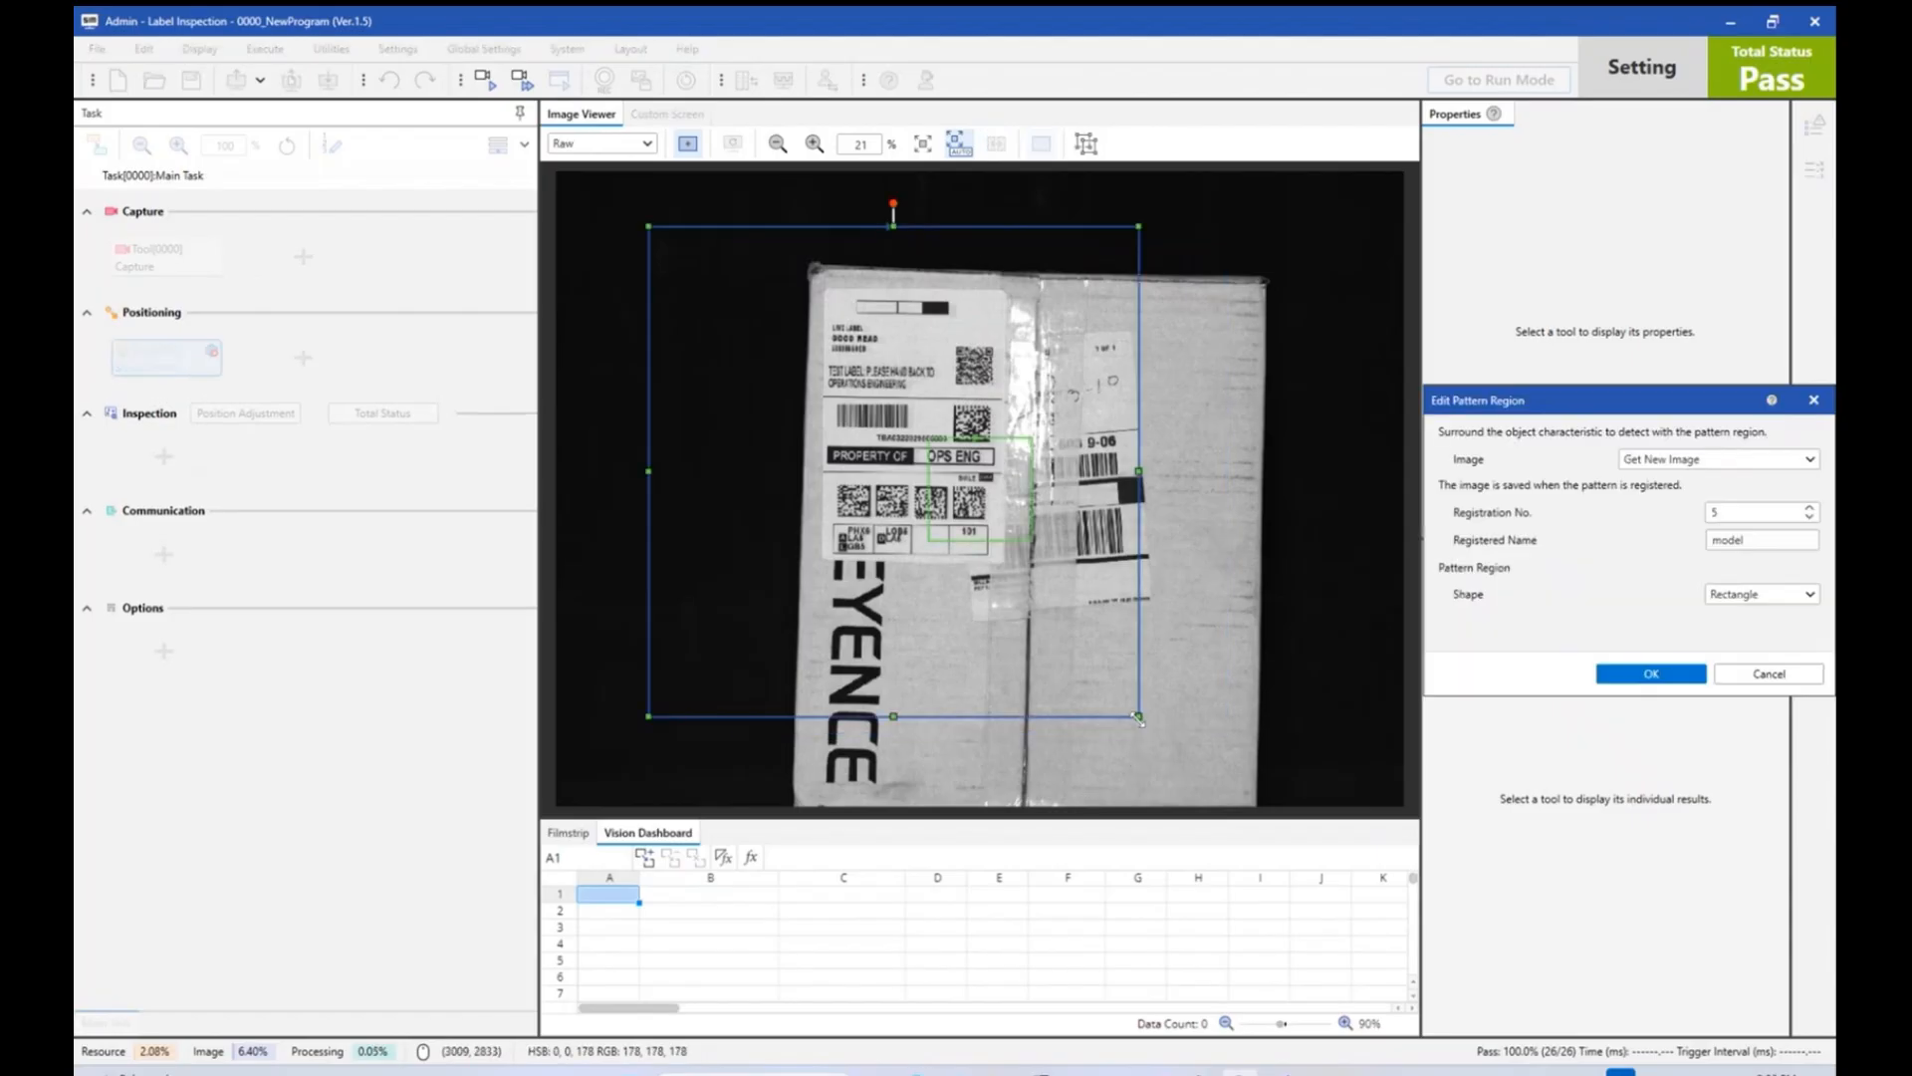
{"action": "left_click_drag", "start_coordinate": [1136, 717], "coordinate": [1302, 769]}
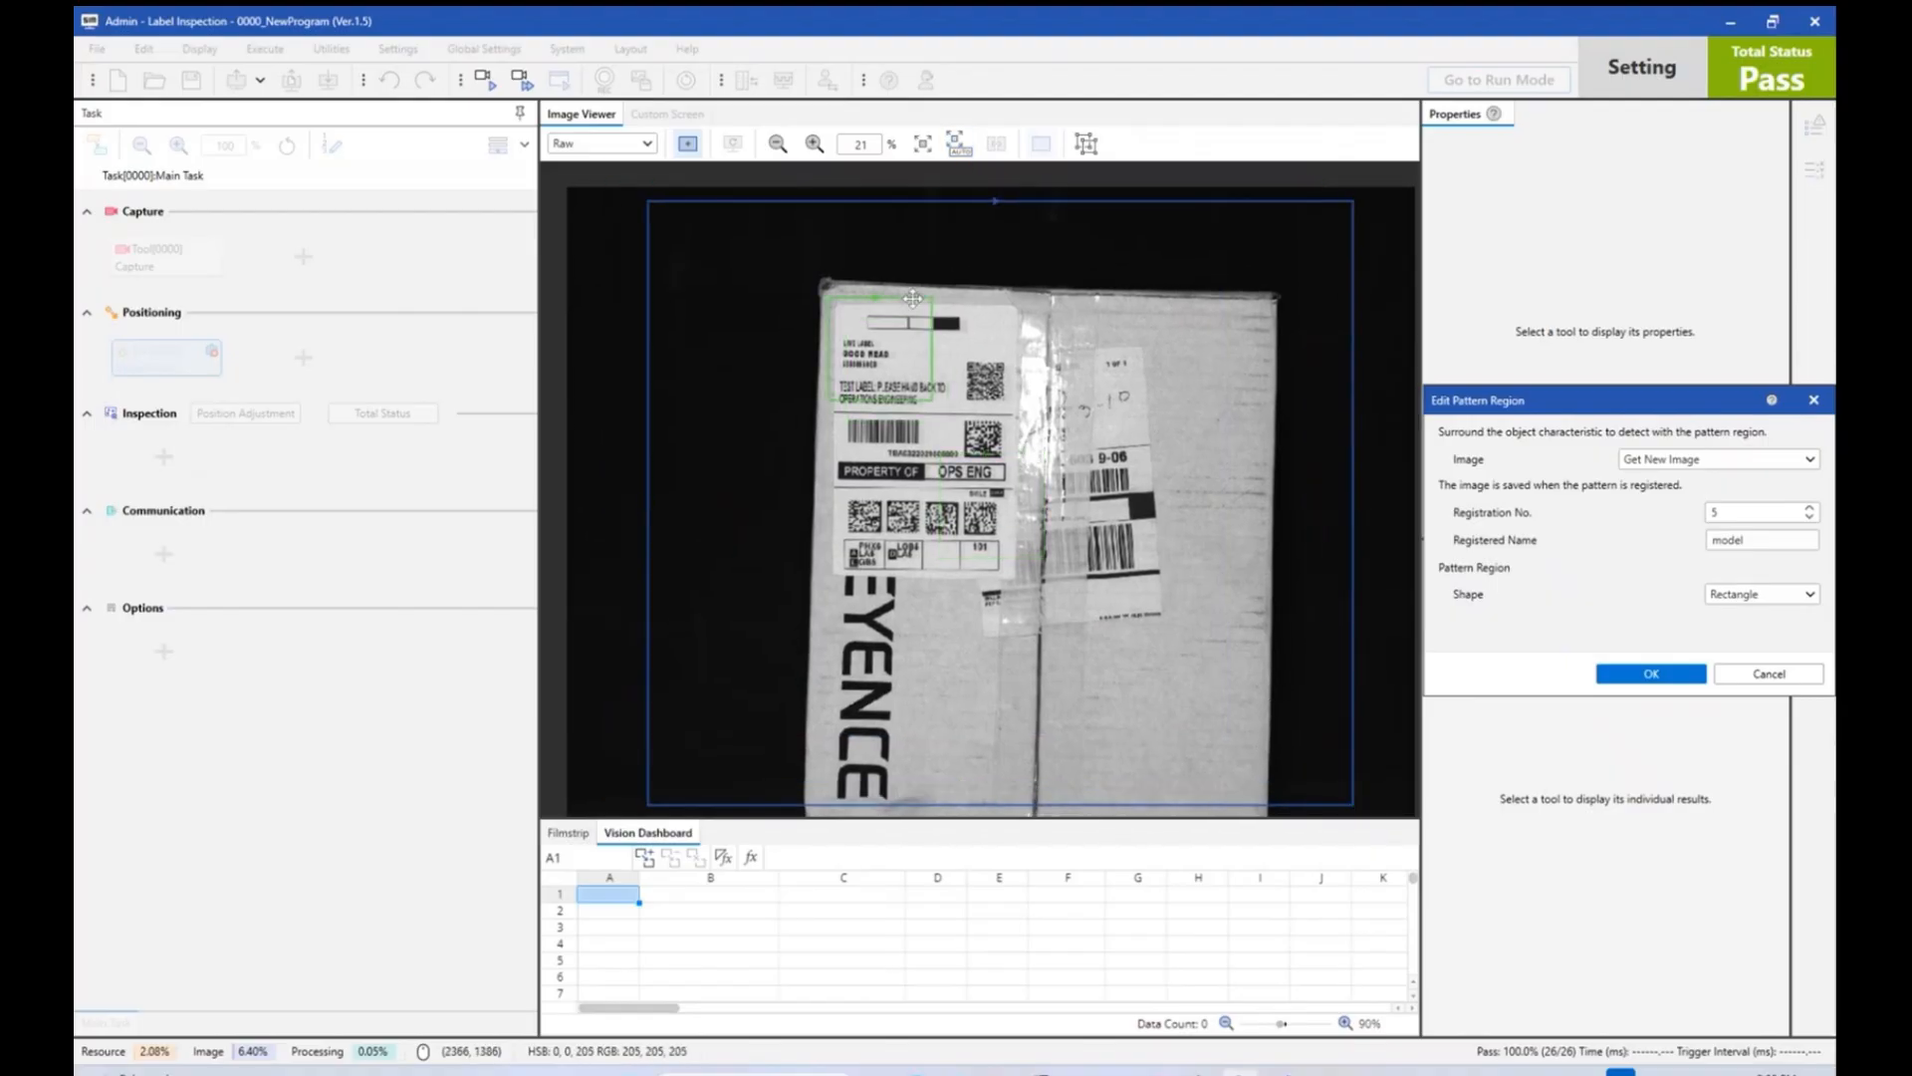
{"action": "left_click_drag", "start_coordinate": [908, 299], "coordinate": [1003, 577]}
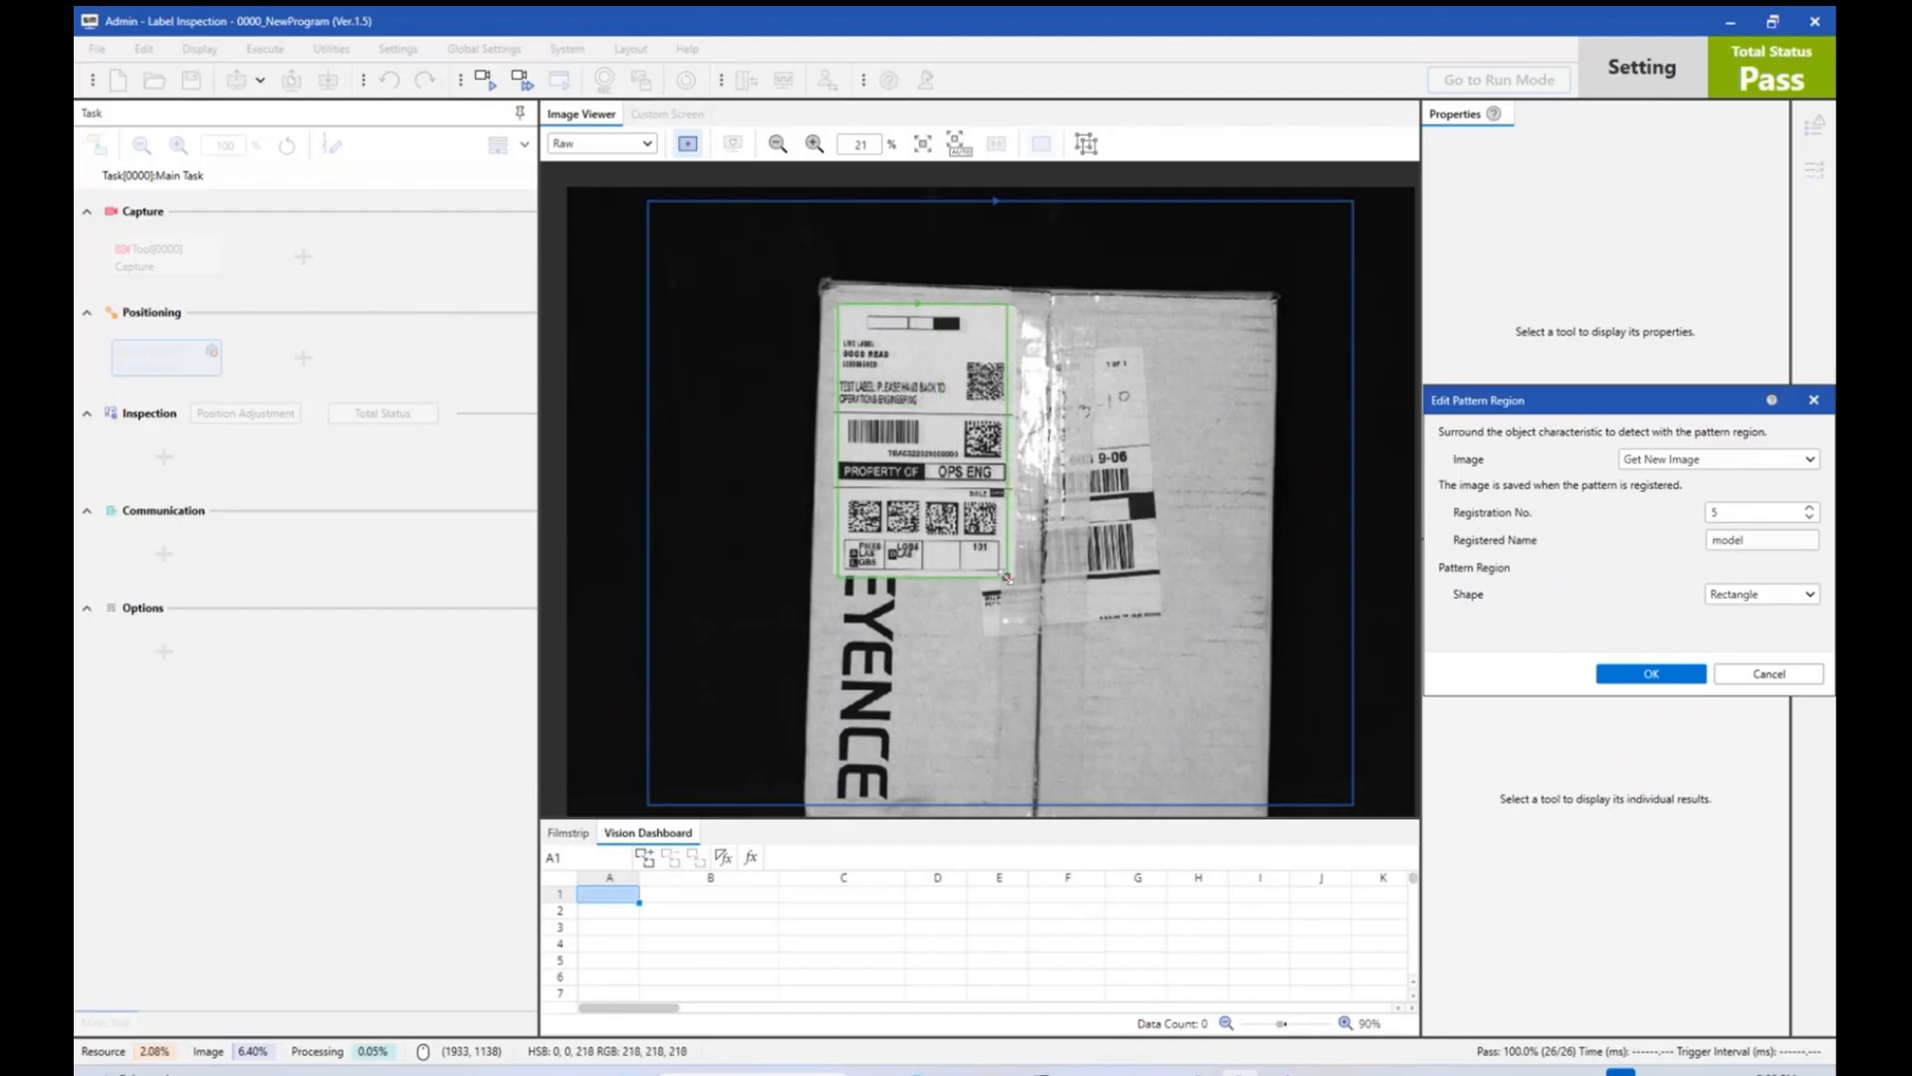
{"action": "left_click", "coordinate": [1649, 673]}
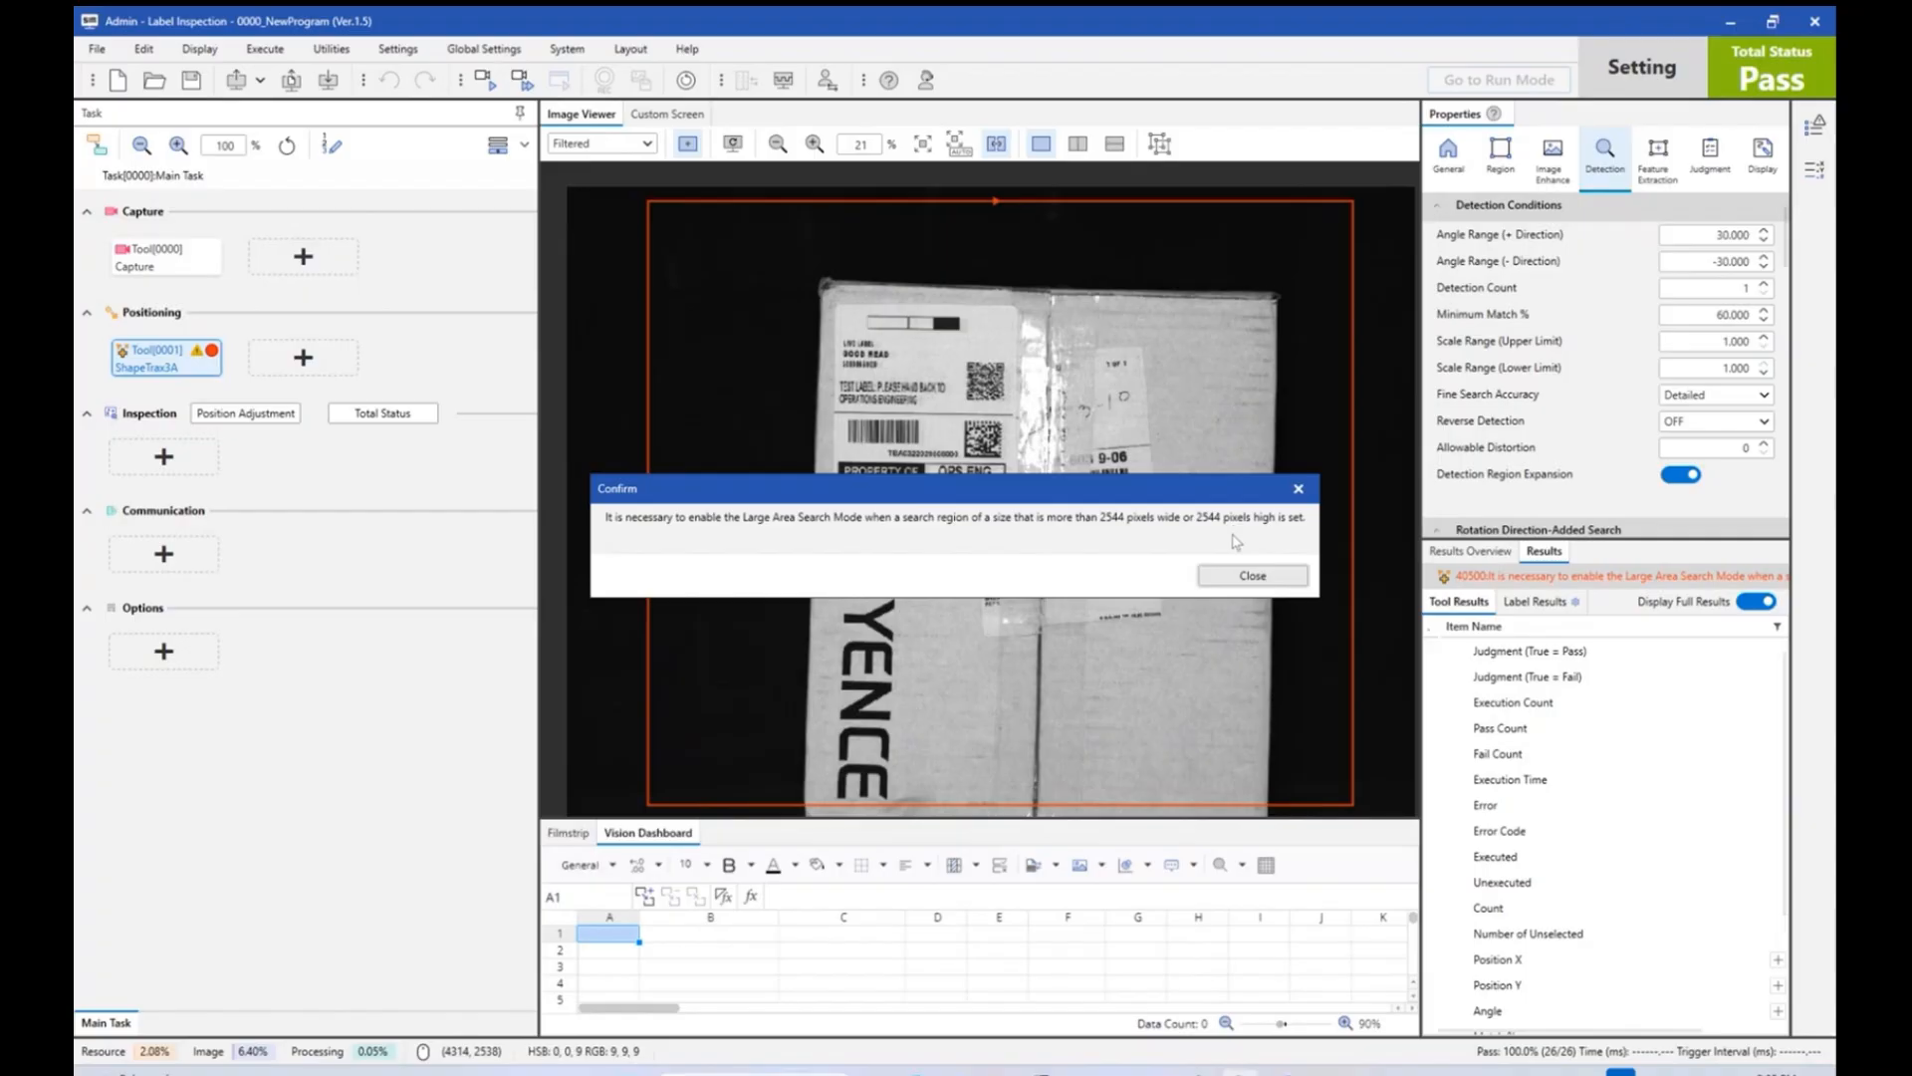
Dismiss the search-region warning and turn on Large Area Search Mode under Feature Extraction.
{"action": "left_click", "coordinate": [1250, 575]}
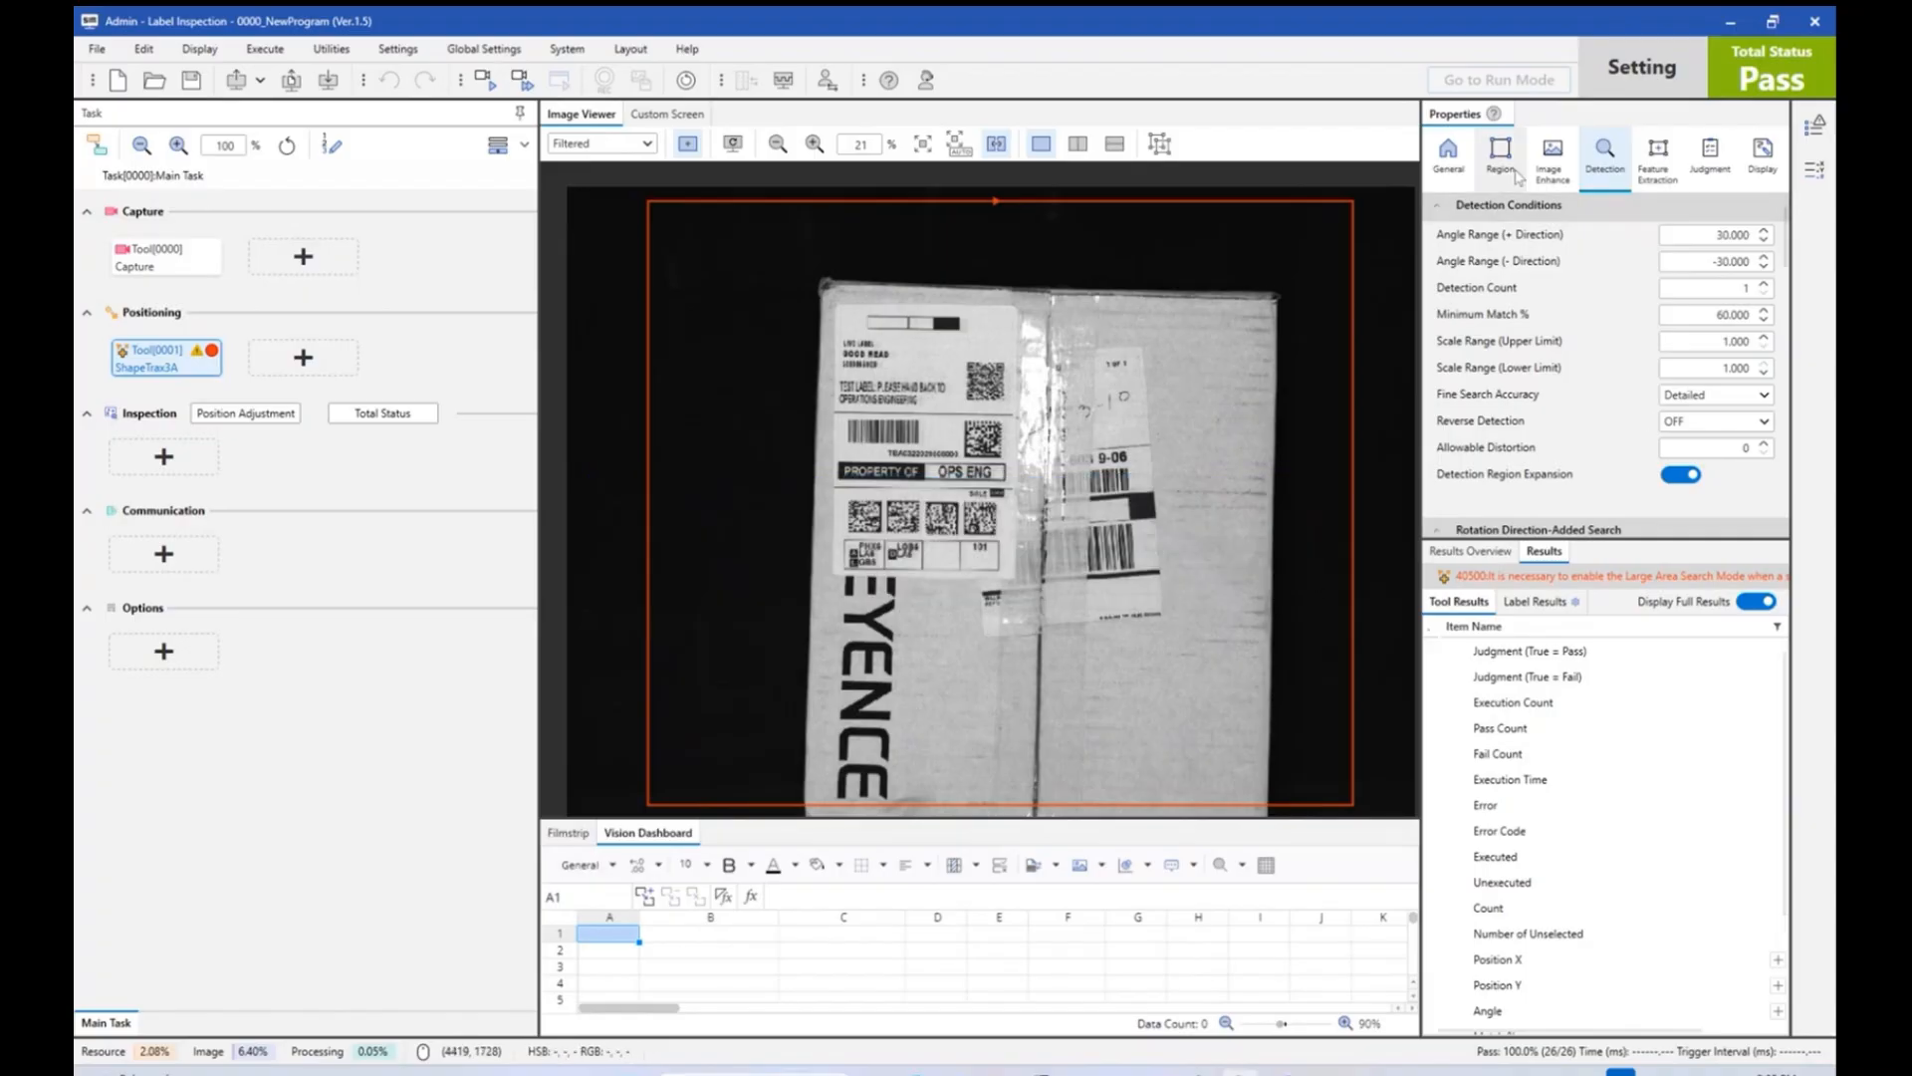
{"action": "left_click", "coordinate": [1656, 156]}
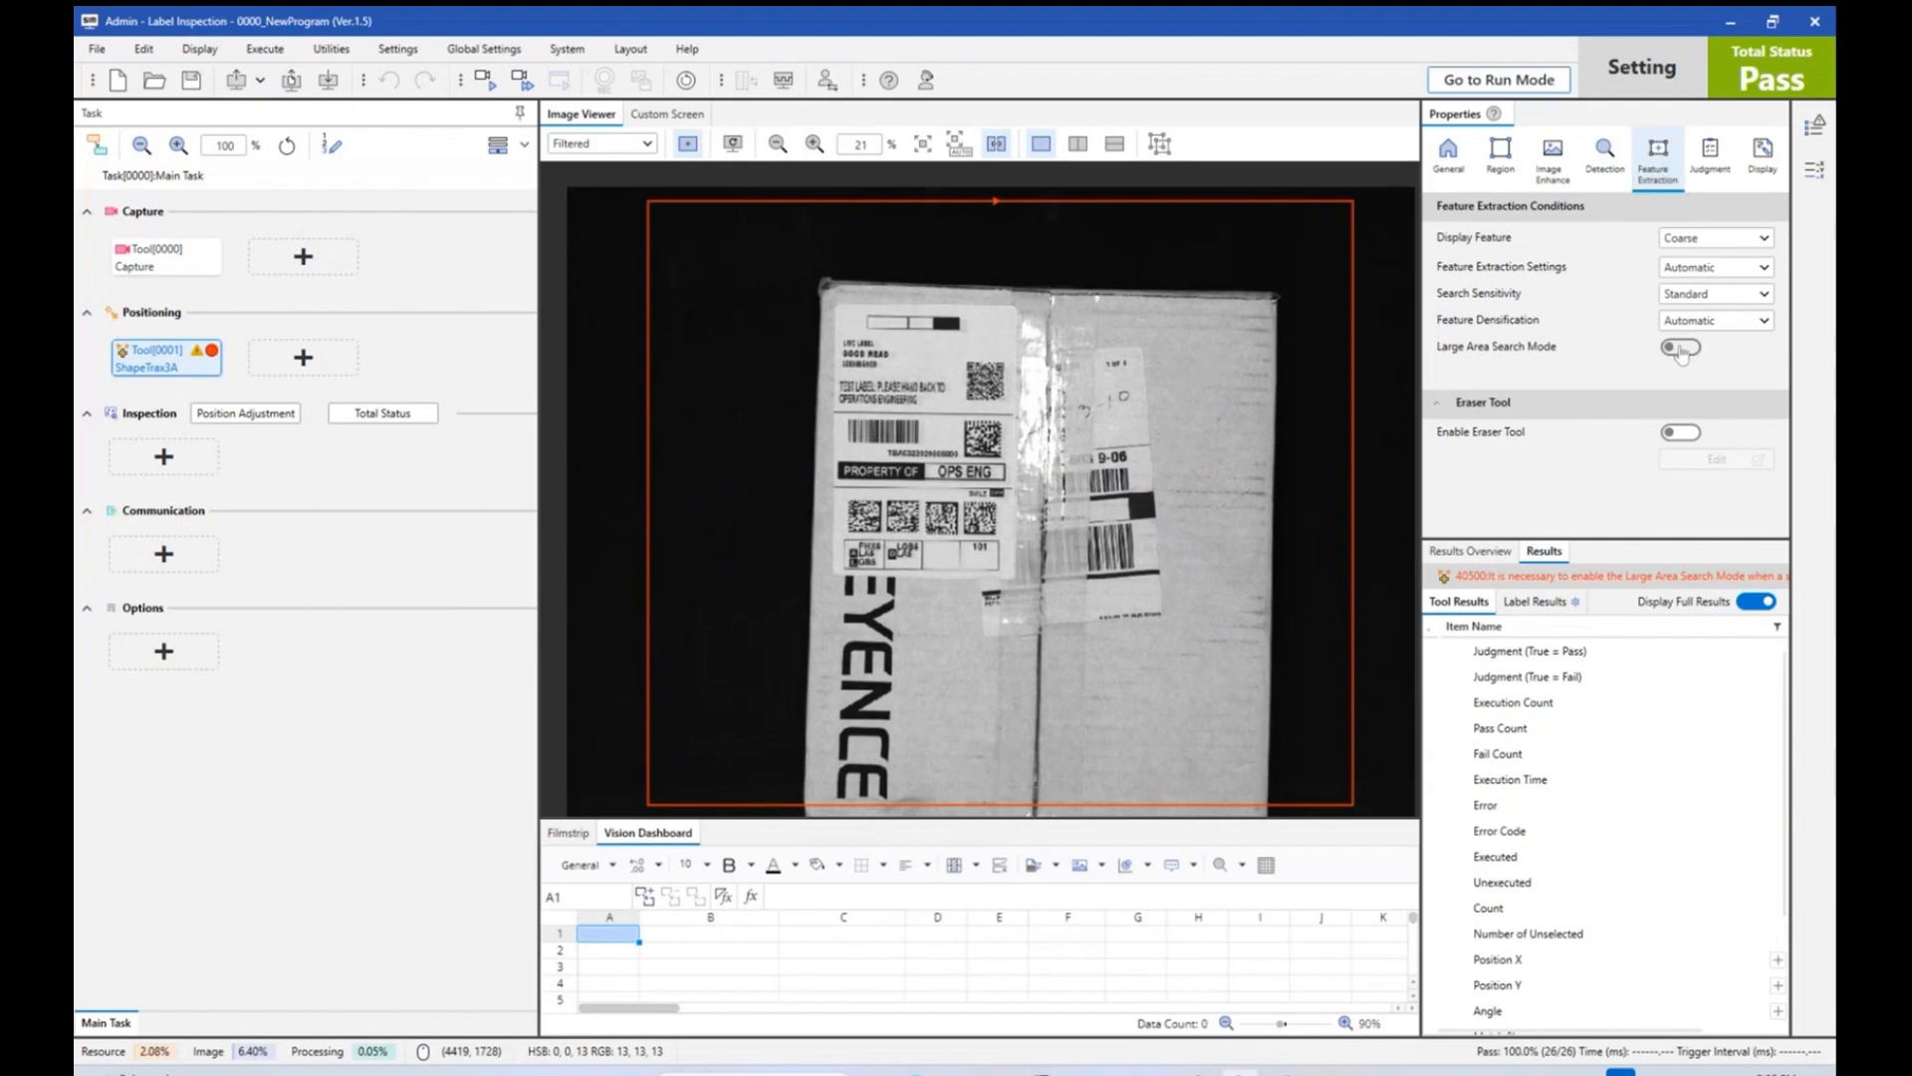
{"action": "left_click", "coordinate": [1681, 348]}
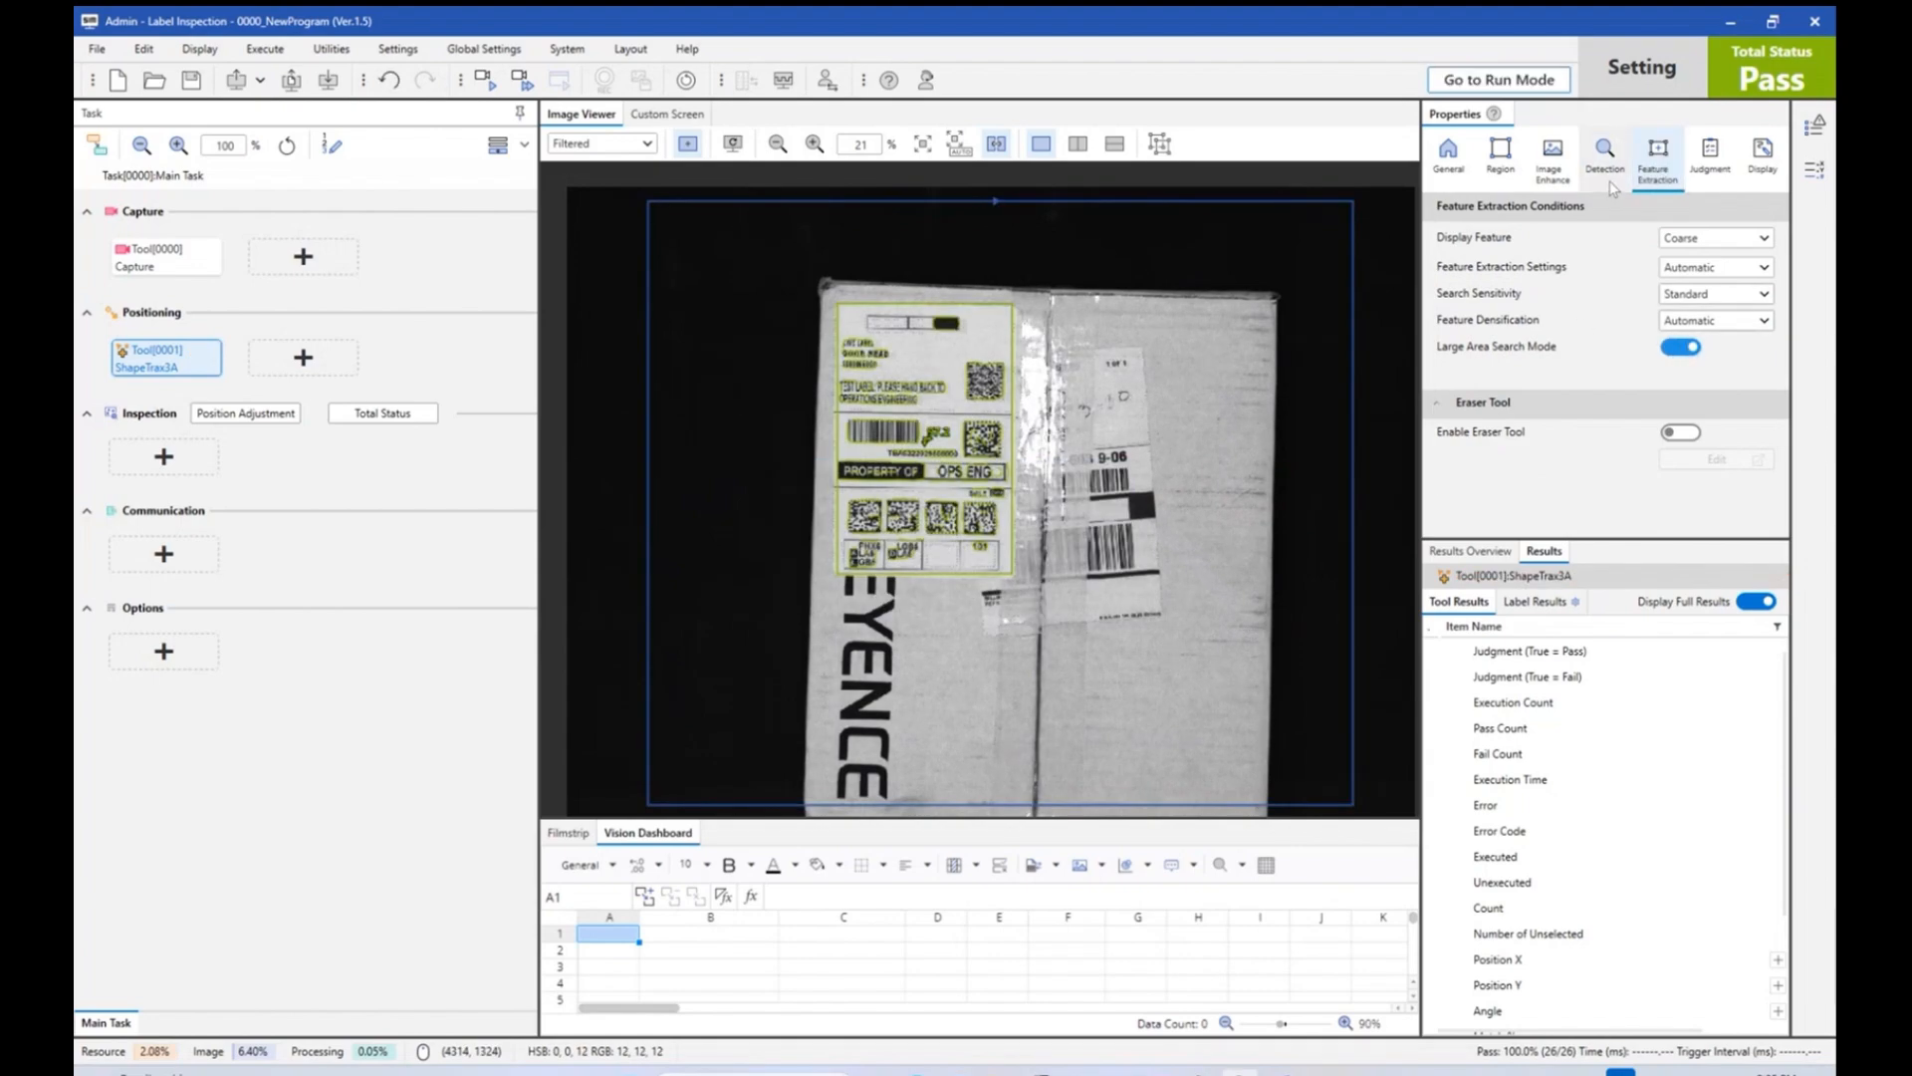
Set detection to angle 179.999/-180, minimum match 50, scale 0.8–1.1, and Fast accuracy.
{"action": "left_click", "coordinate": [1604, 155]}
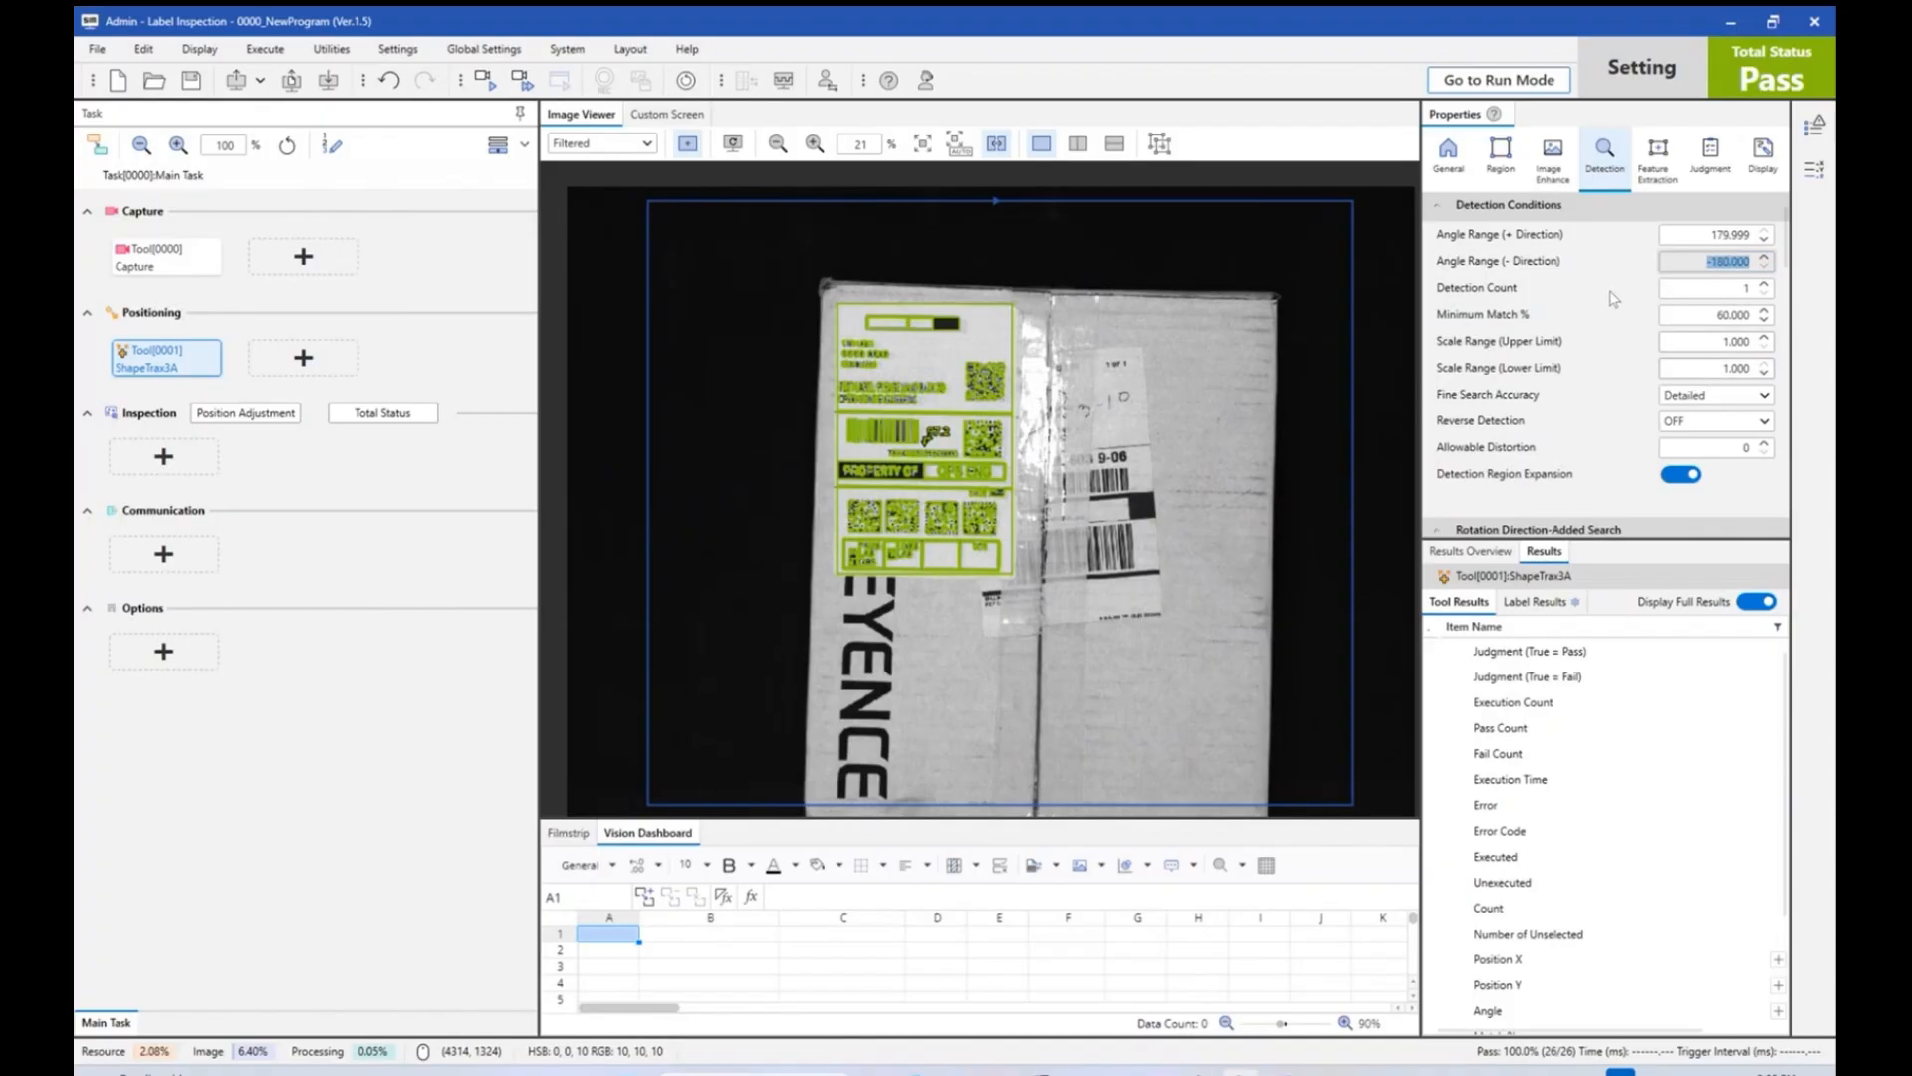
{"action": "left_click", "coordinate": [1713, 313]}
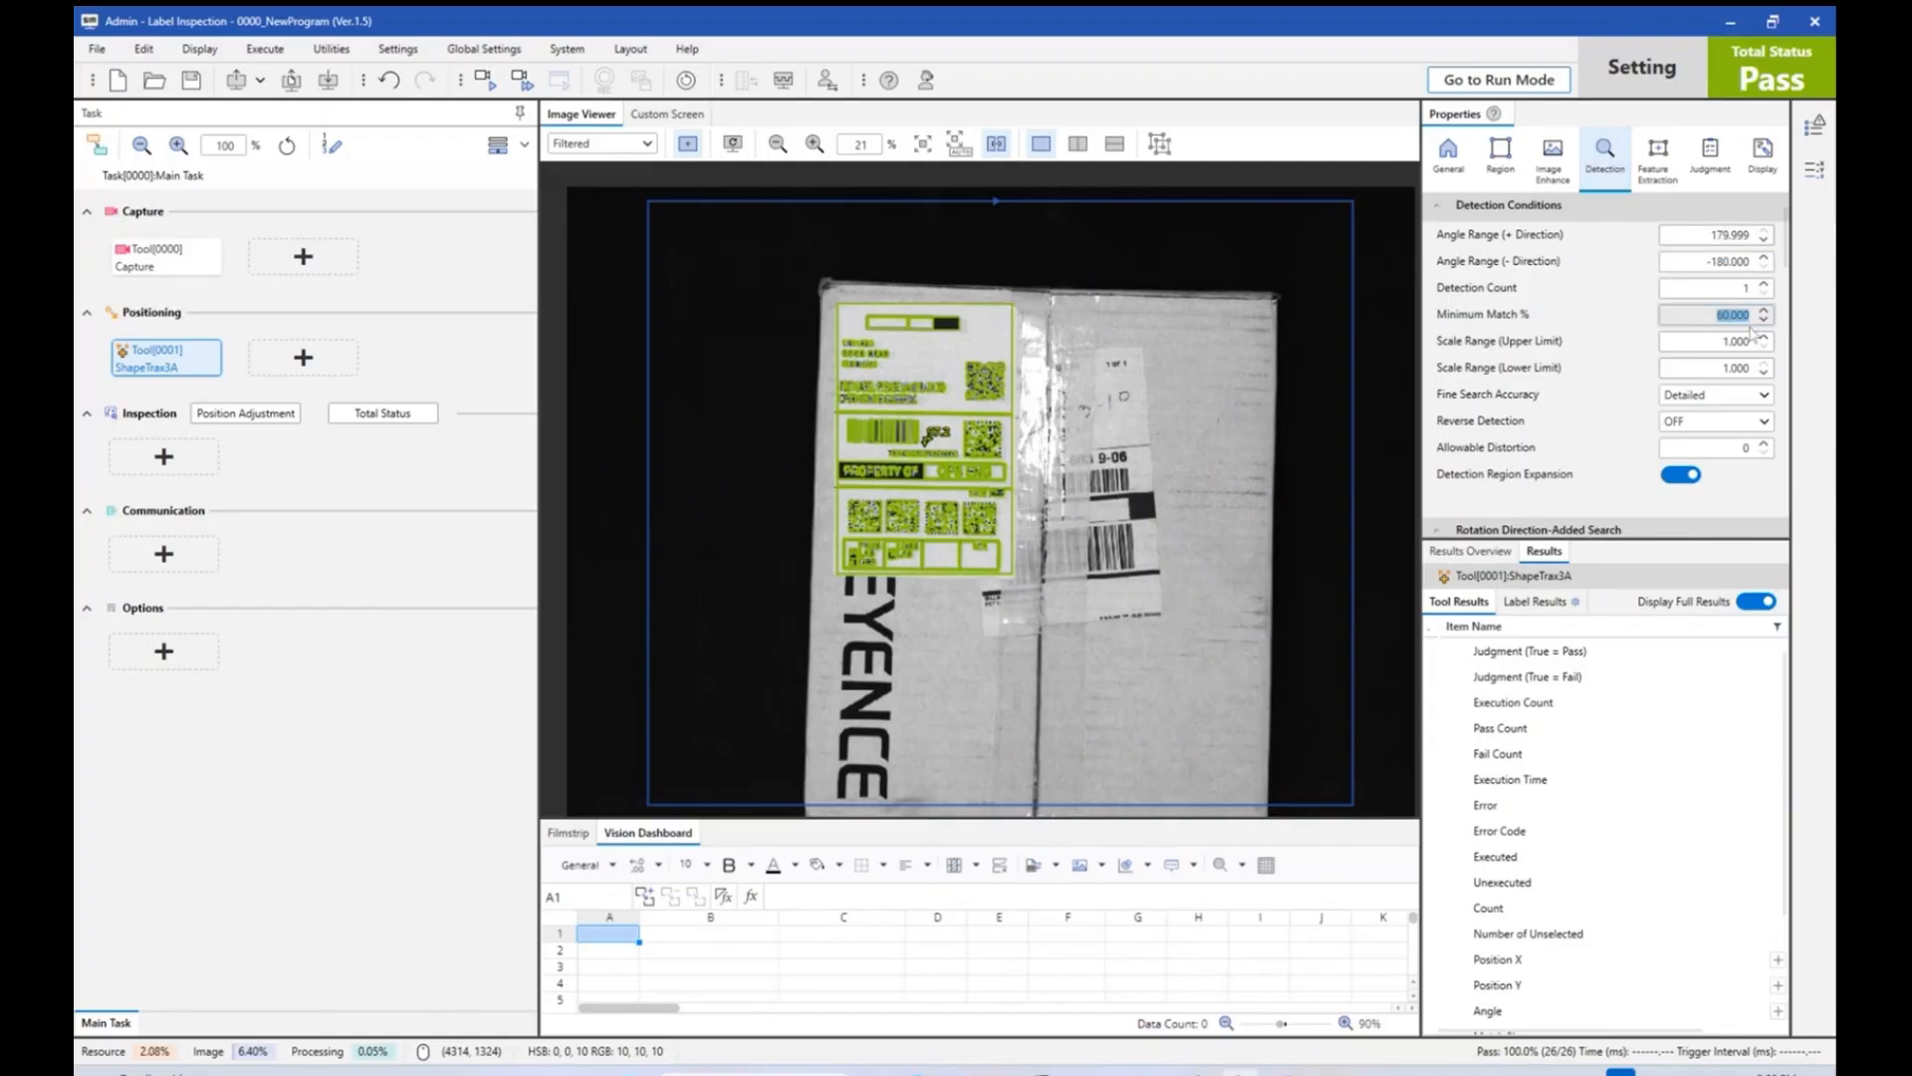
{"action": "left_click", "coordinate": [1764, 319]}
{"action": "type", "text": "1.1"}
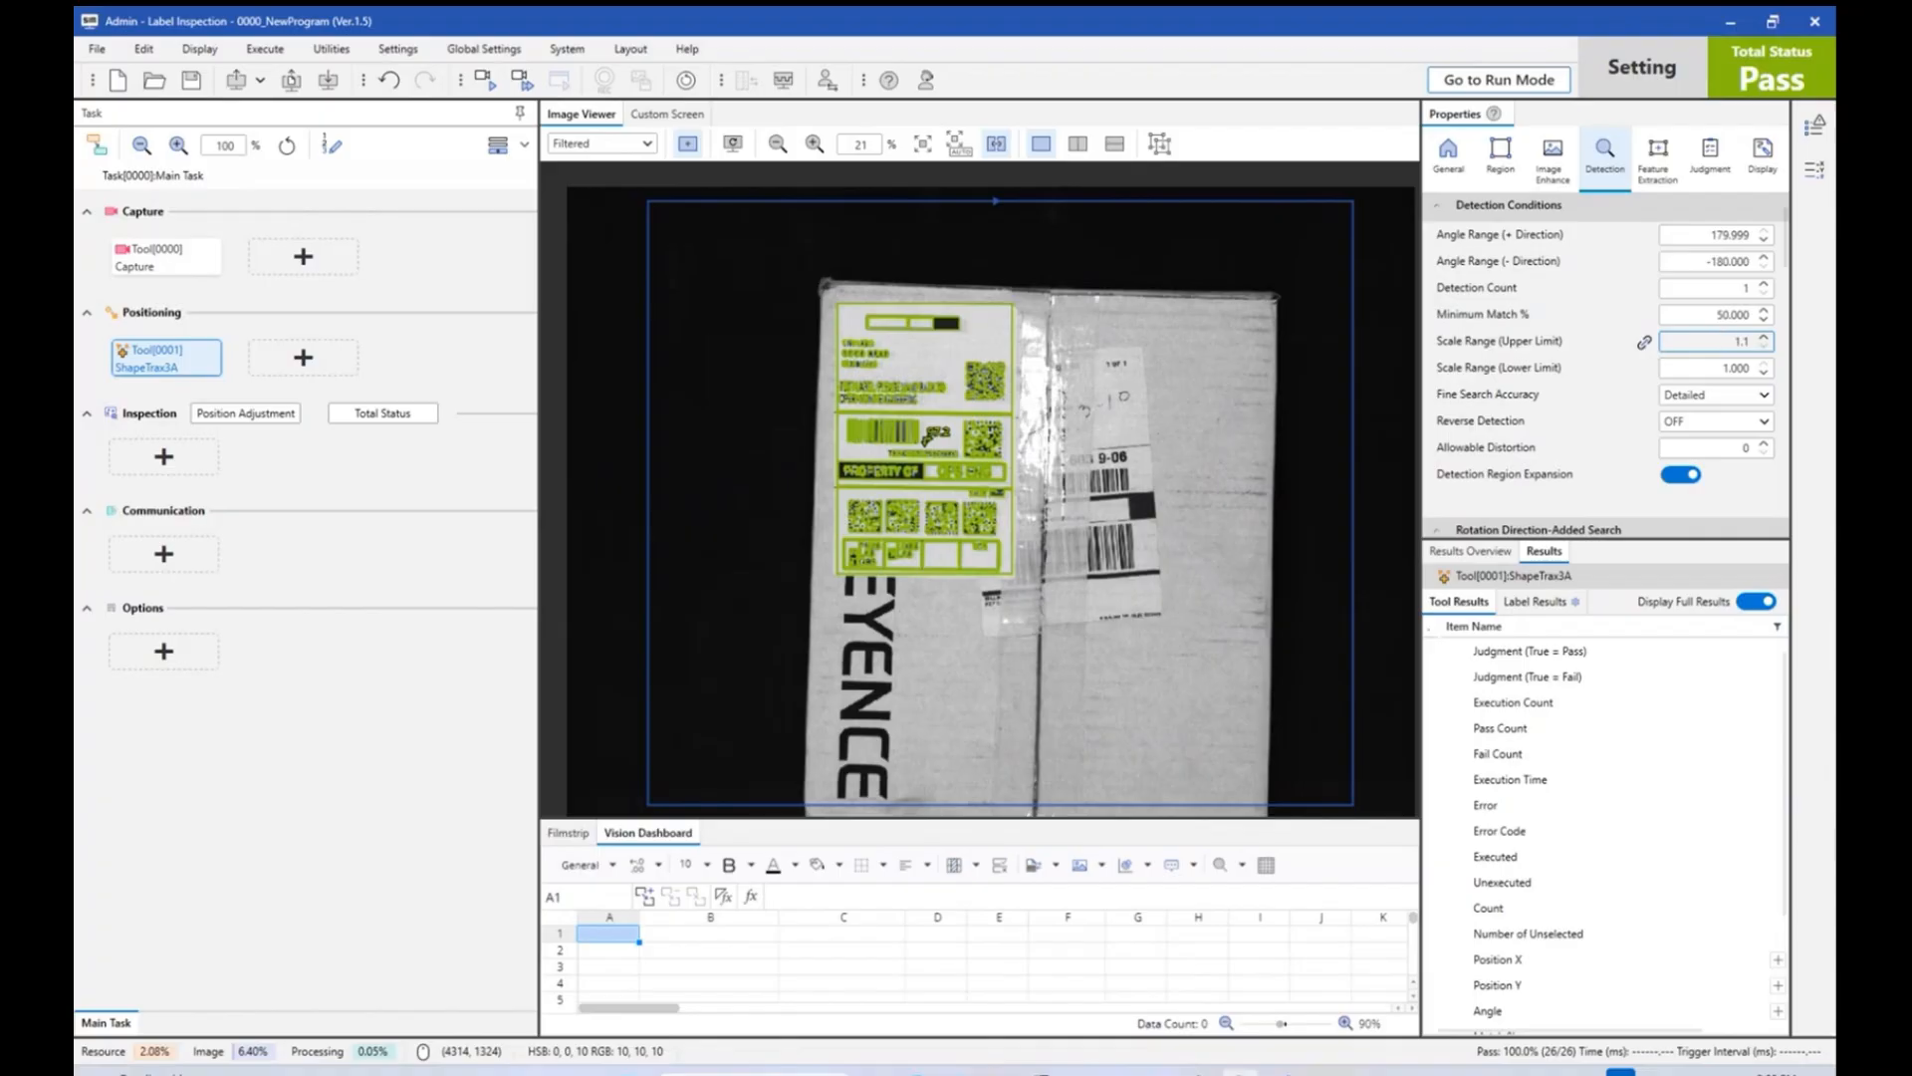
{"action": "left_click", "coordinate": [1713, 367]}
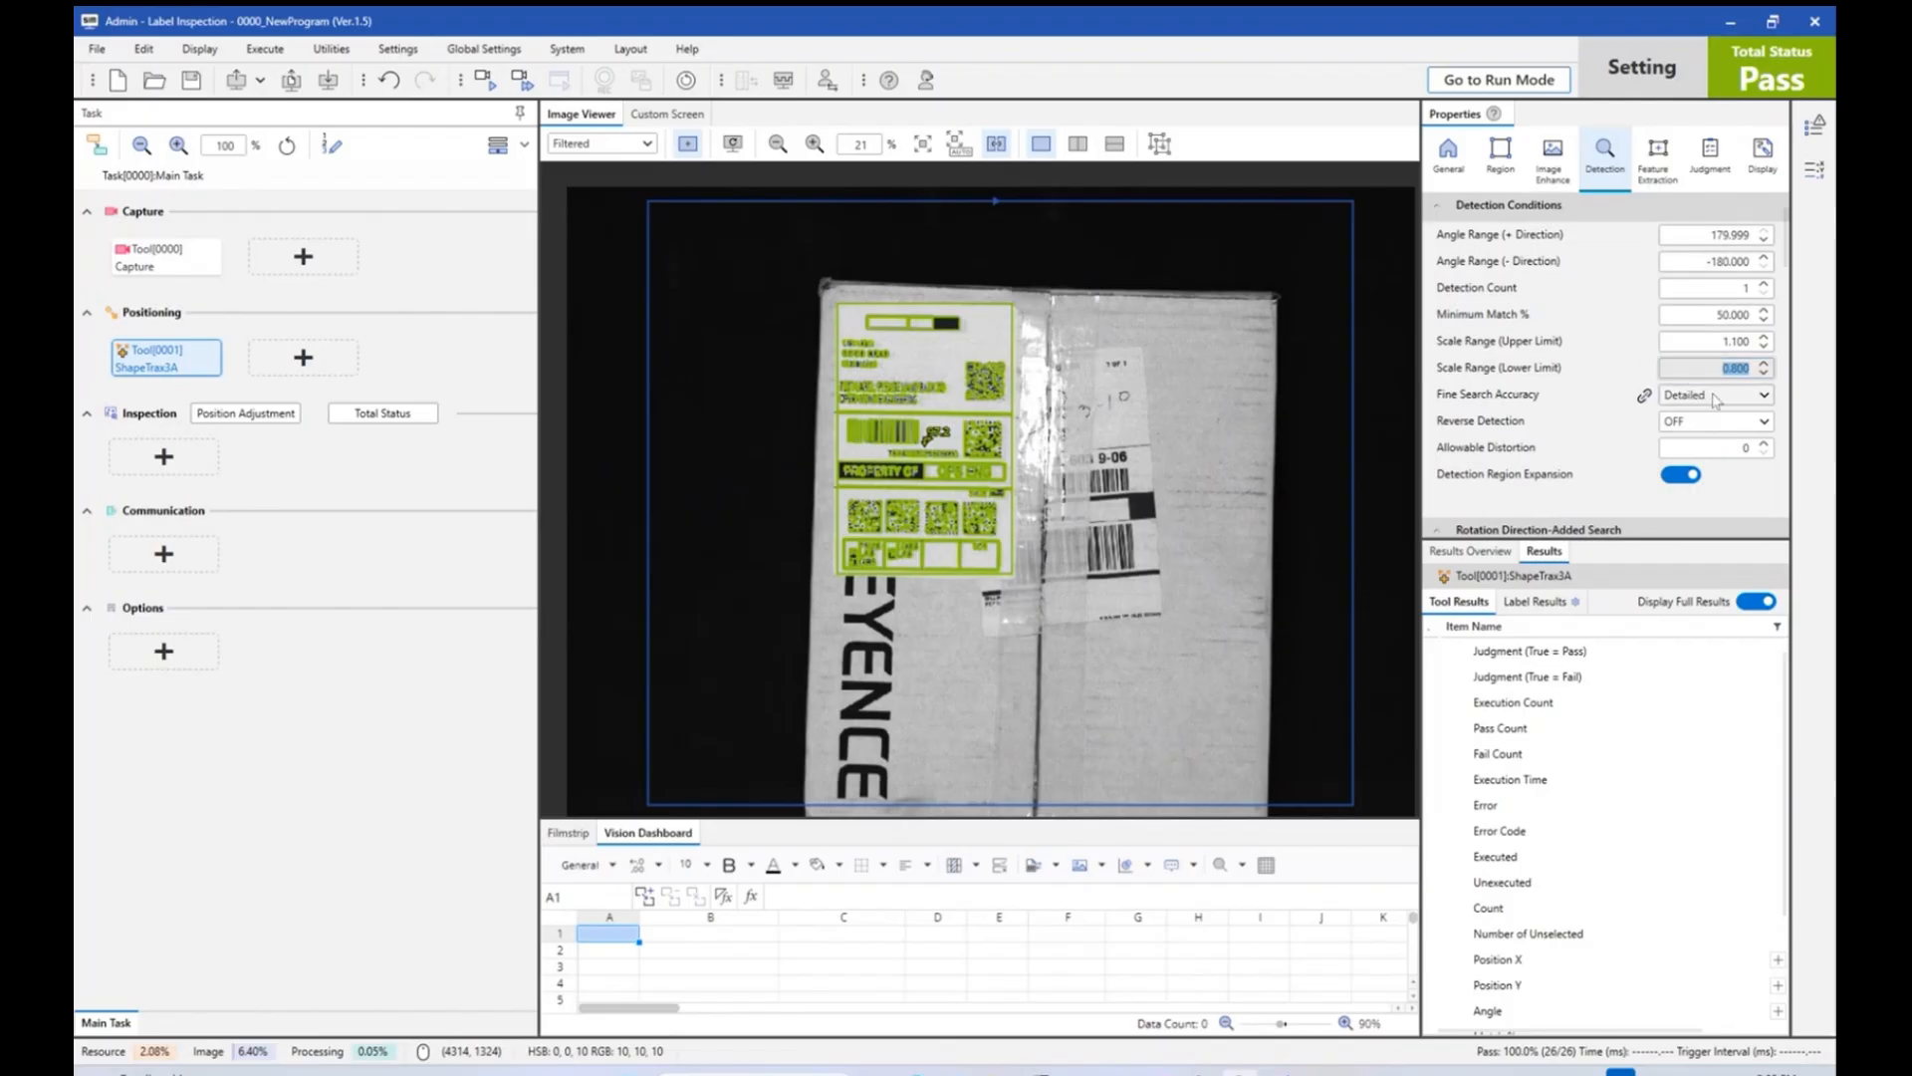
{"action": "mouse_move", "coordinate": [1775, 402]}
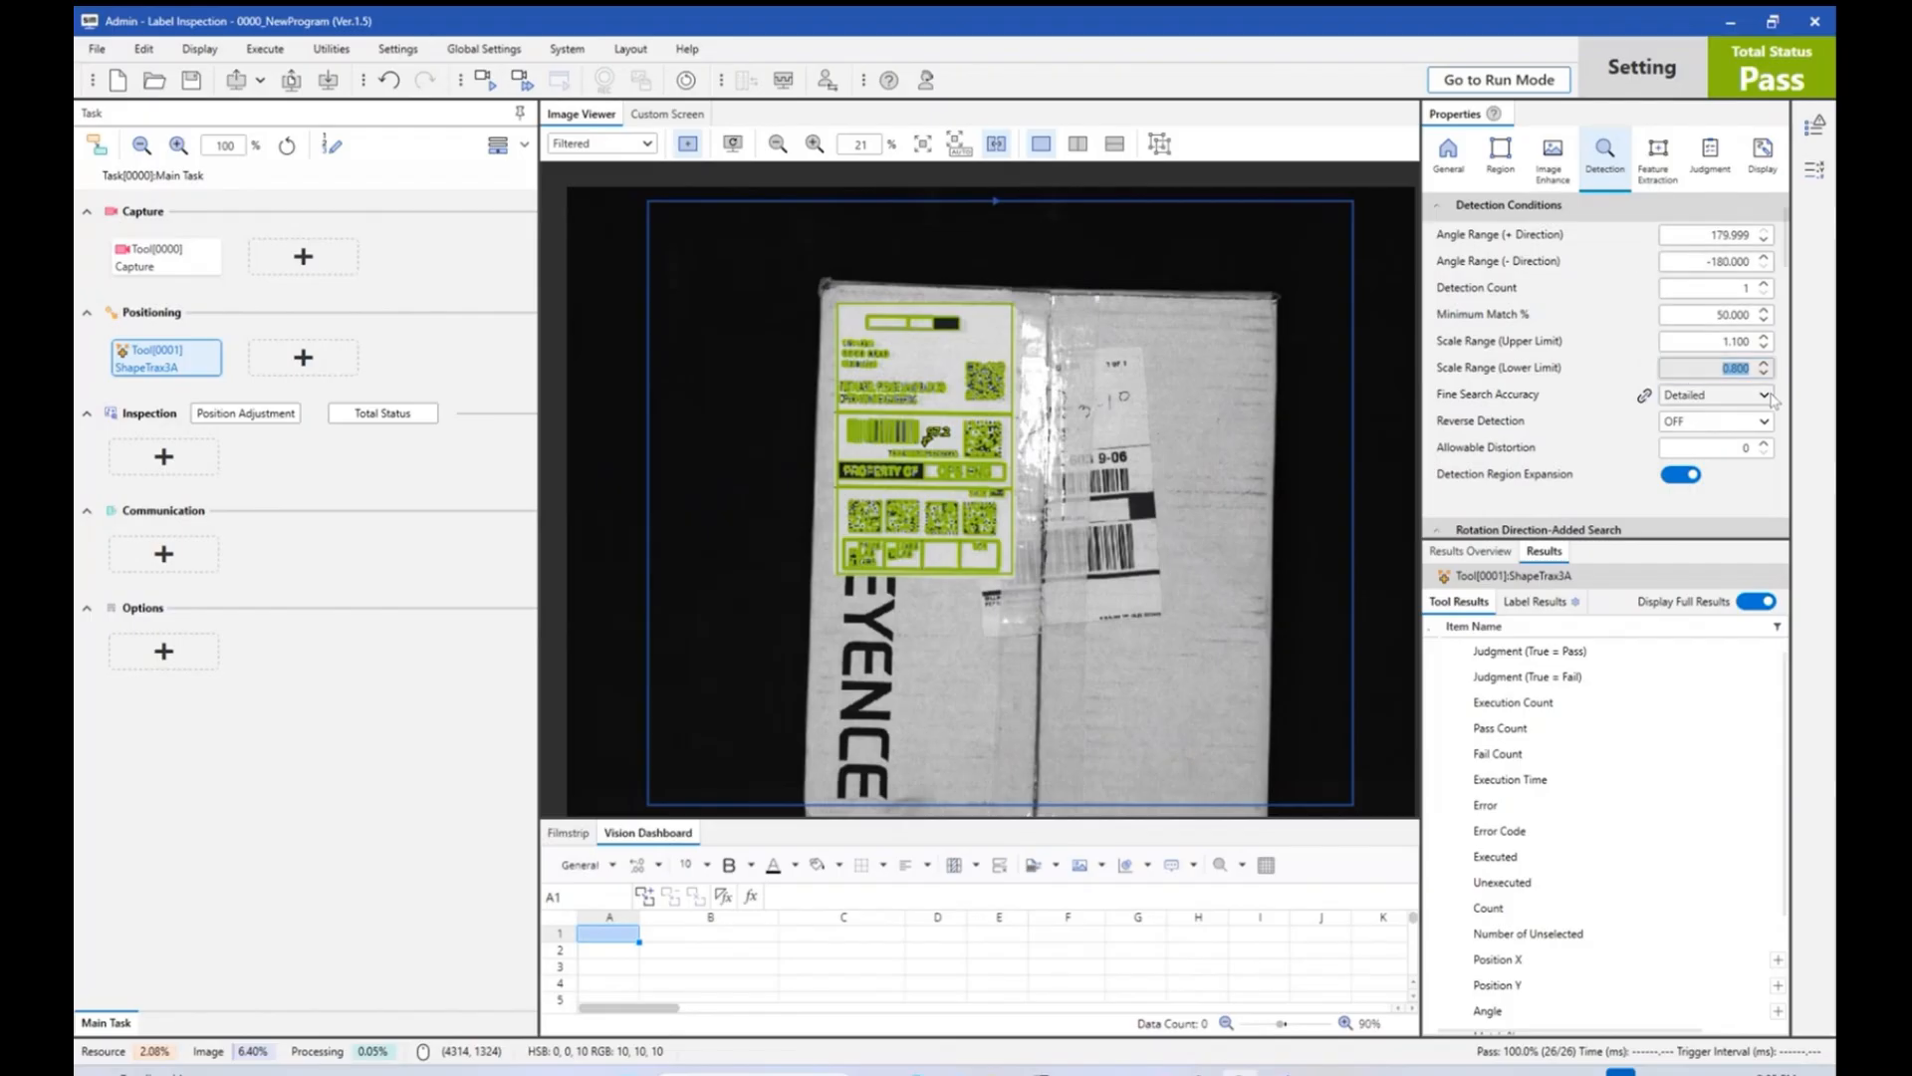
{"action": "left_click", "coordinate": [1713, 395]}
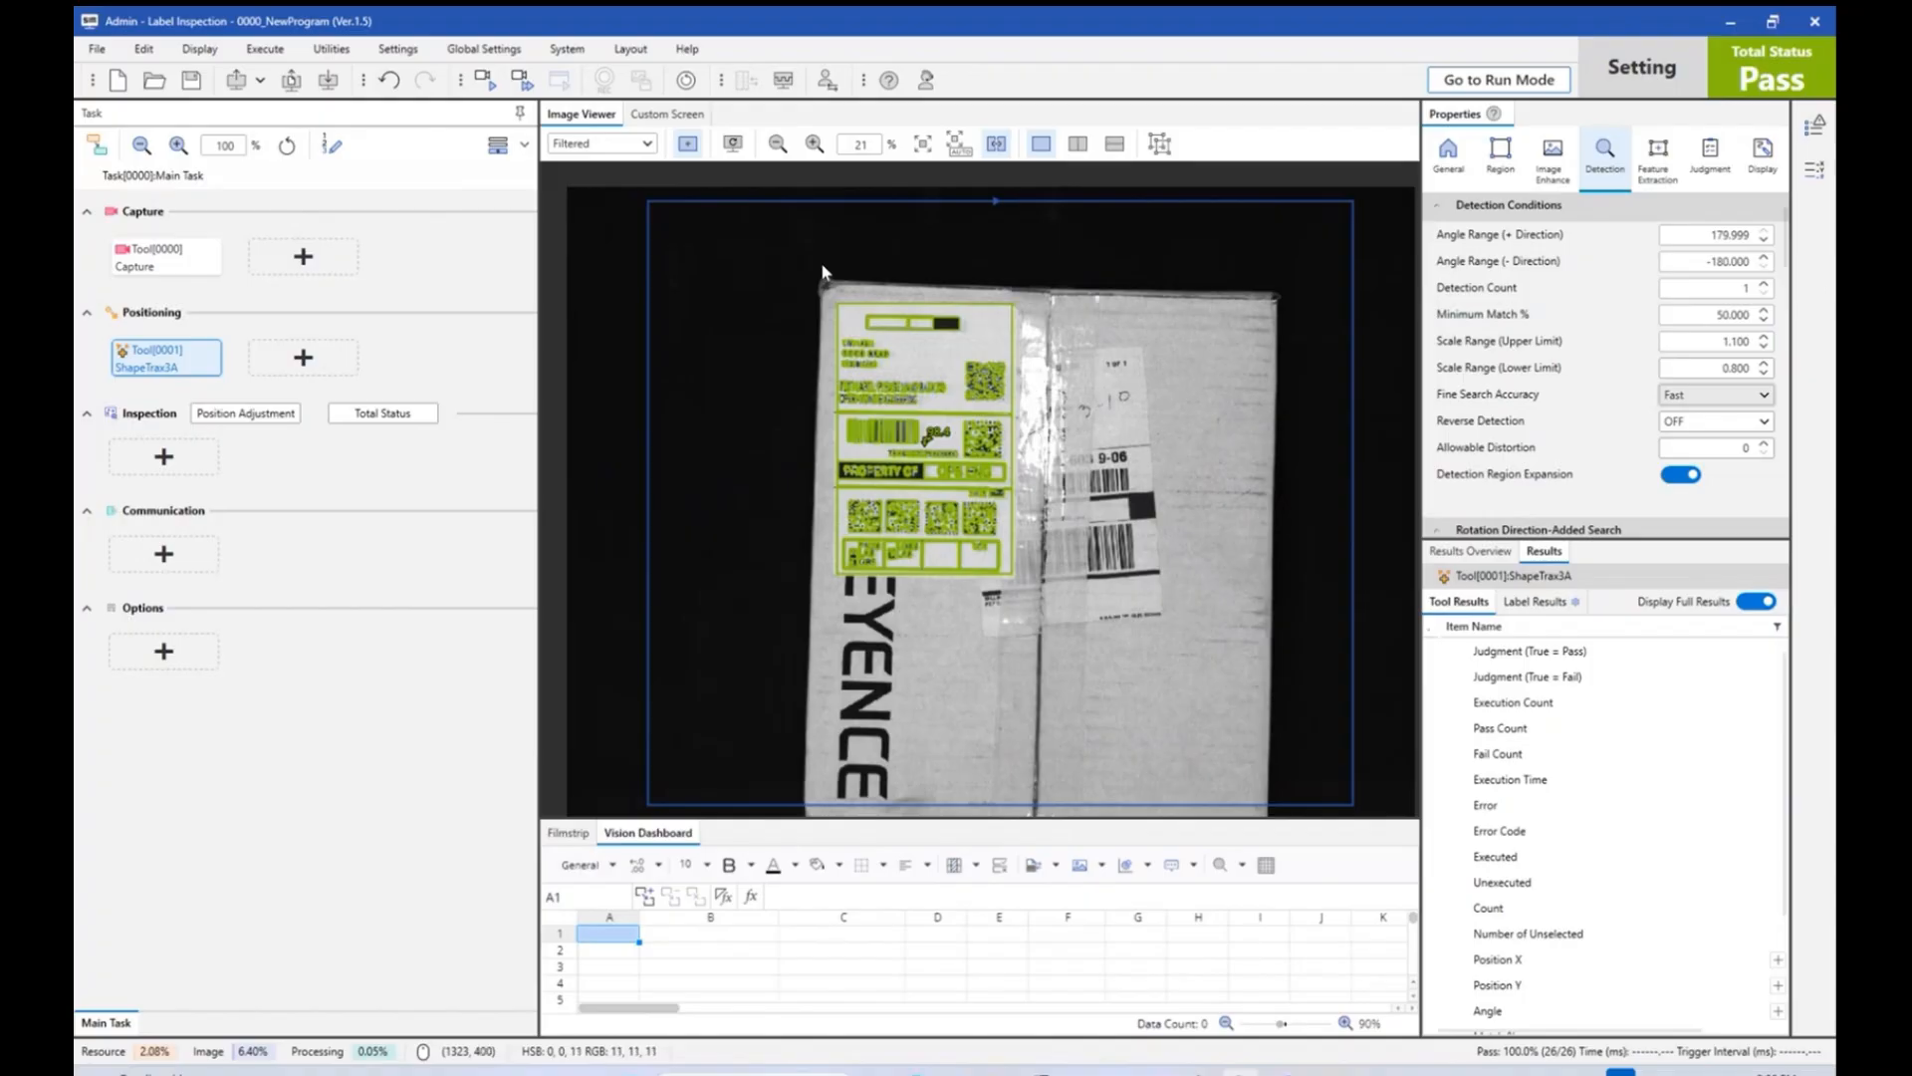
{"action": "mouse_move", "coordinate": [238, 473]}
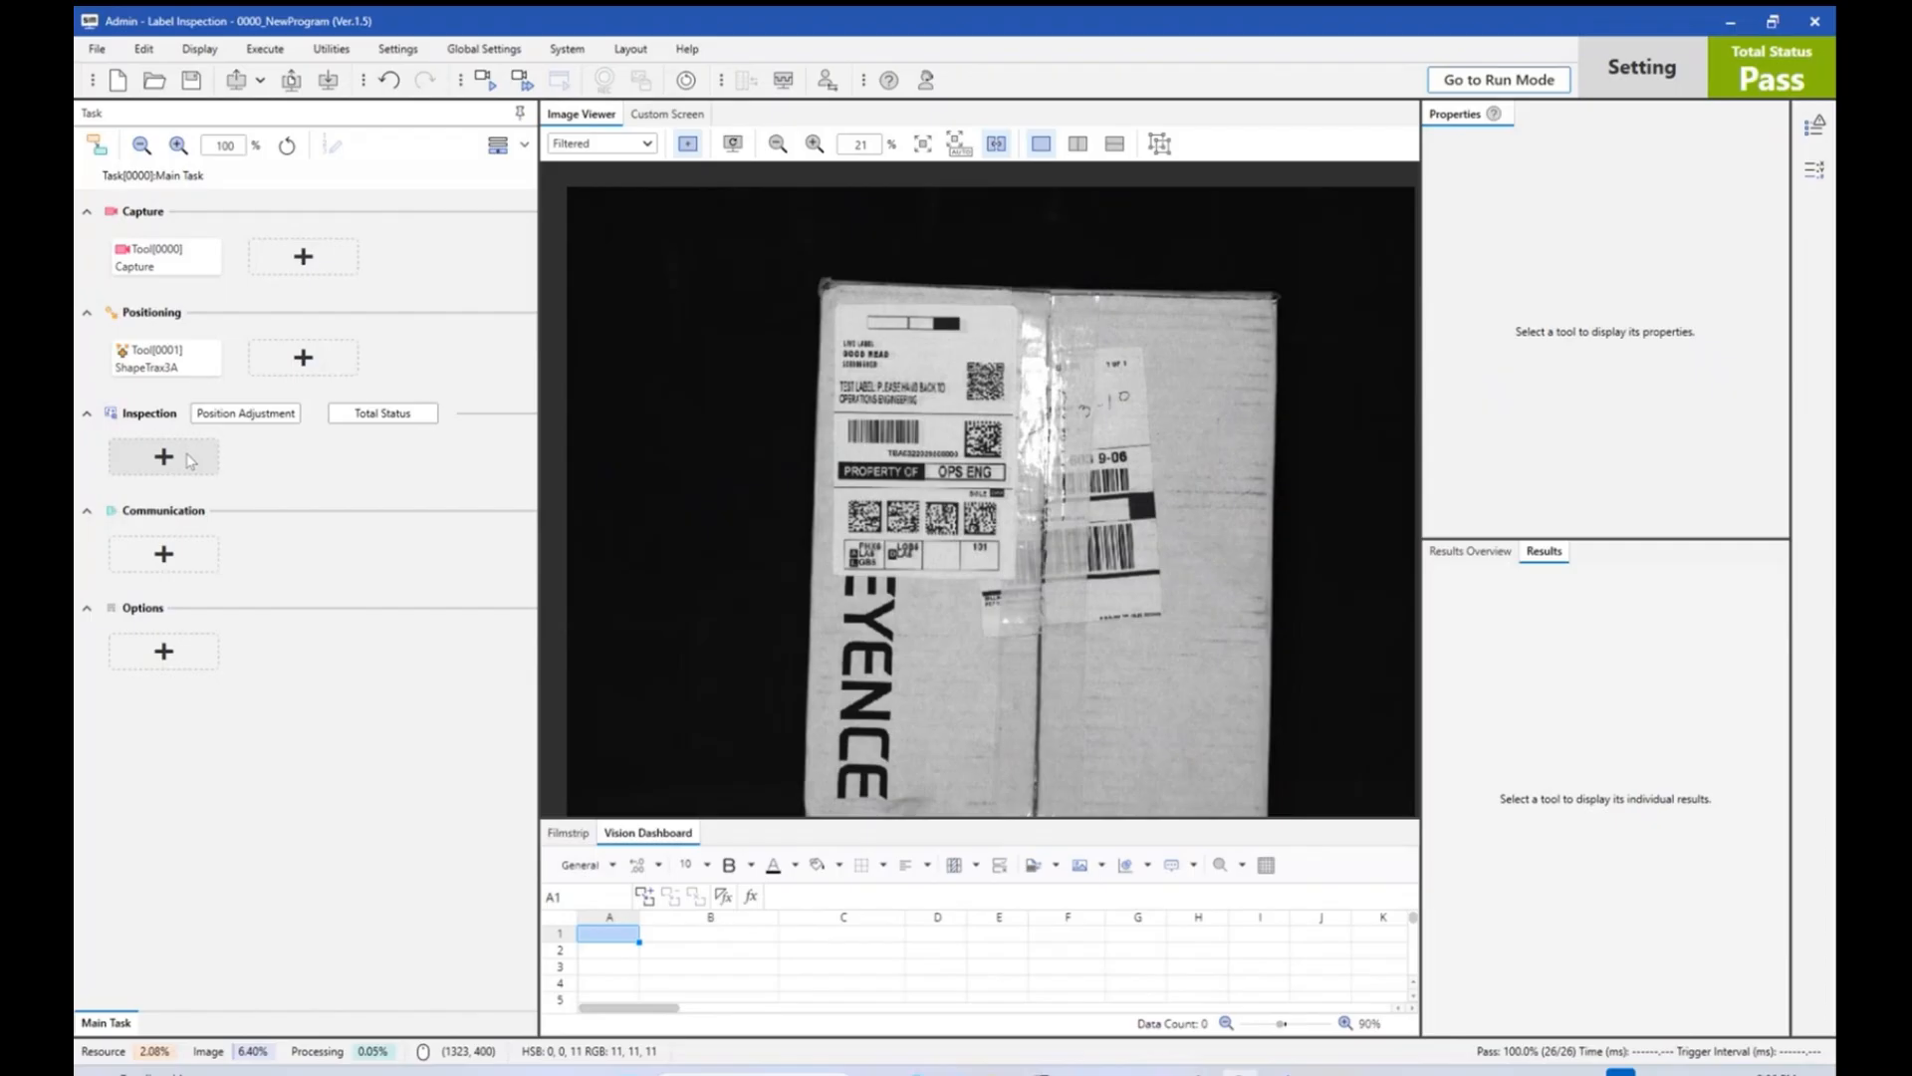
Deselect the tool and zoom the Image Viewer in on the shipping label.
{"action": "left_click", "coordinate": [815, 142]}
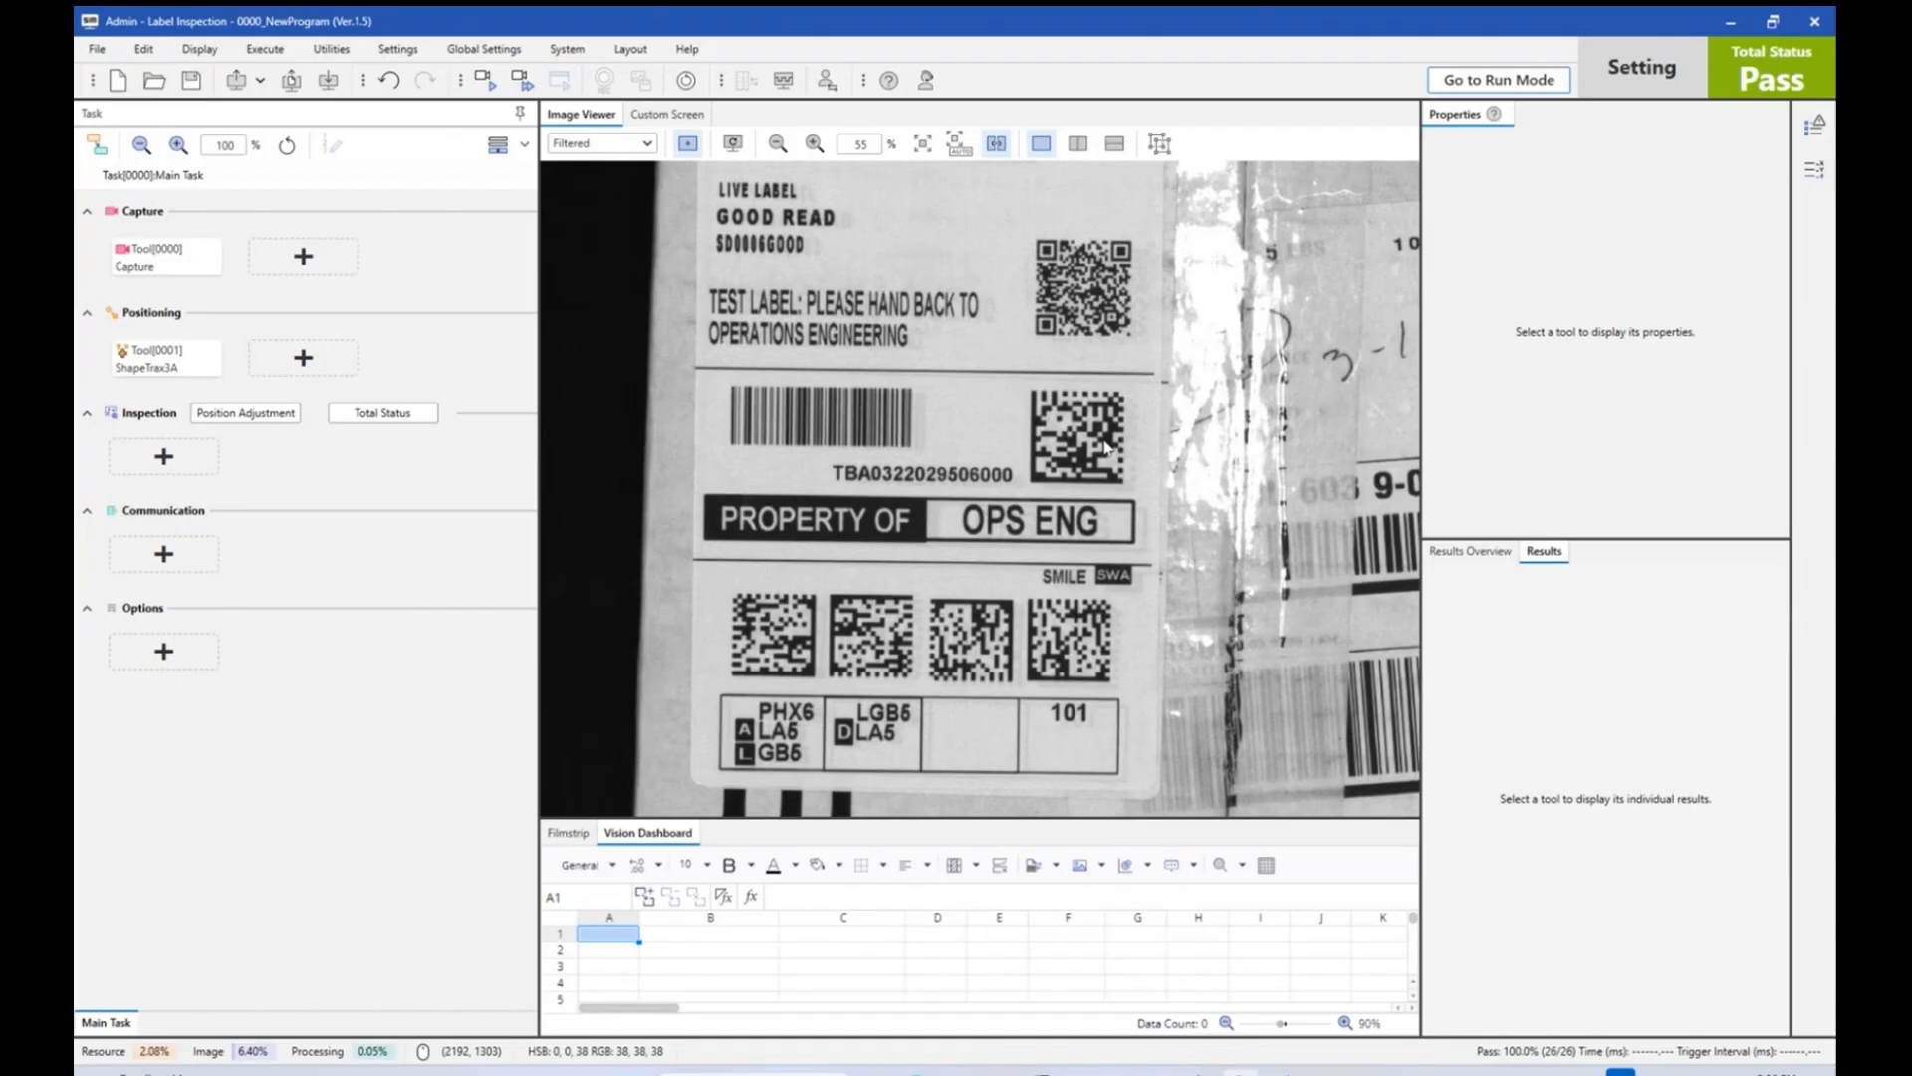
{"action": "mouse_move", "coordinate": [967, 483]}
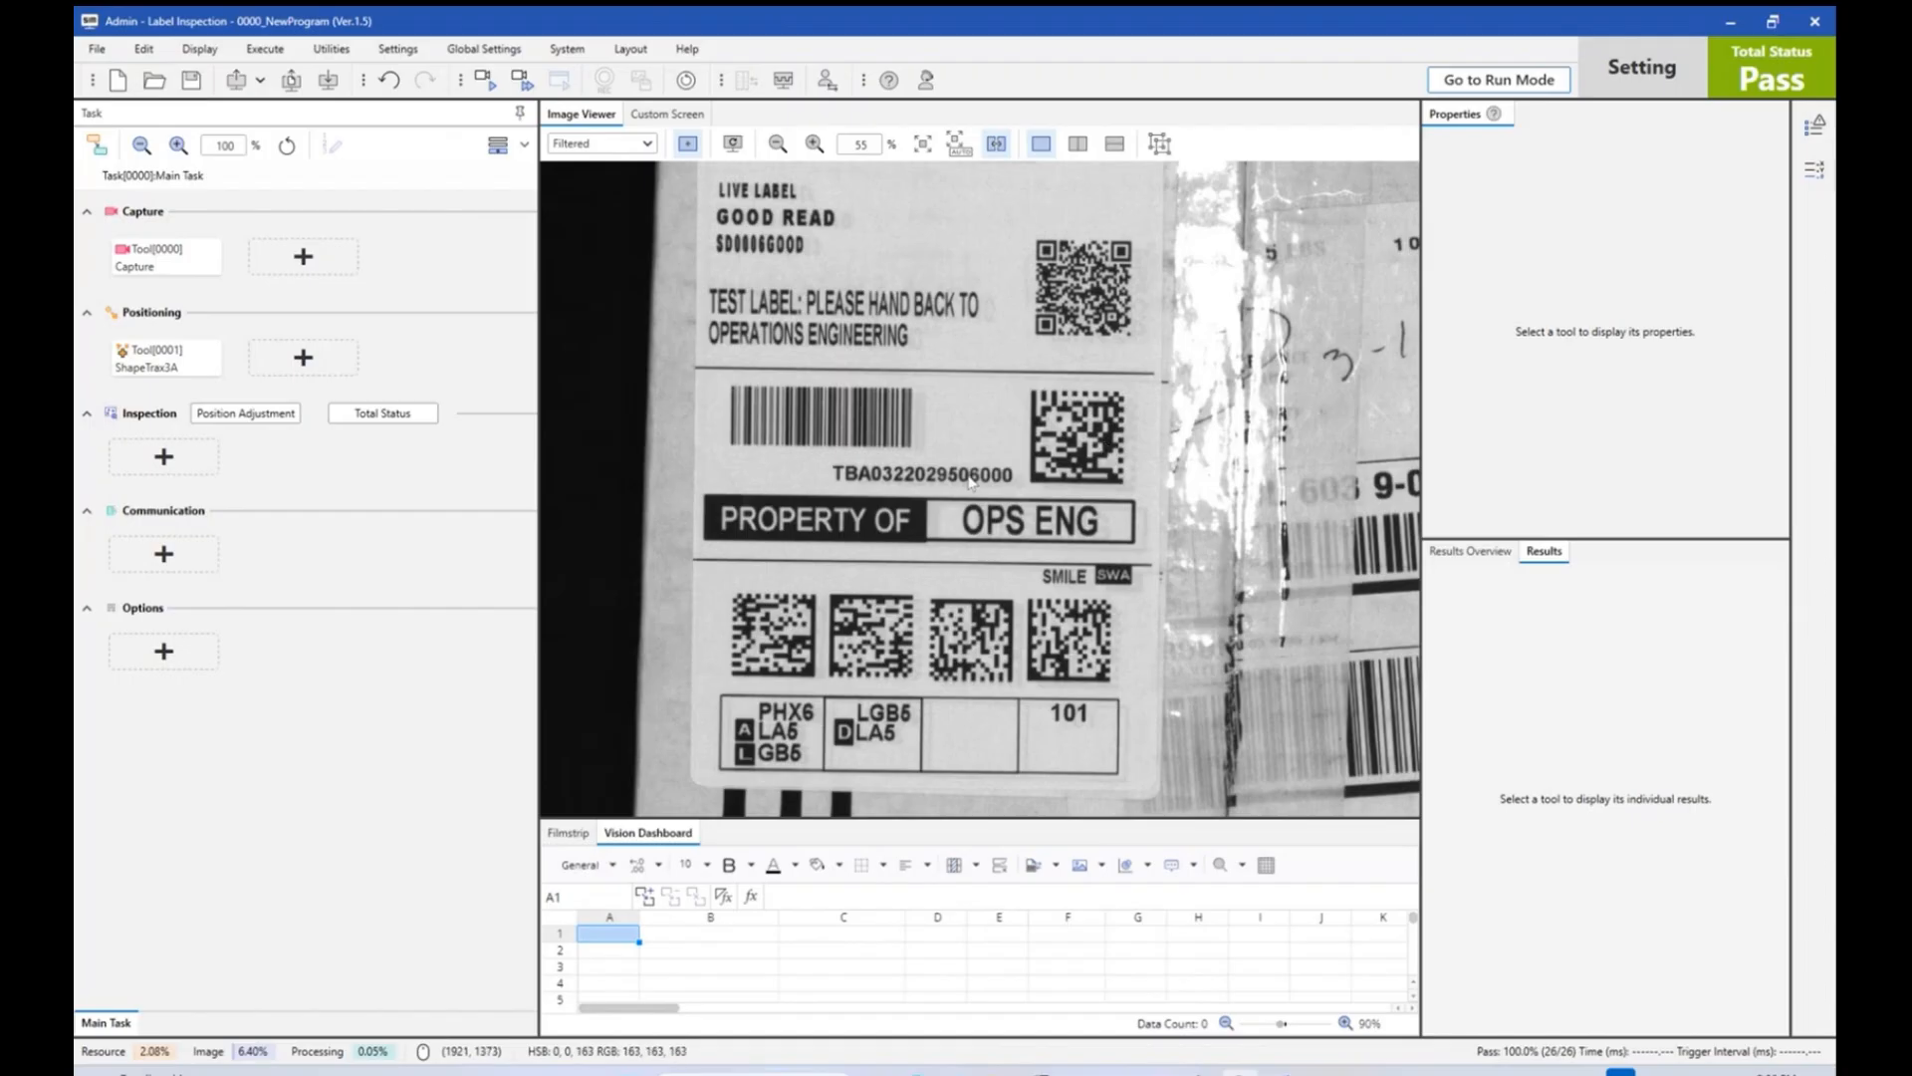
{"action": "mouse_move", "coordinate": [430, 455]}
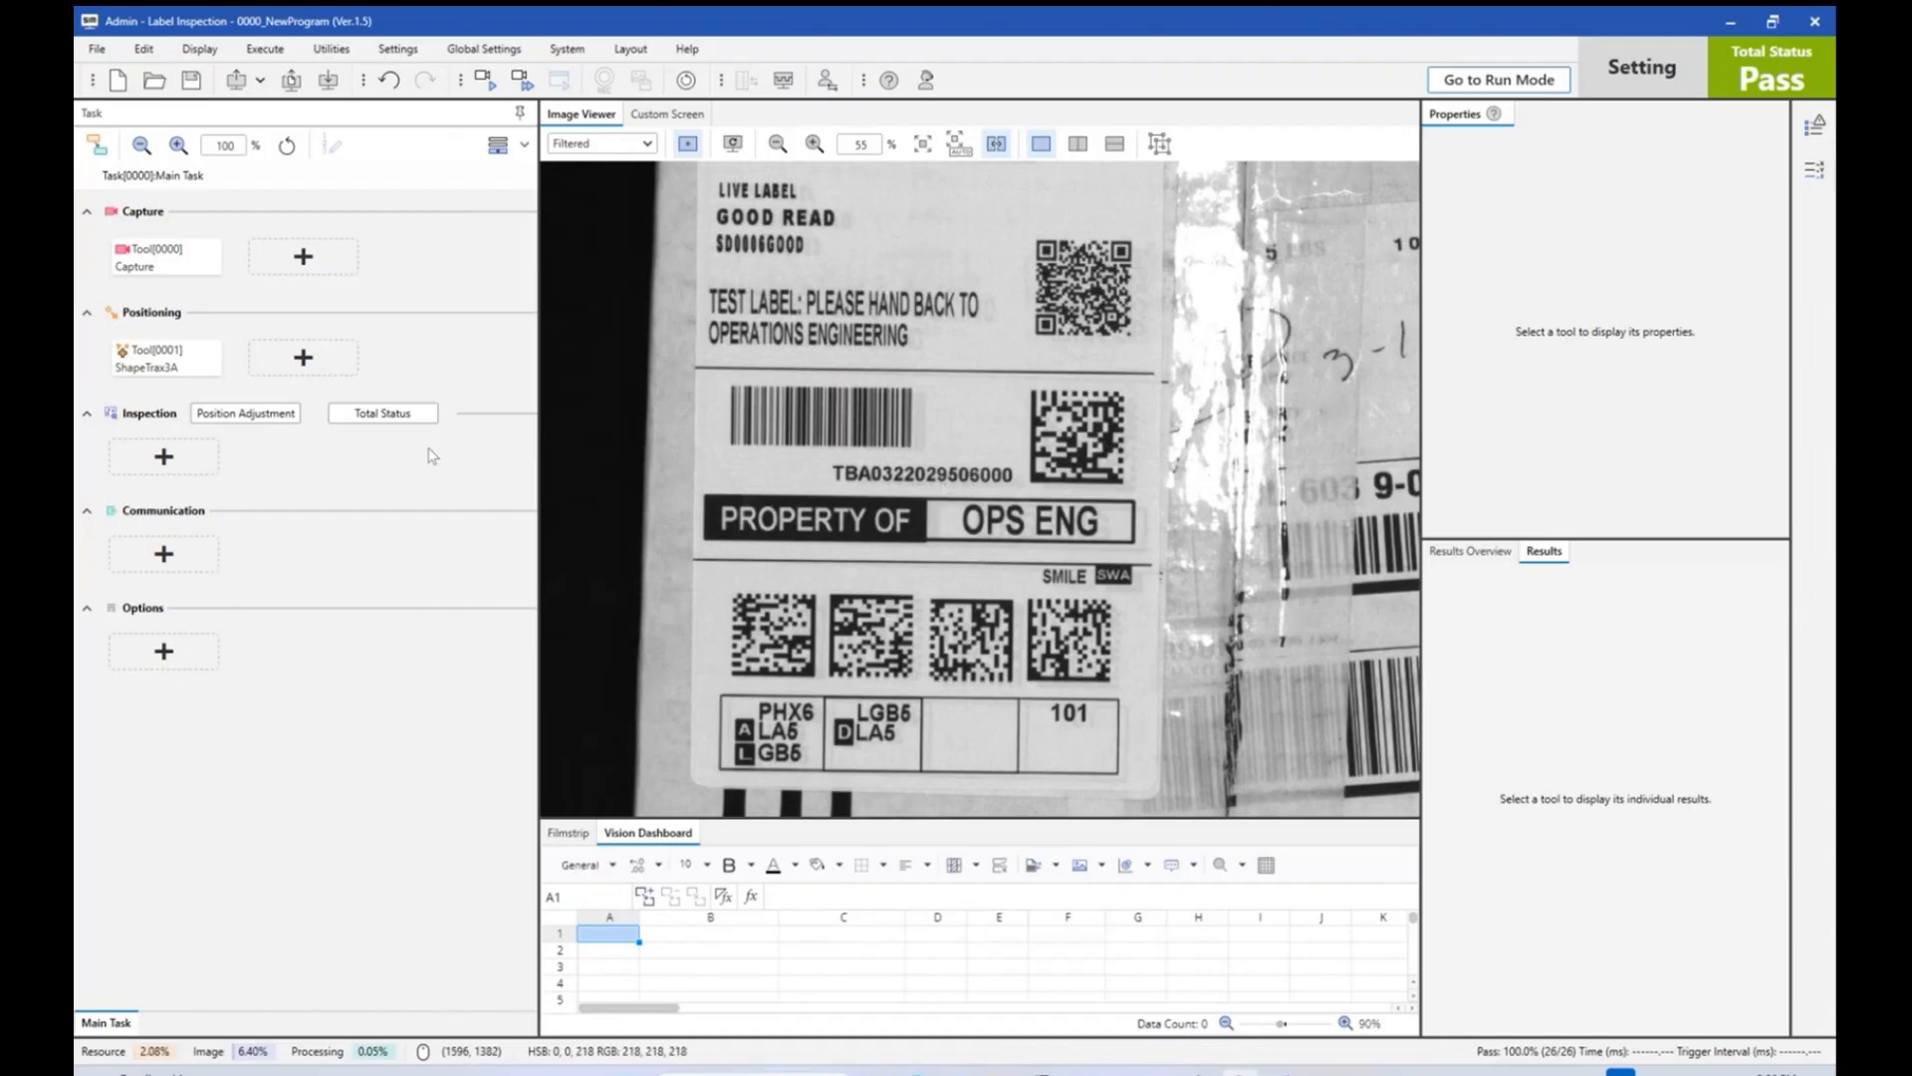
Add a 1D Code Reader inspection tool with its region around the barcode.
{"action": "left_click", "coordinate": [163, 455]}
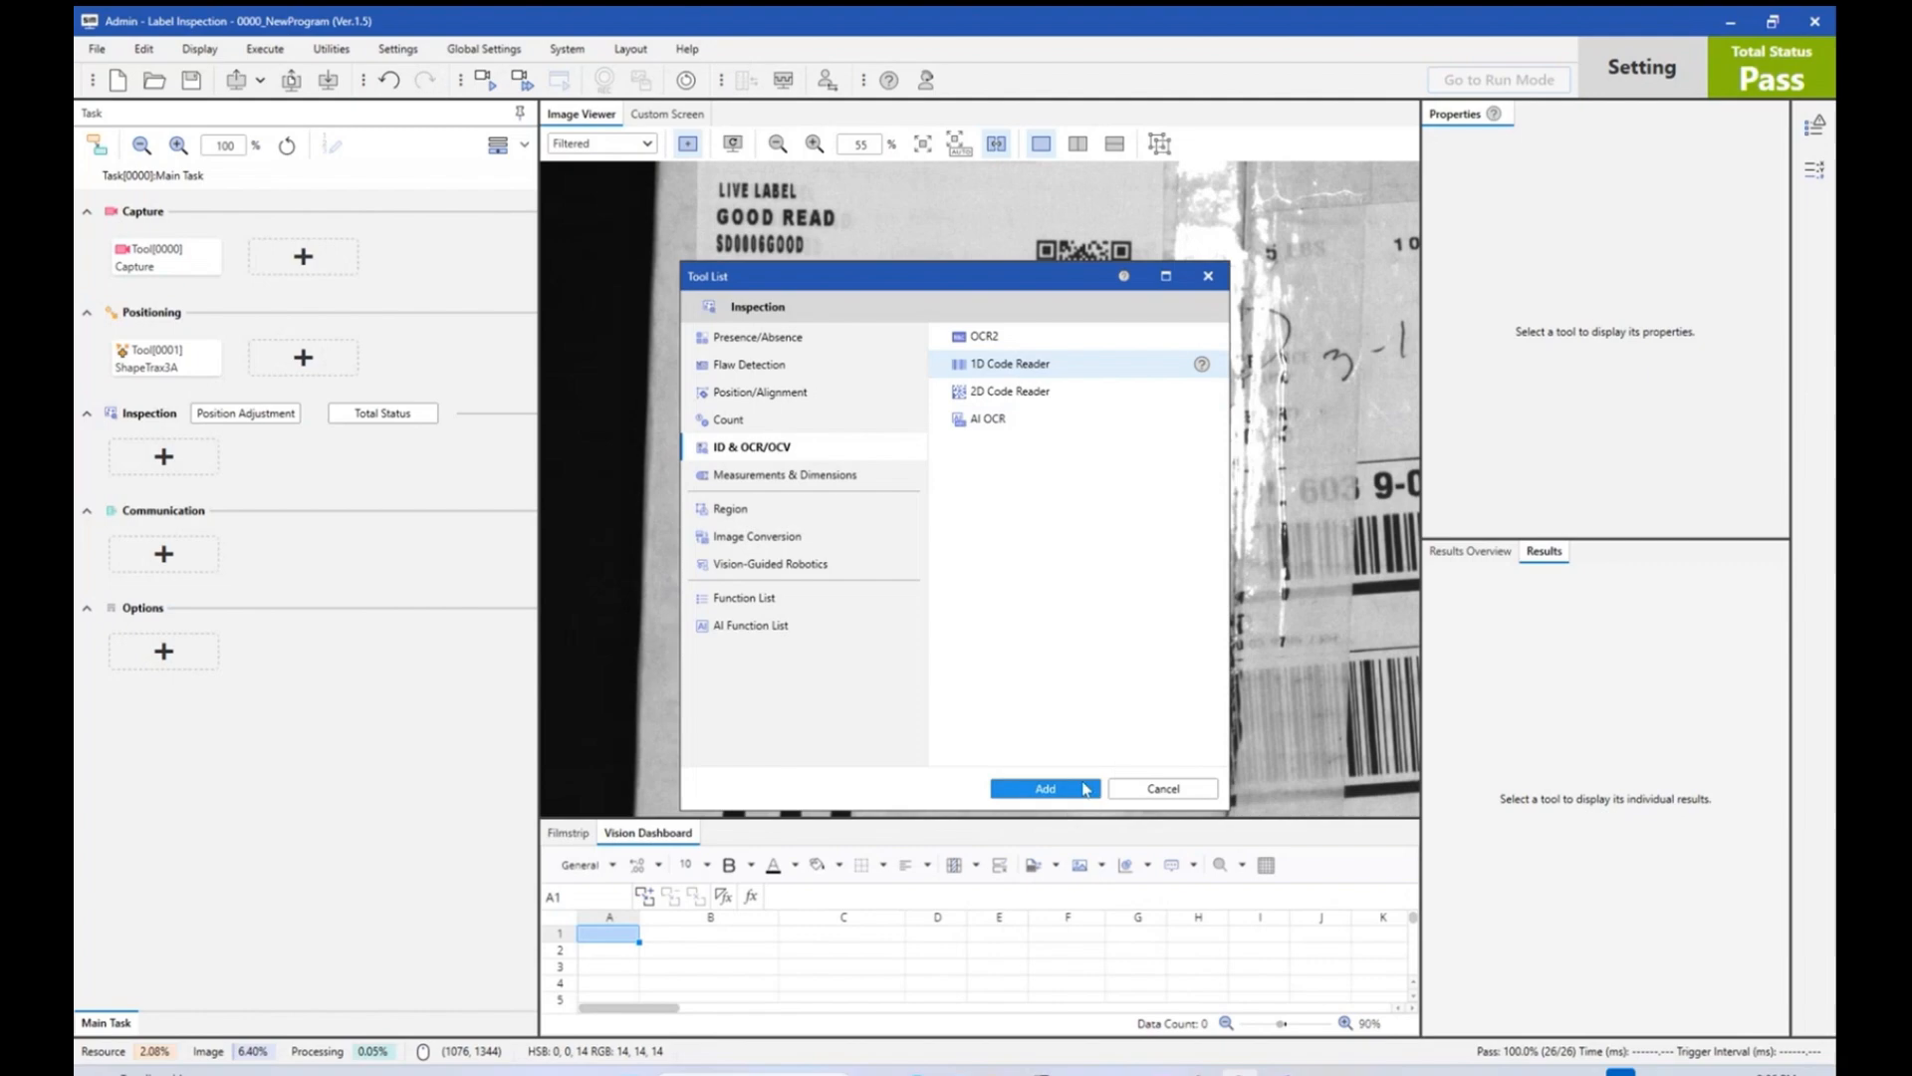
{"action": "left_click", "coordinate": [1044, 787]}
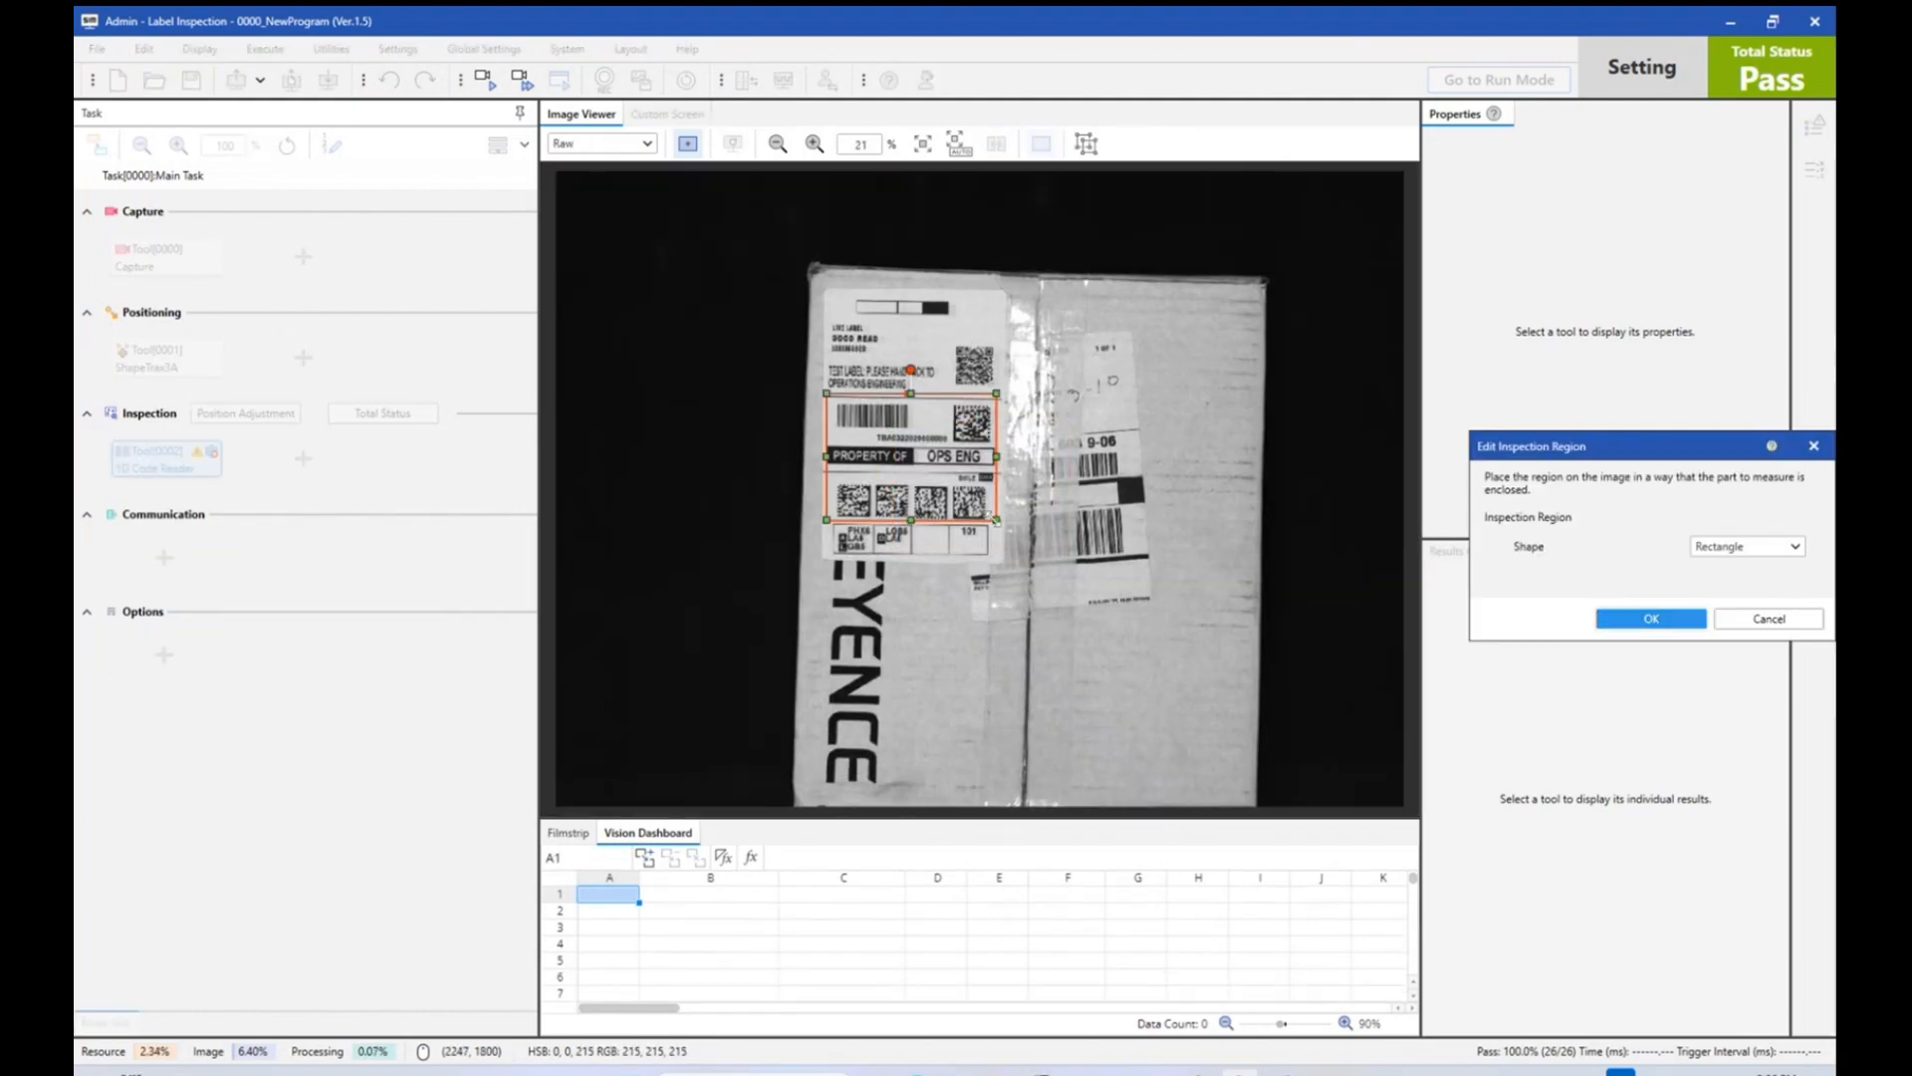
{"action": "left_click", "coordinate": [1649, 619]}
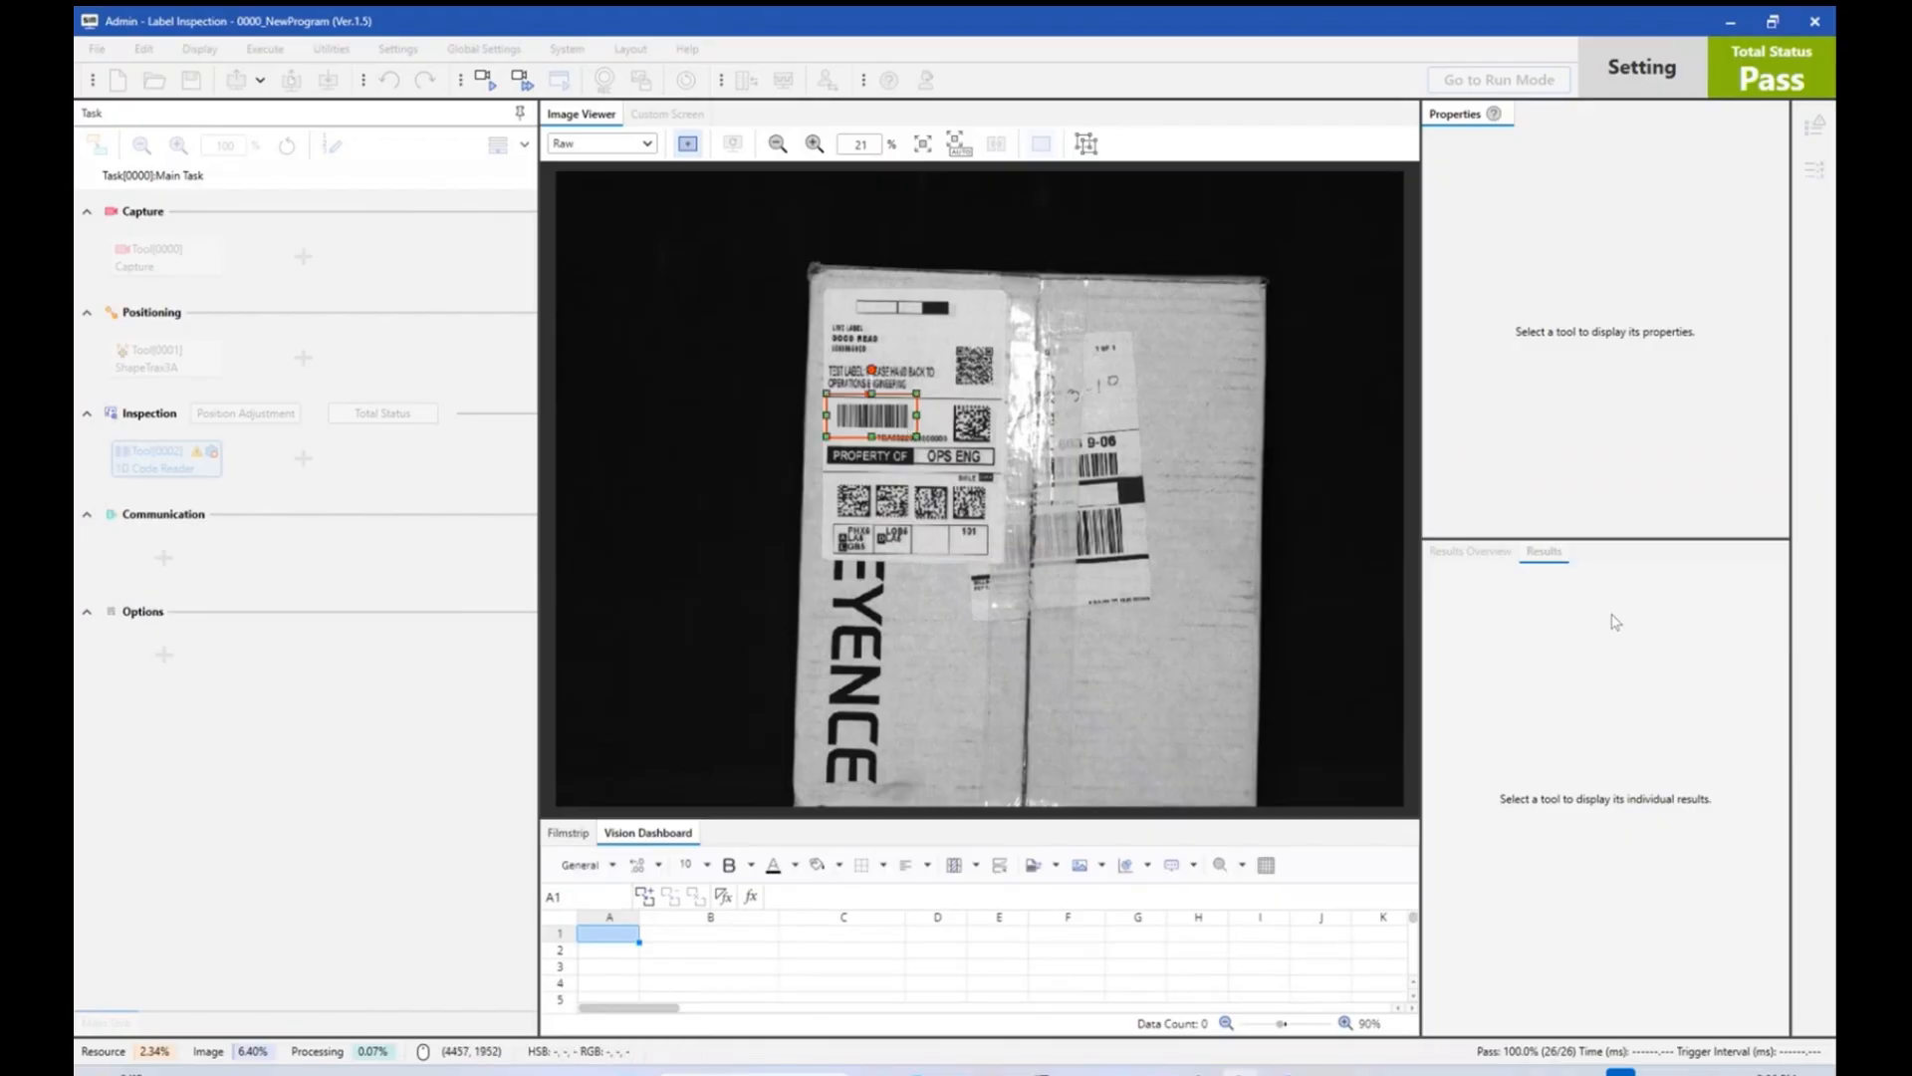
Set the 1D reader's code type to CODE128 and check the decoded read data.
{"action": "left_click", "coordinate": [164, 458]}
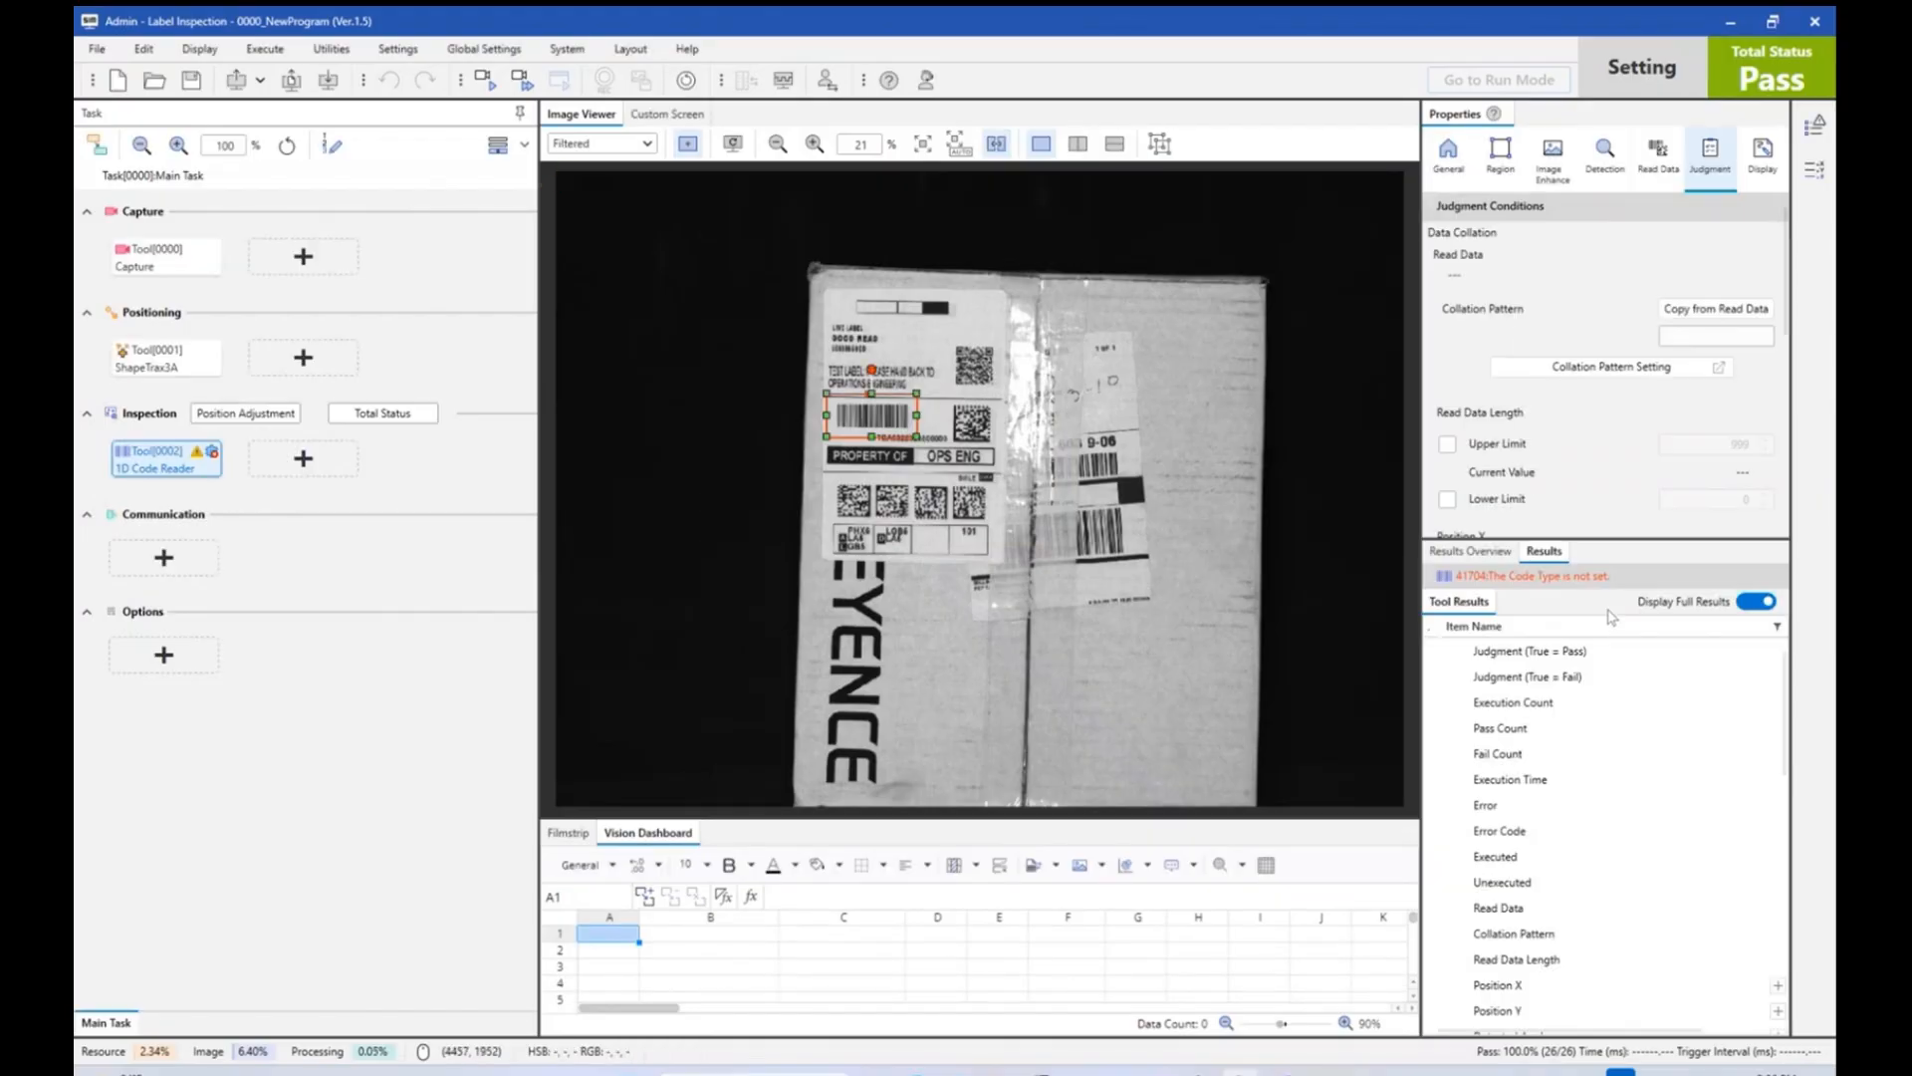
{"action": "left_click", "coordinate": [1604, 152]}
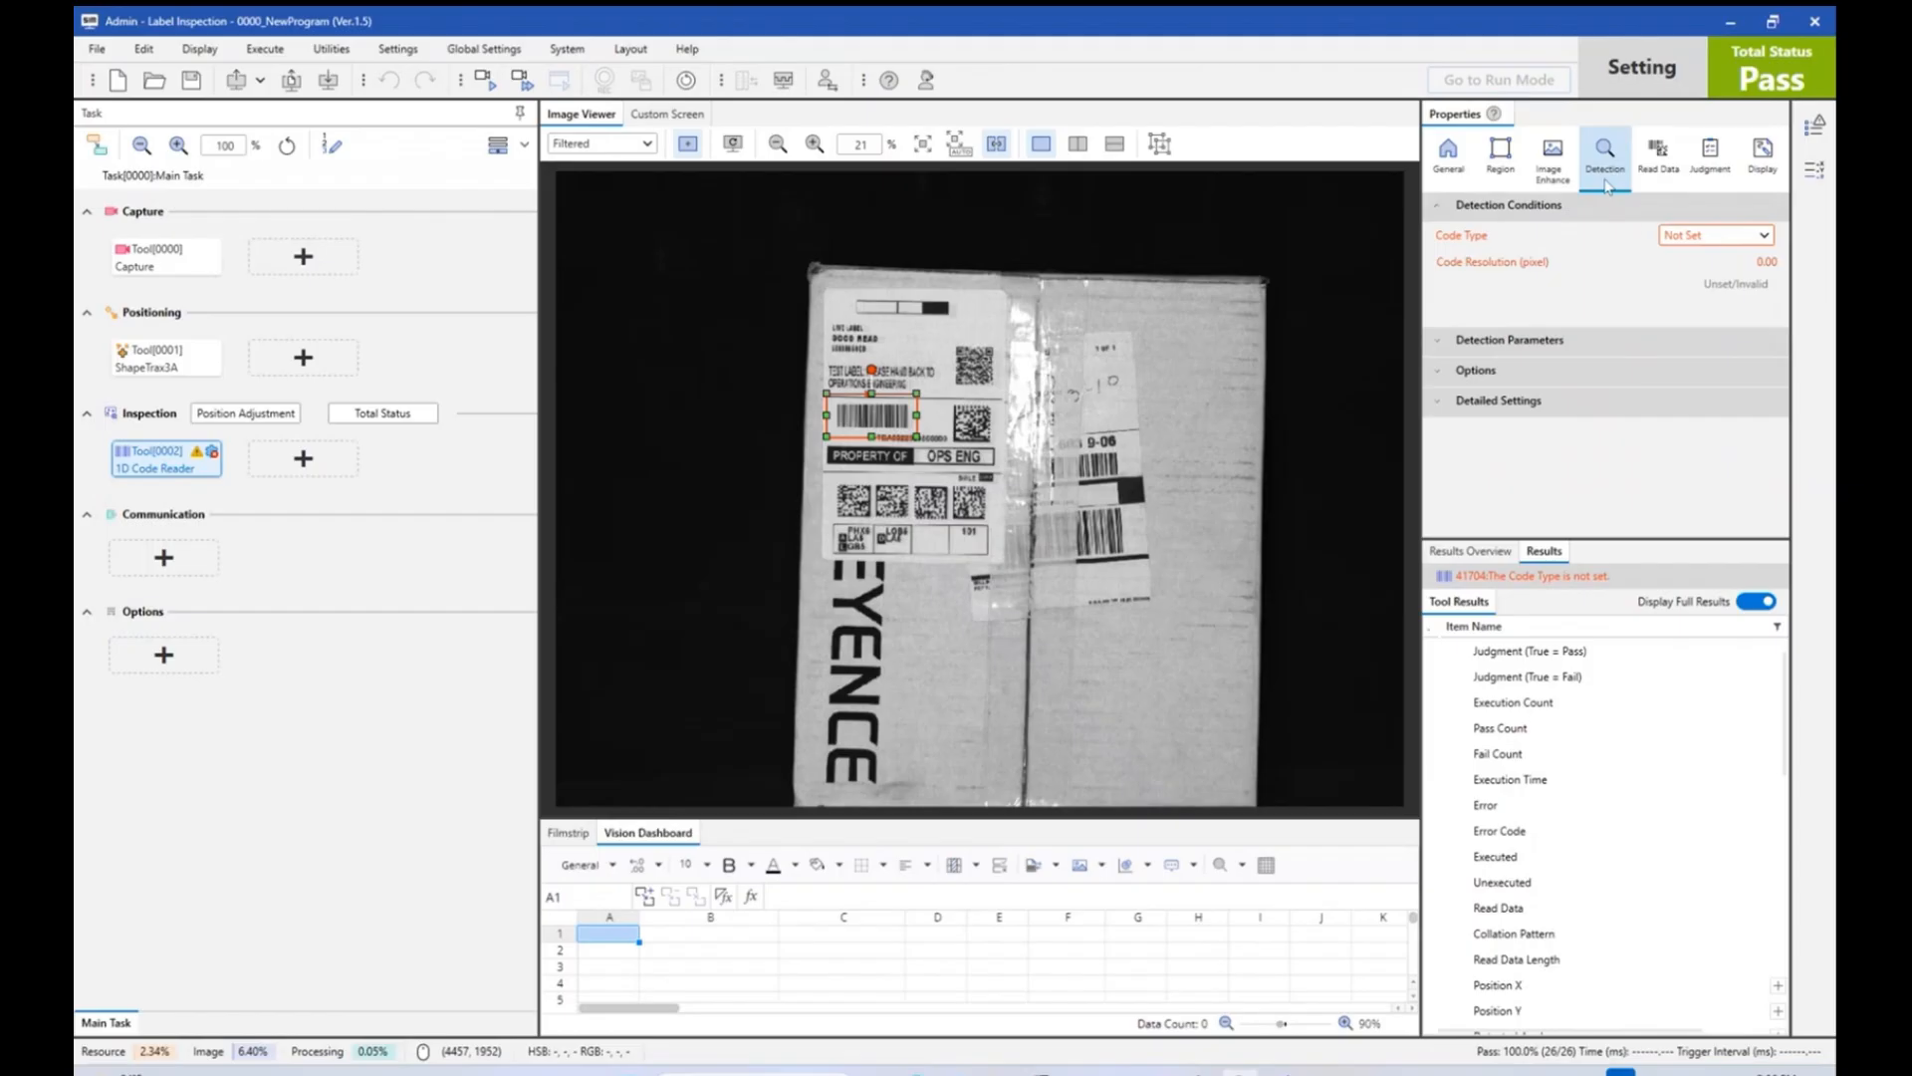
{"action": "left_click", "coordinate": [1713, 234]}
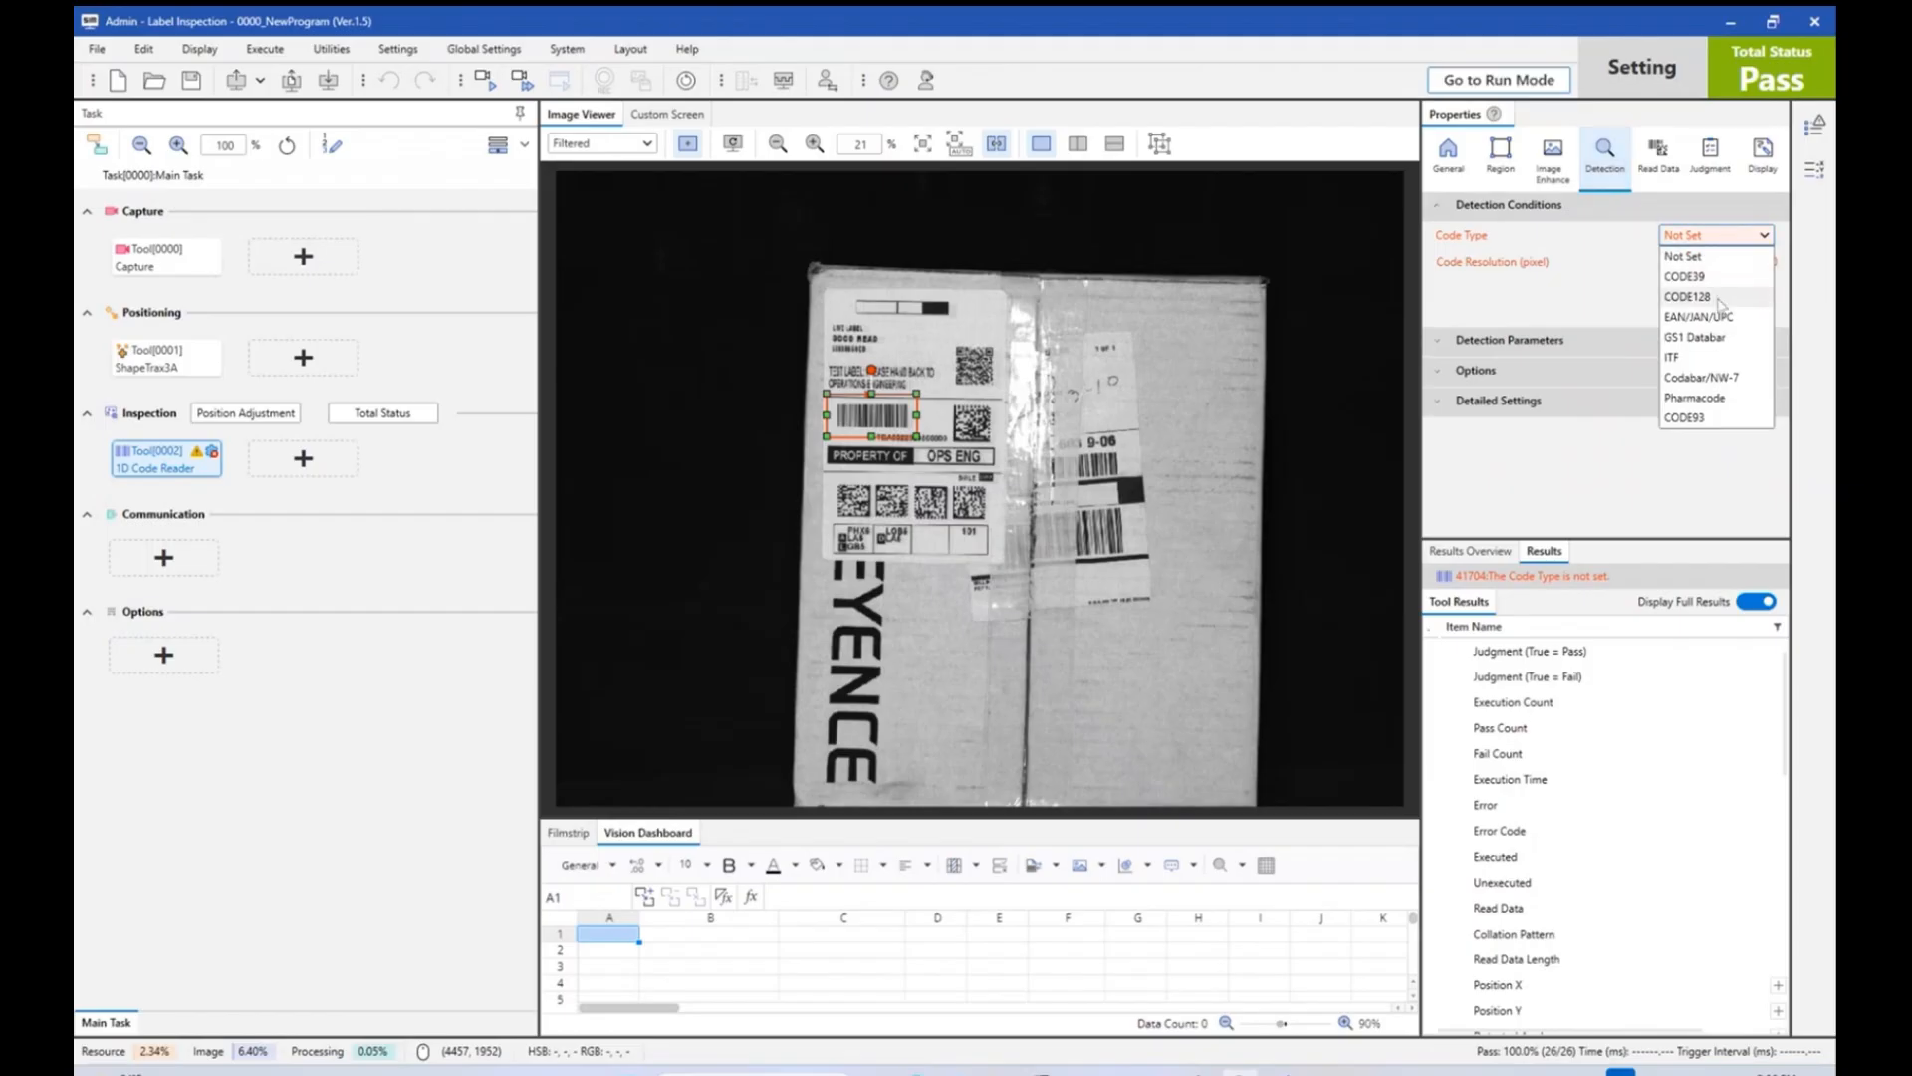
{"action": "left_click", "coordinate": [1686, 297]}
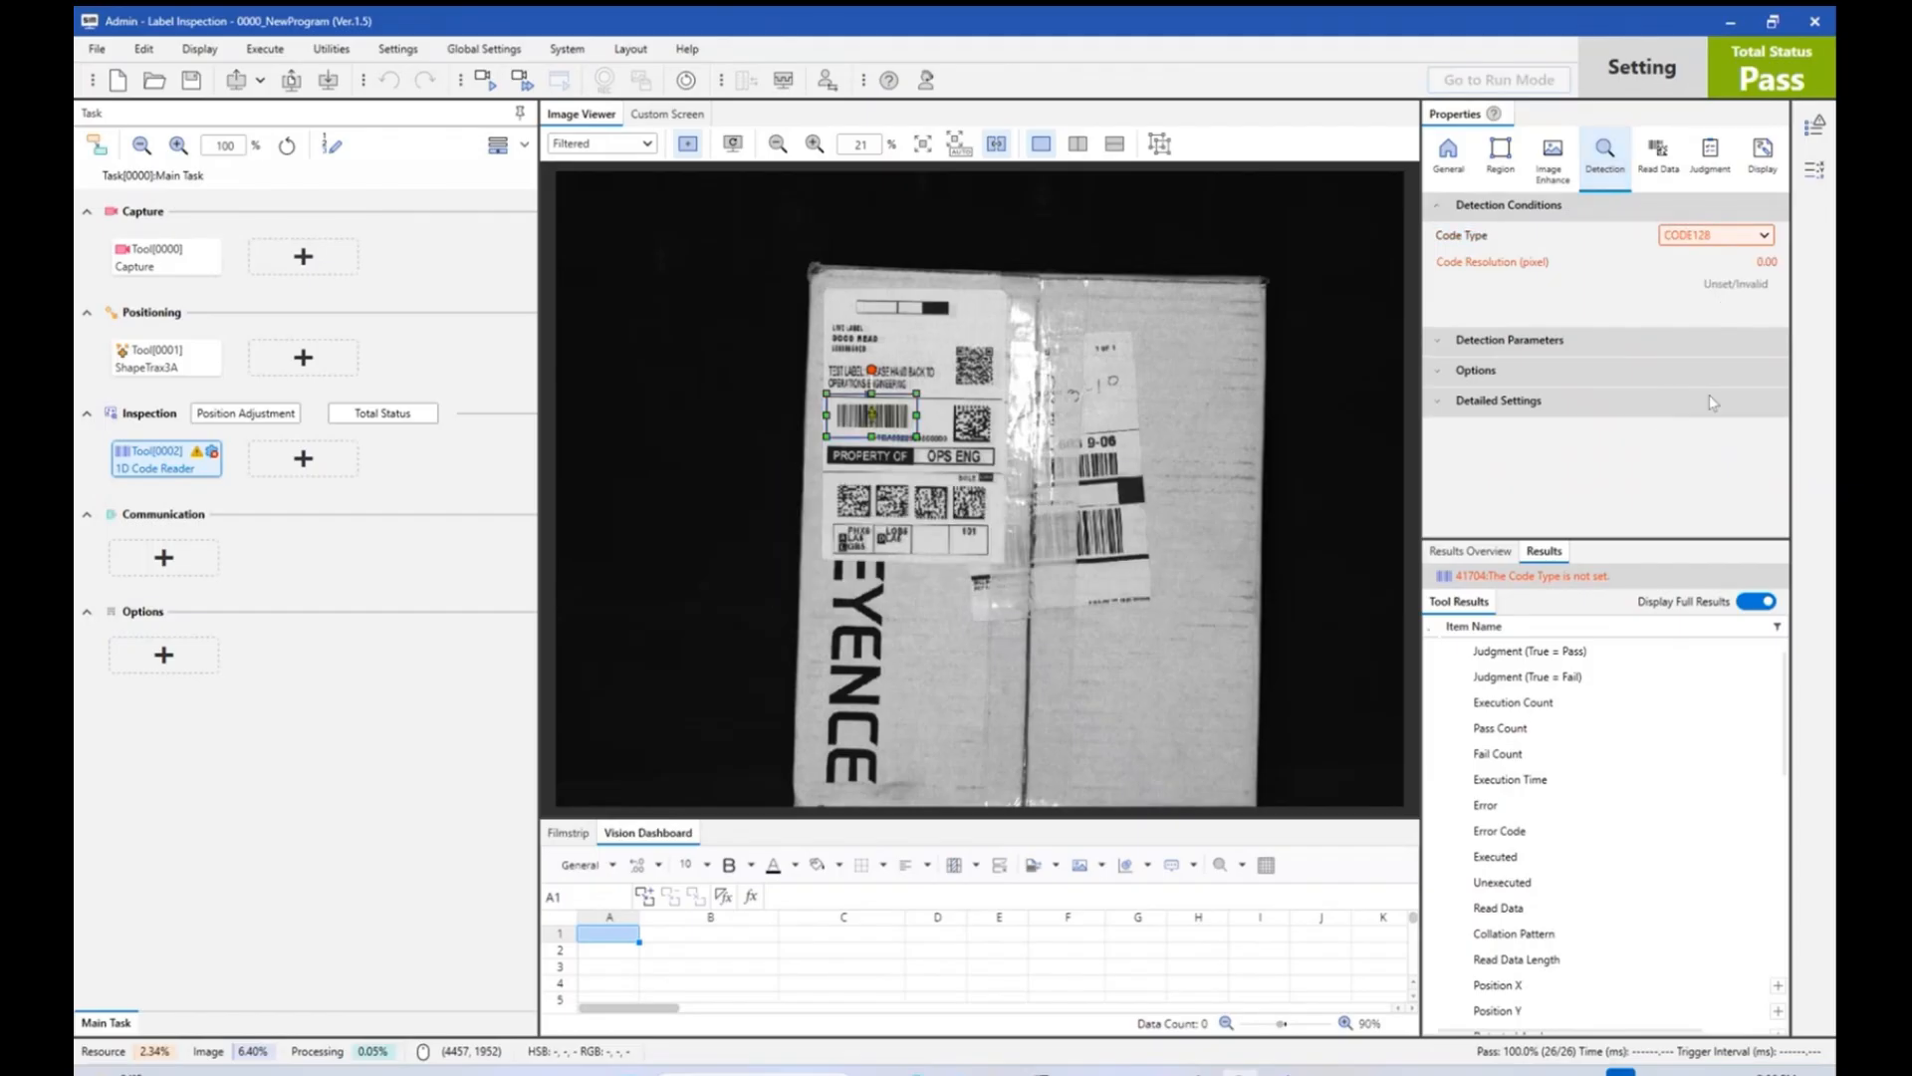
{"action": "left_click", "coordinate": [1658, 155]}
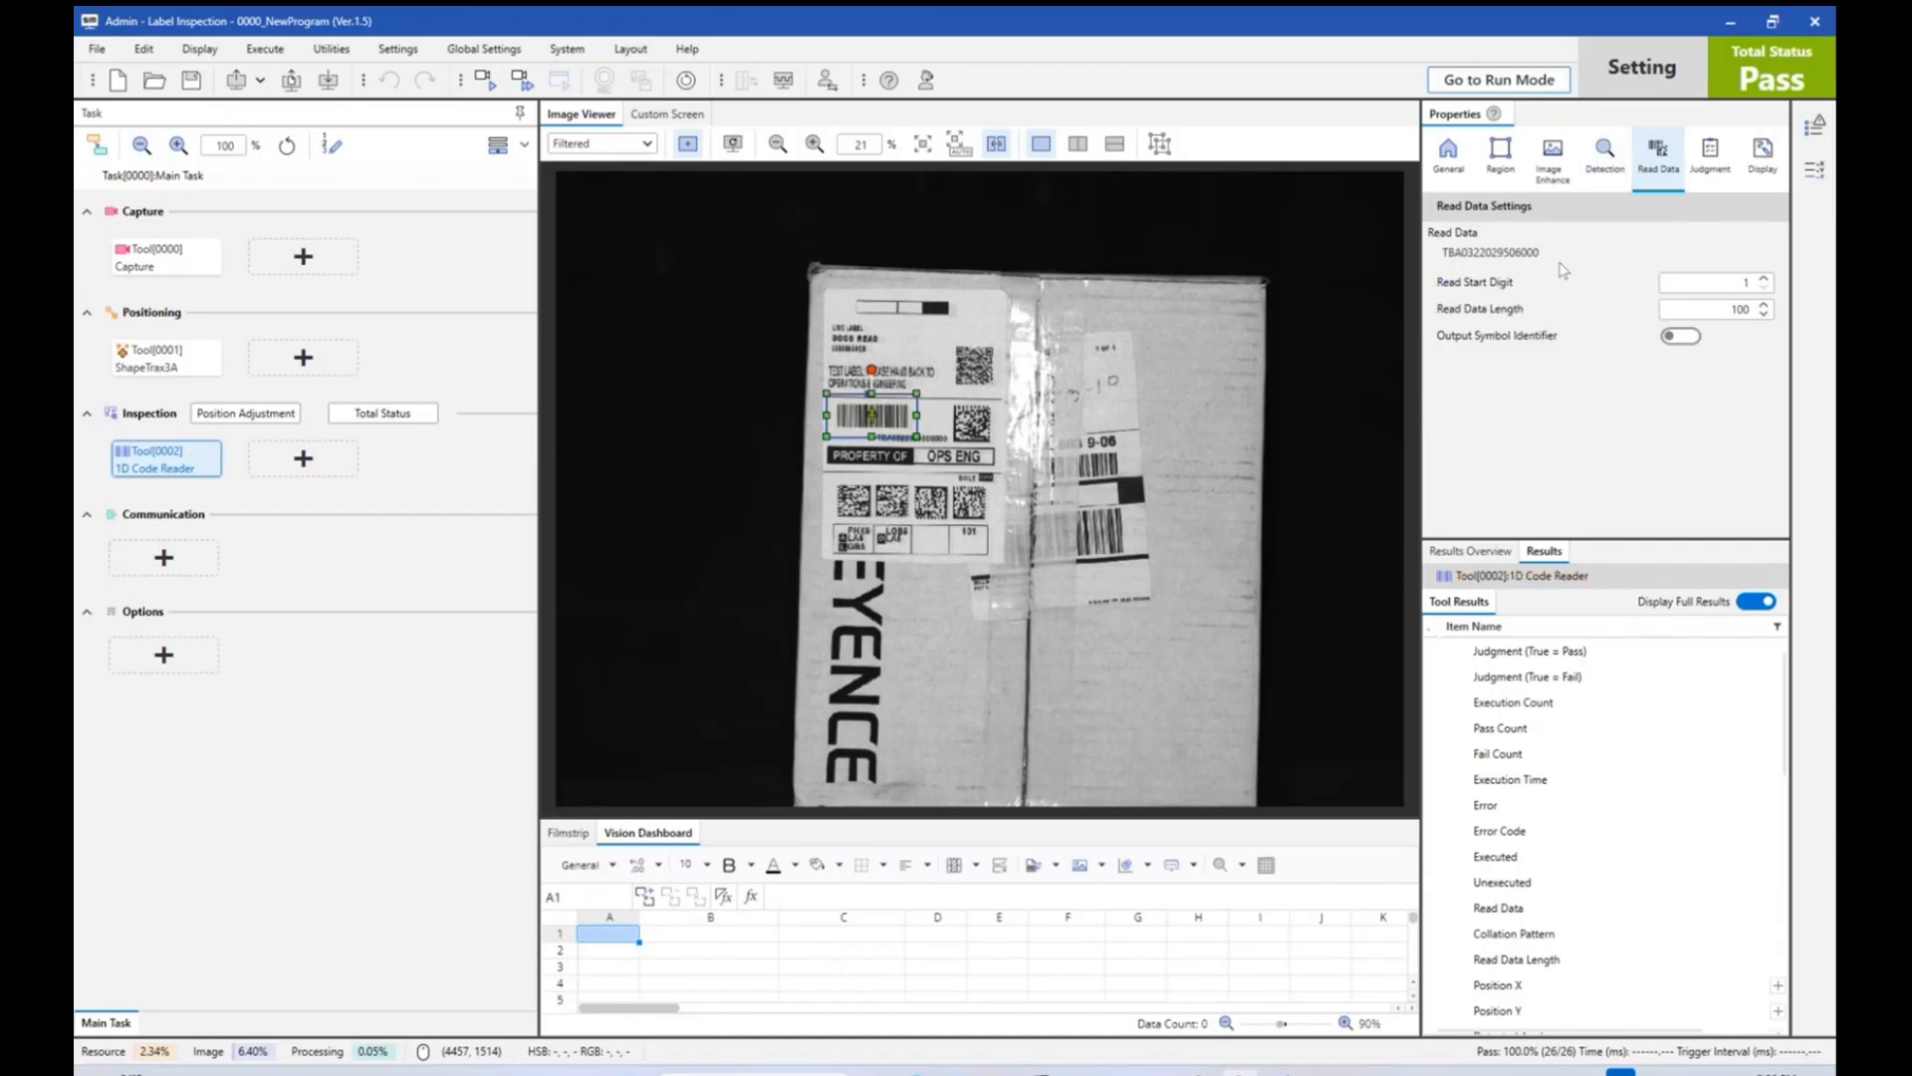
{"action": "mouse_move", "coordinate": [199, 504]}
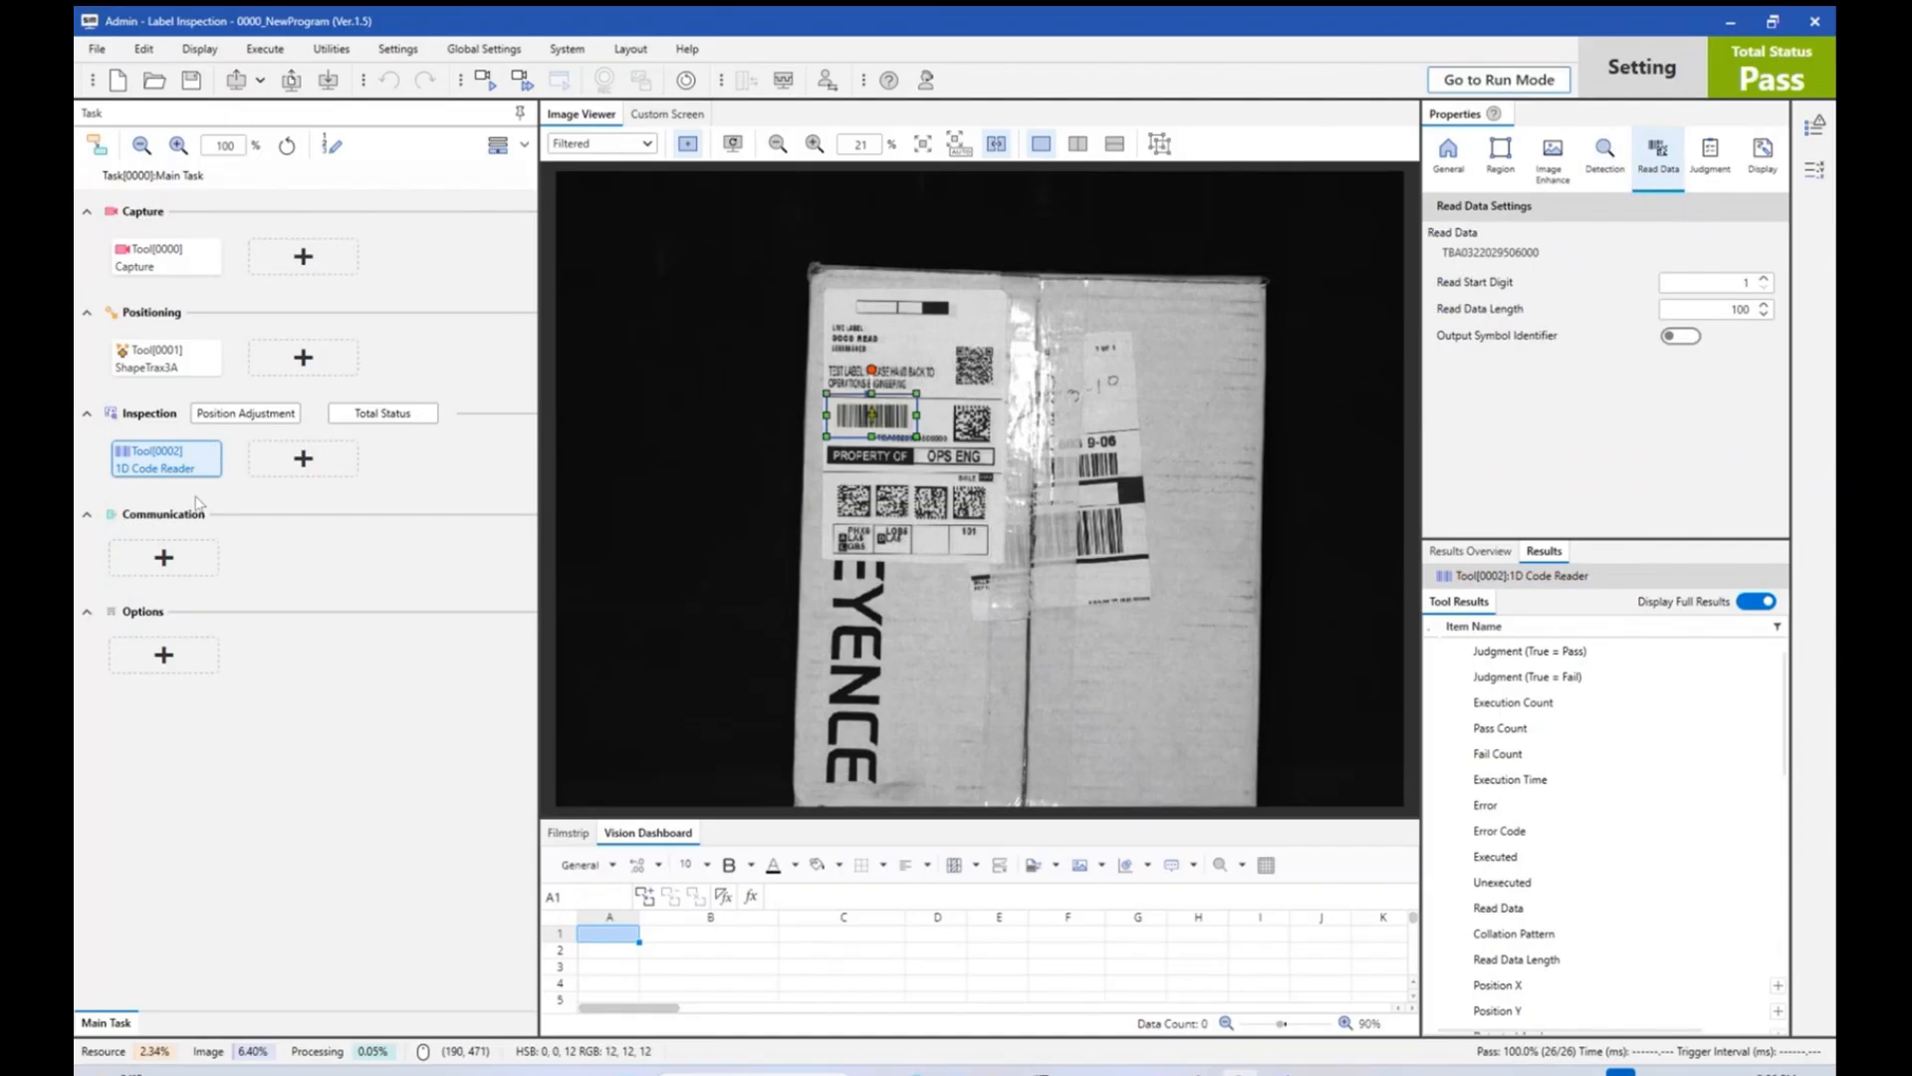
Add a 2D Code Reader over the DataMatrix, accept Auto-Tuning, and view its read data.
{"action": "left_click", "coordinate": [303, 457]}
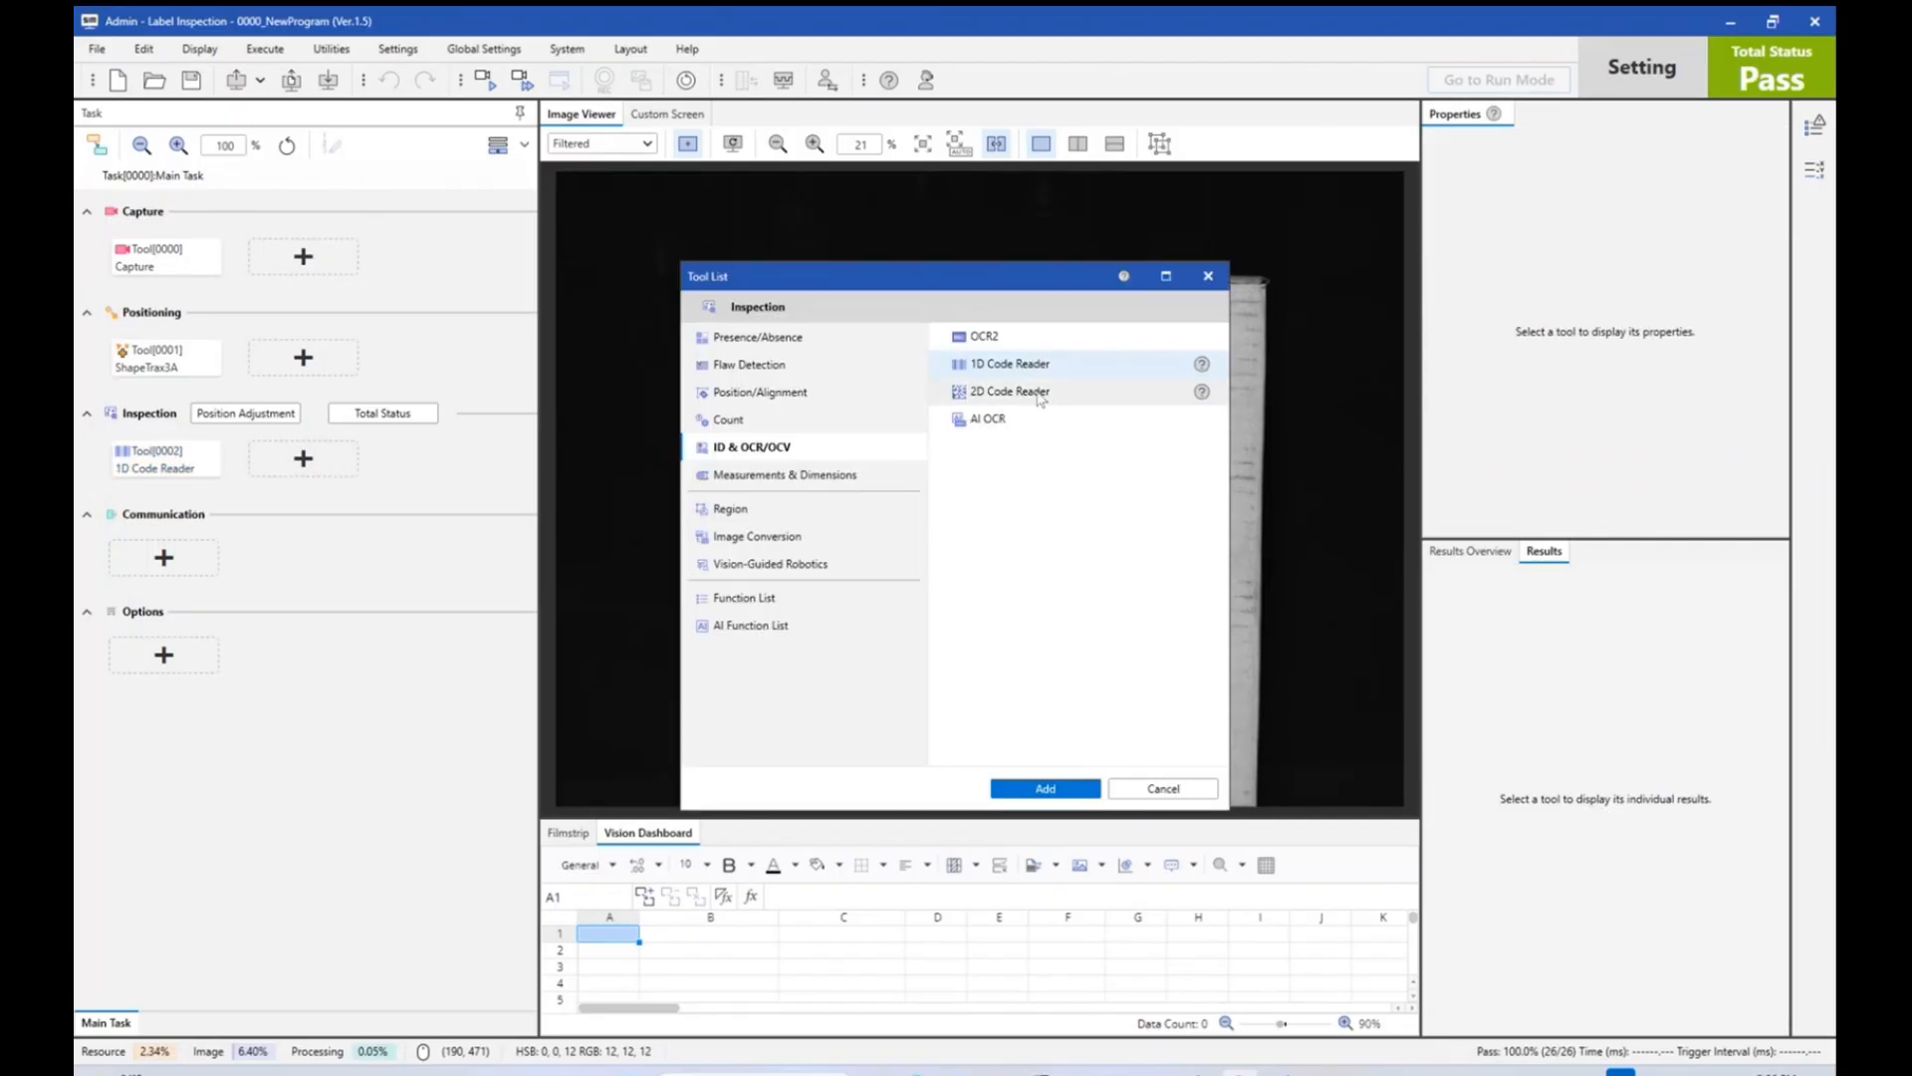
{"action": "left_click", "coordinate": [1042, 787]}
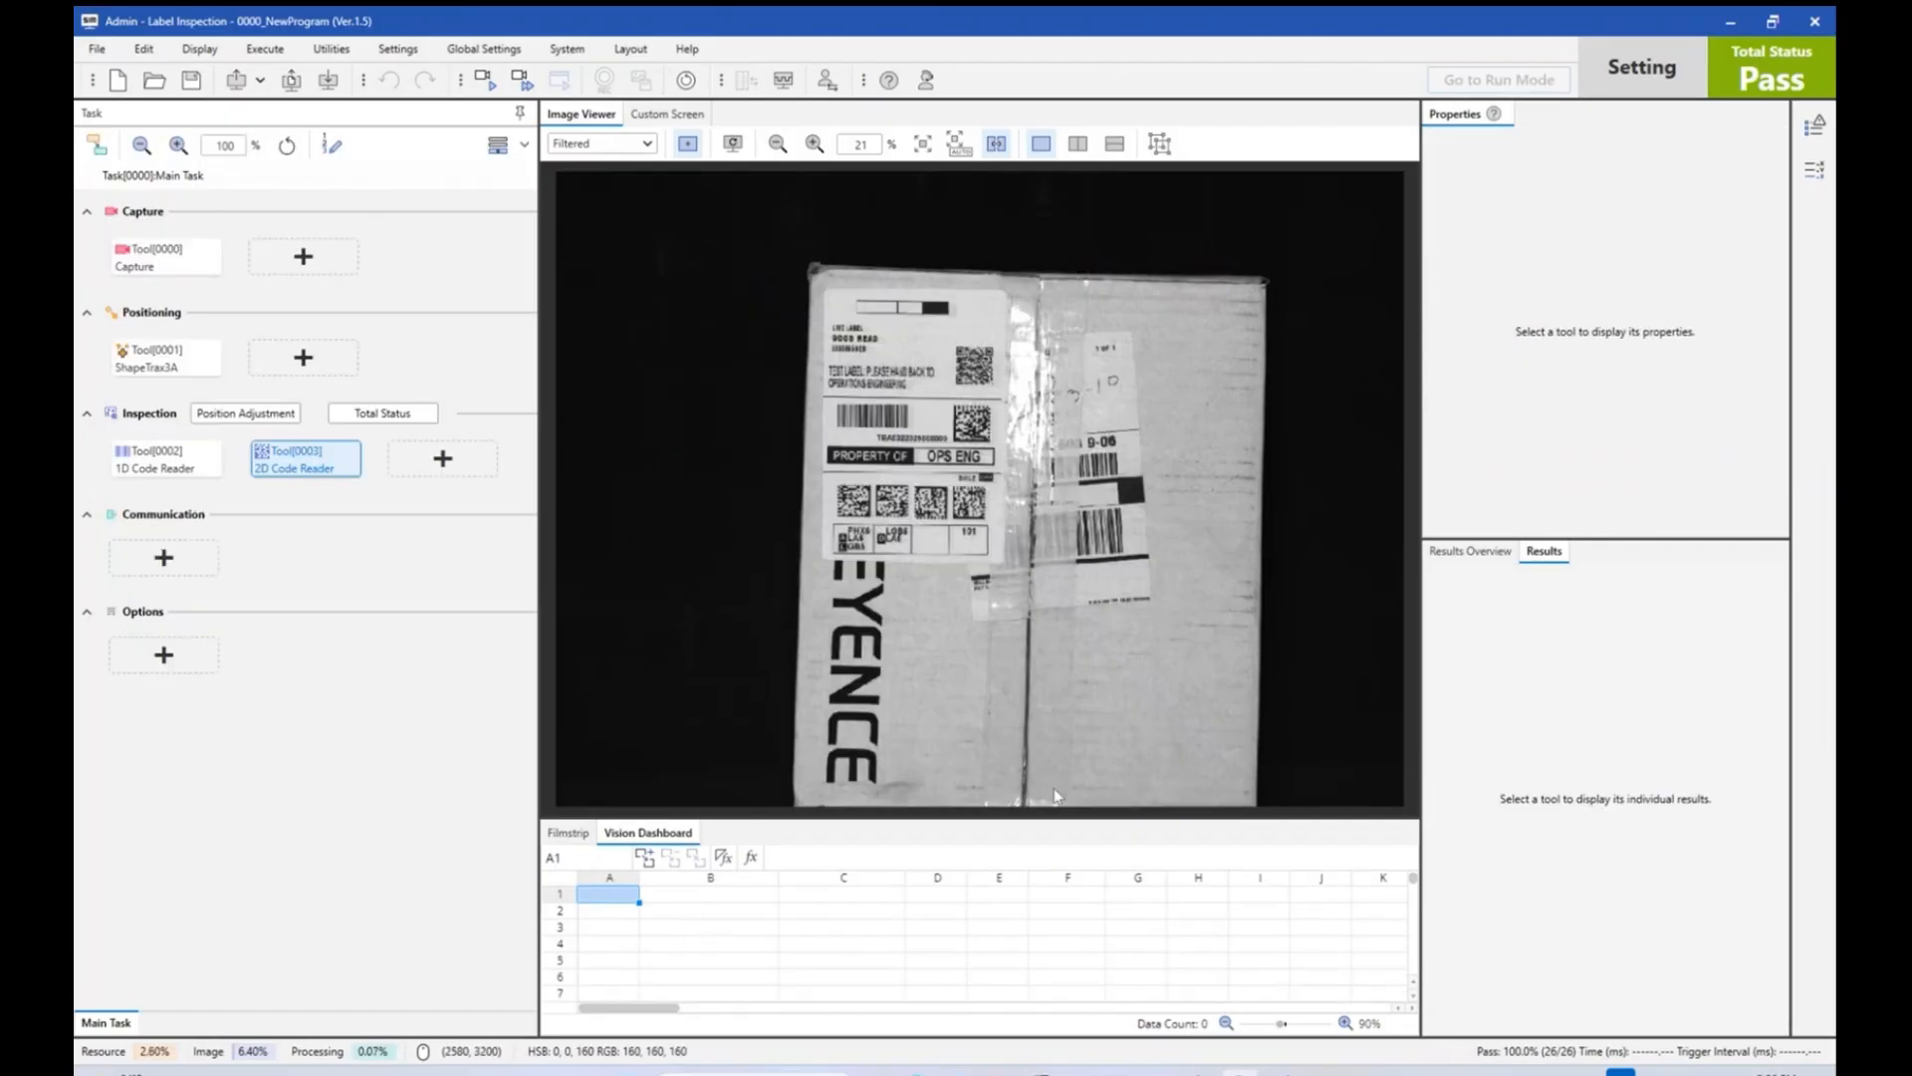
{"action": "left_click", "coordinate": [304, 458]}
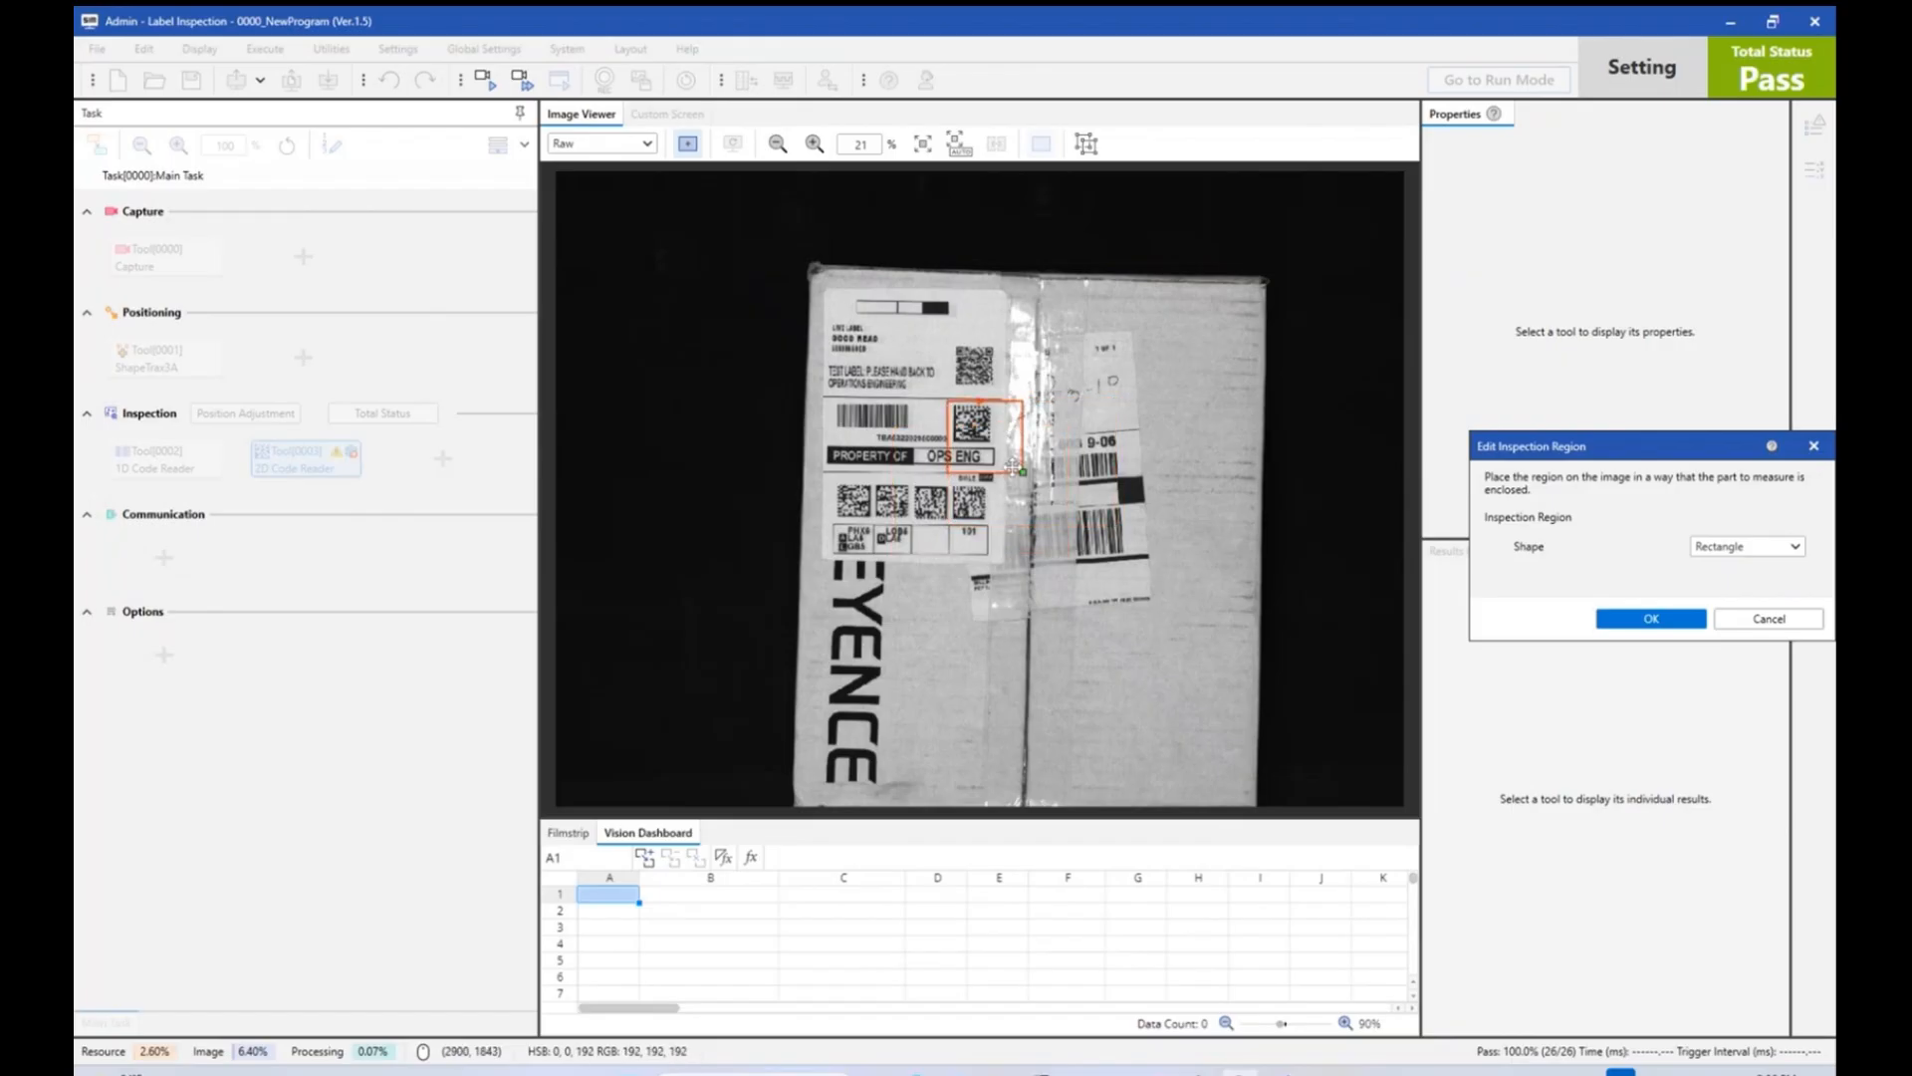
{"action": "left_click", "coordinate": [1649, 618]}
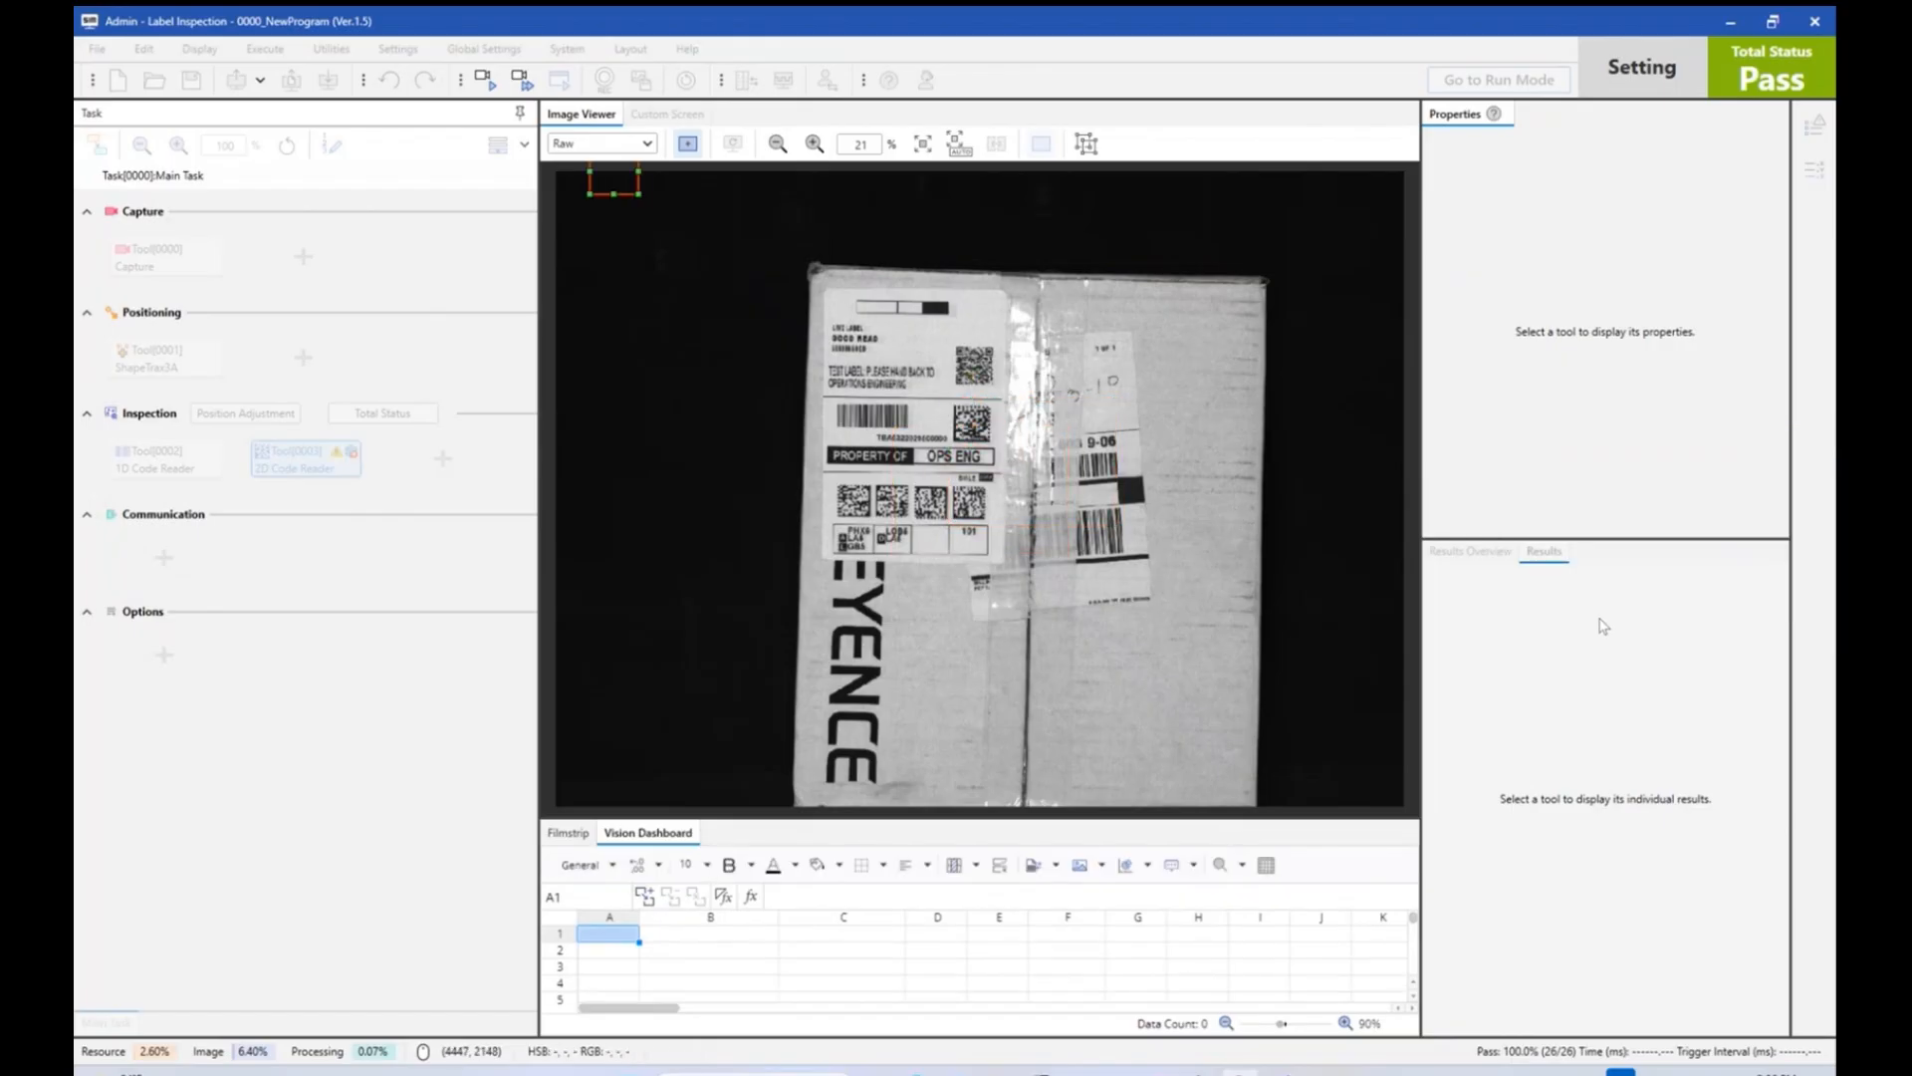
{"action": "left_click", "coordinate": [303, 457]}
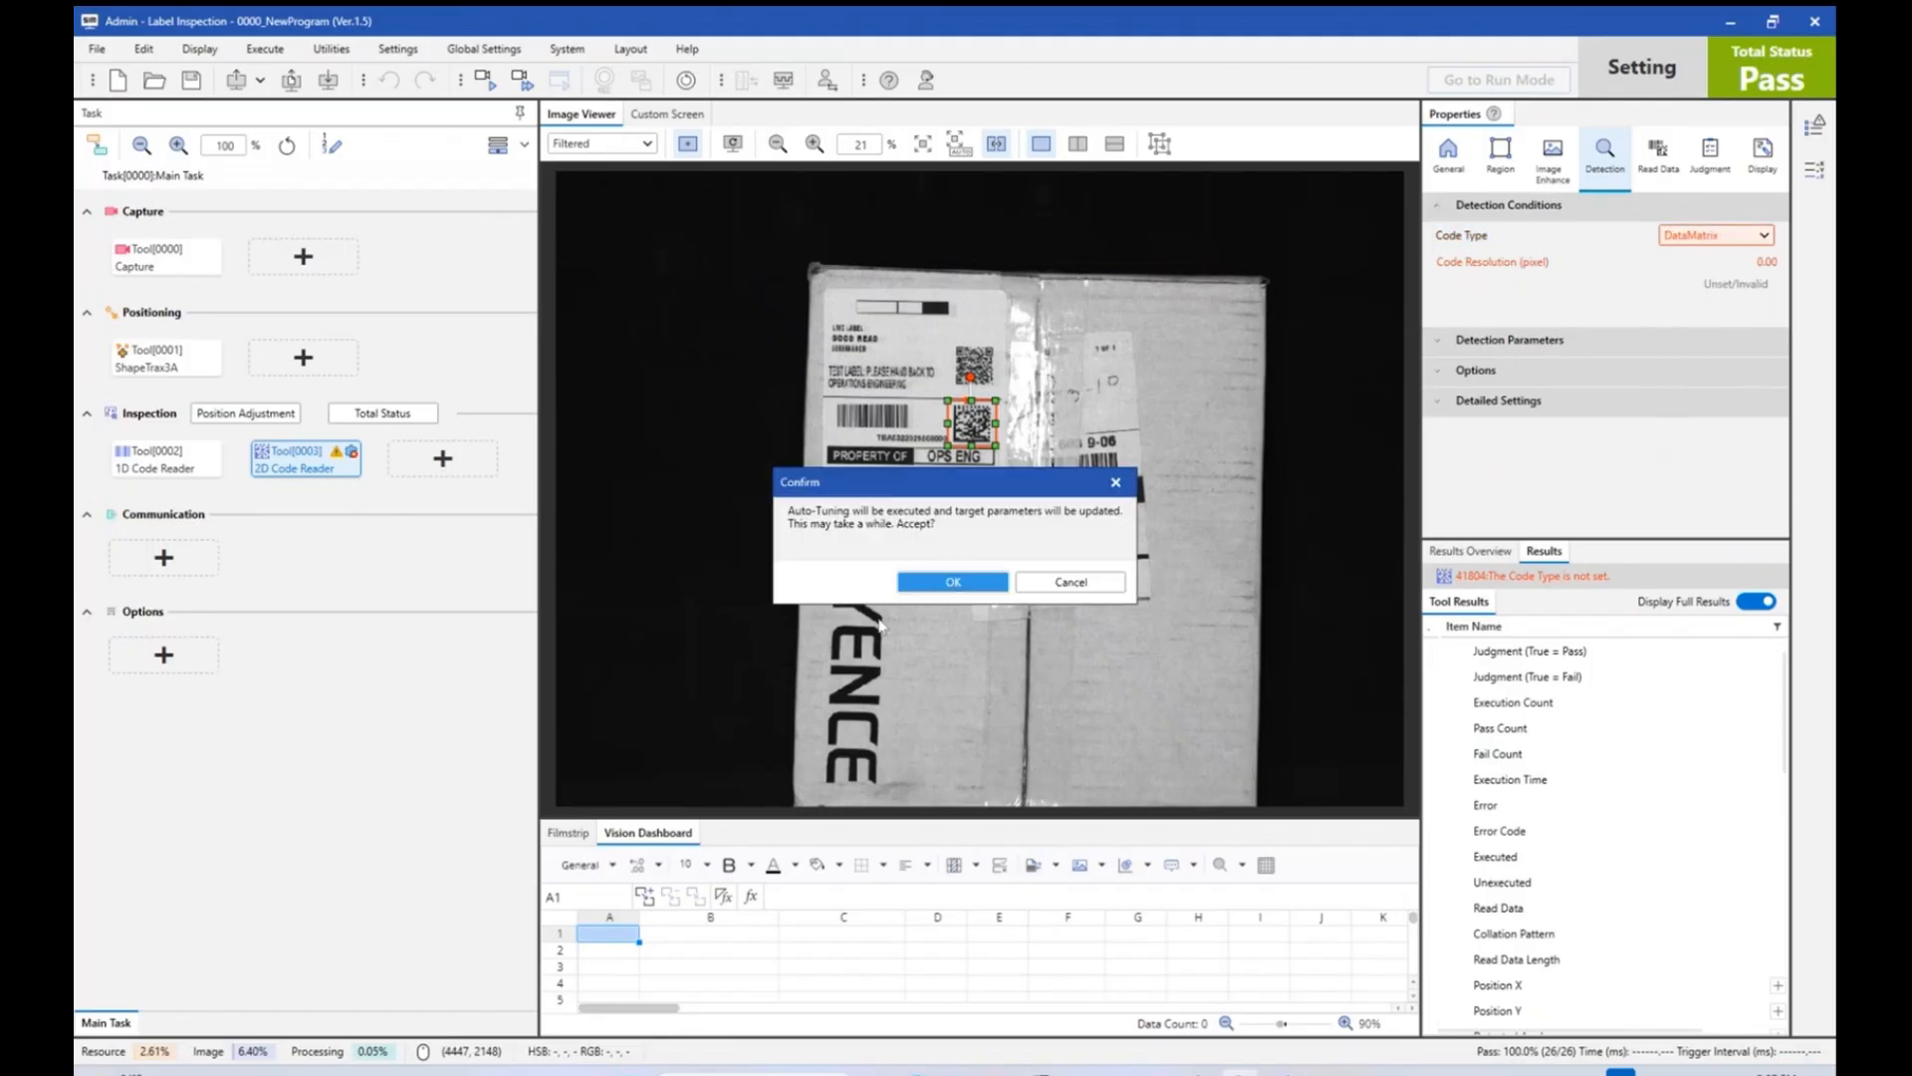
{"action": "left_click", "coordinate": [953, 582]}
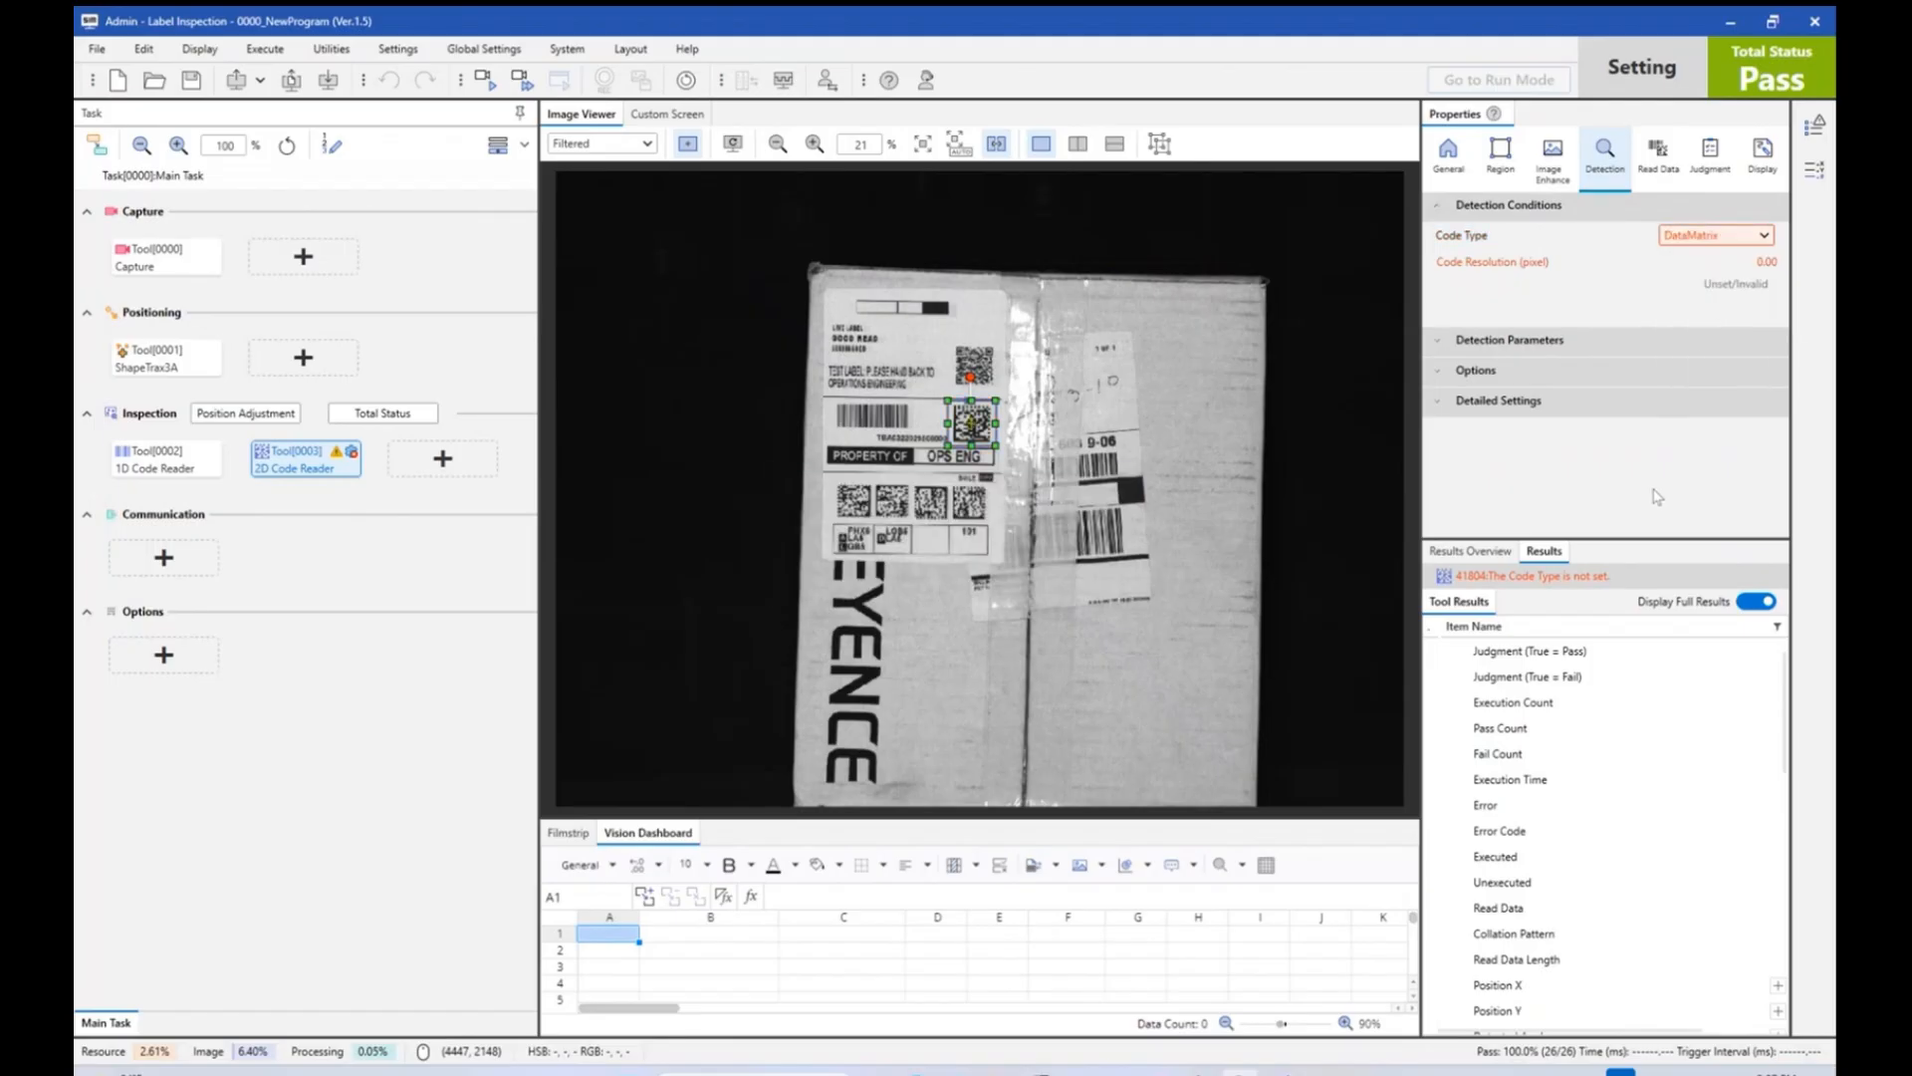
{"action": "left_click", "coordinate": [1657, 156]}
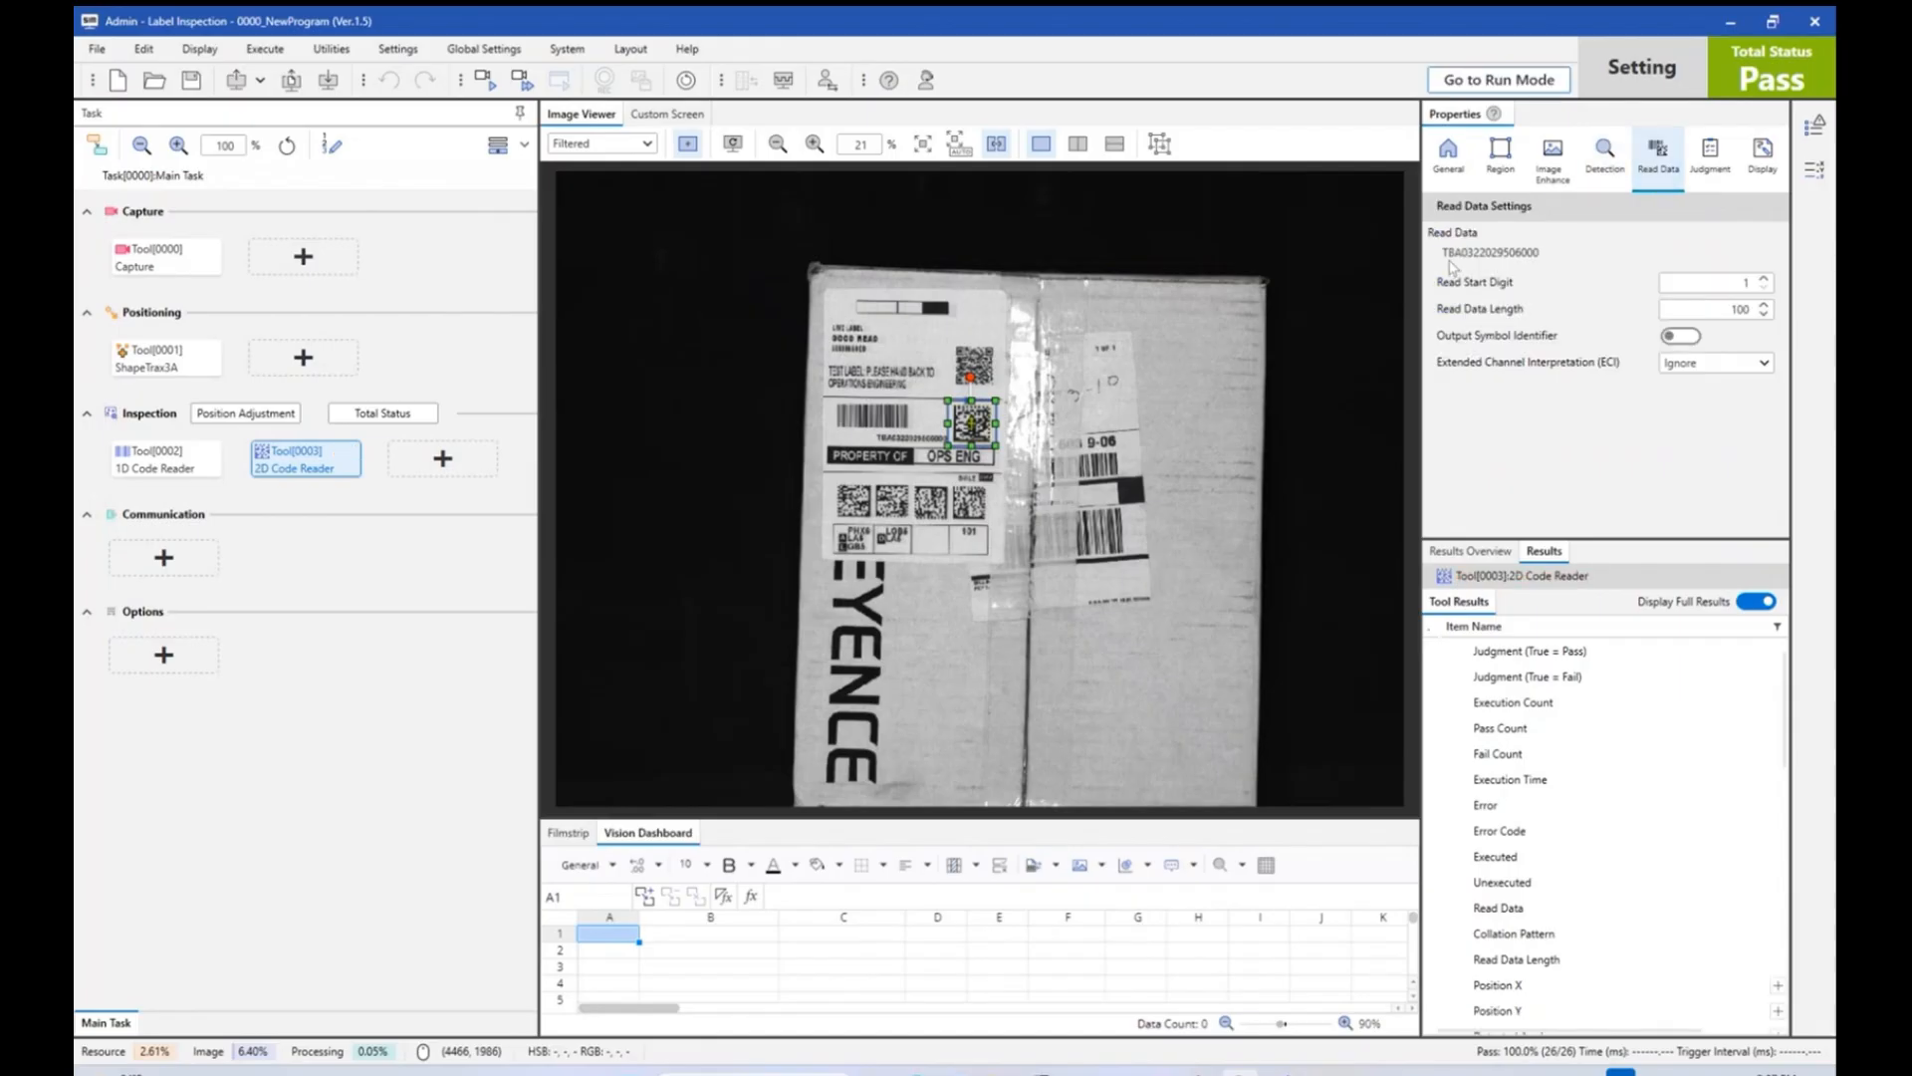
{"action": "mouse_move", "coordinate": [442, 457]}
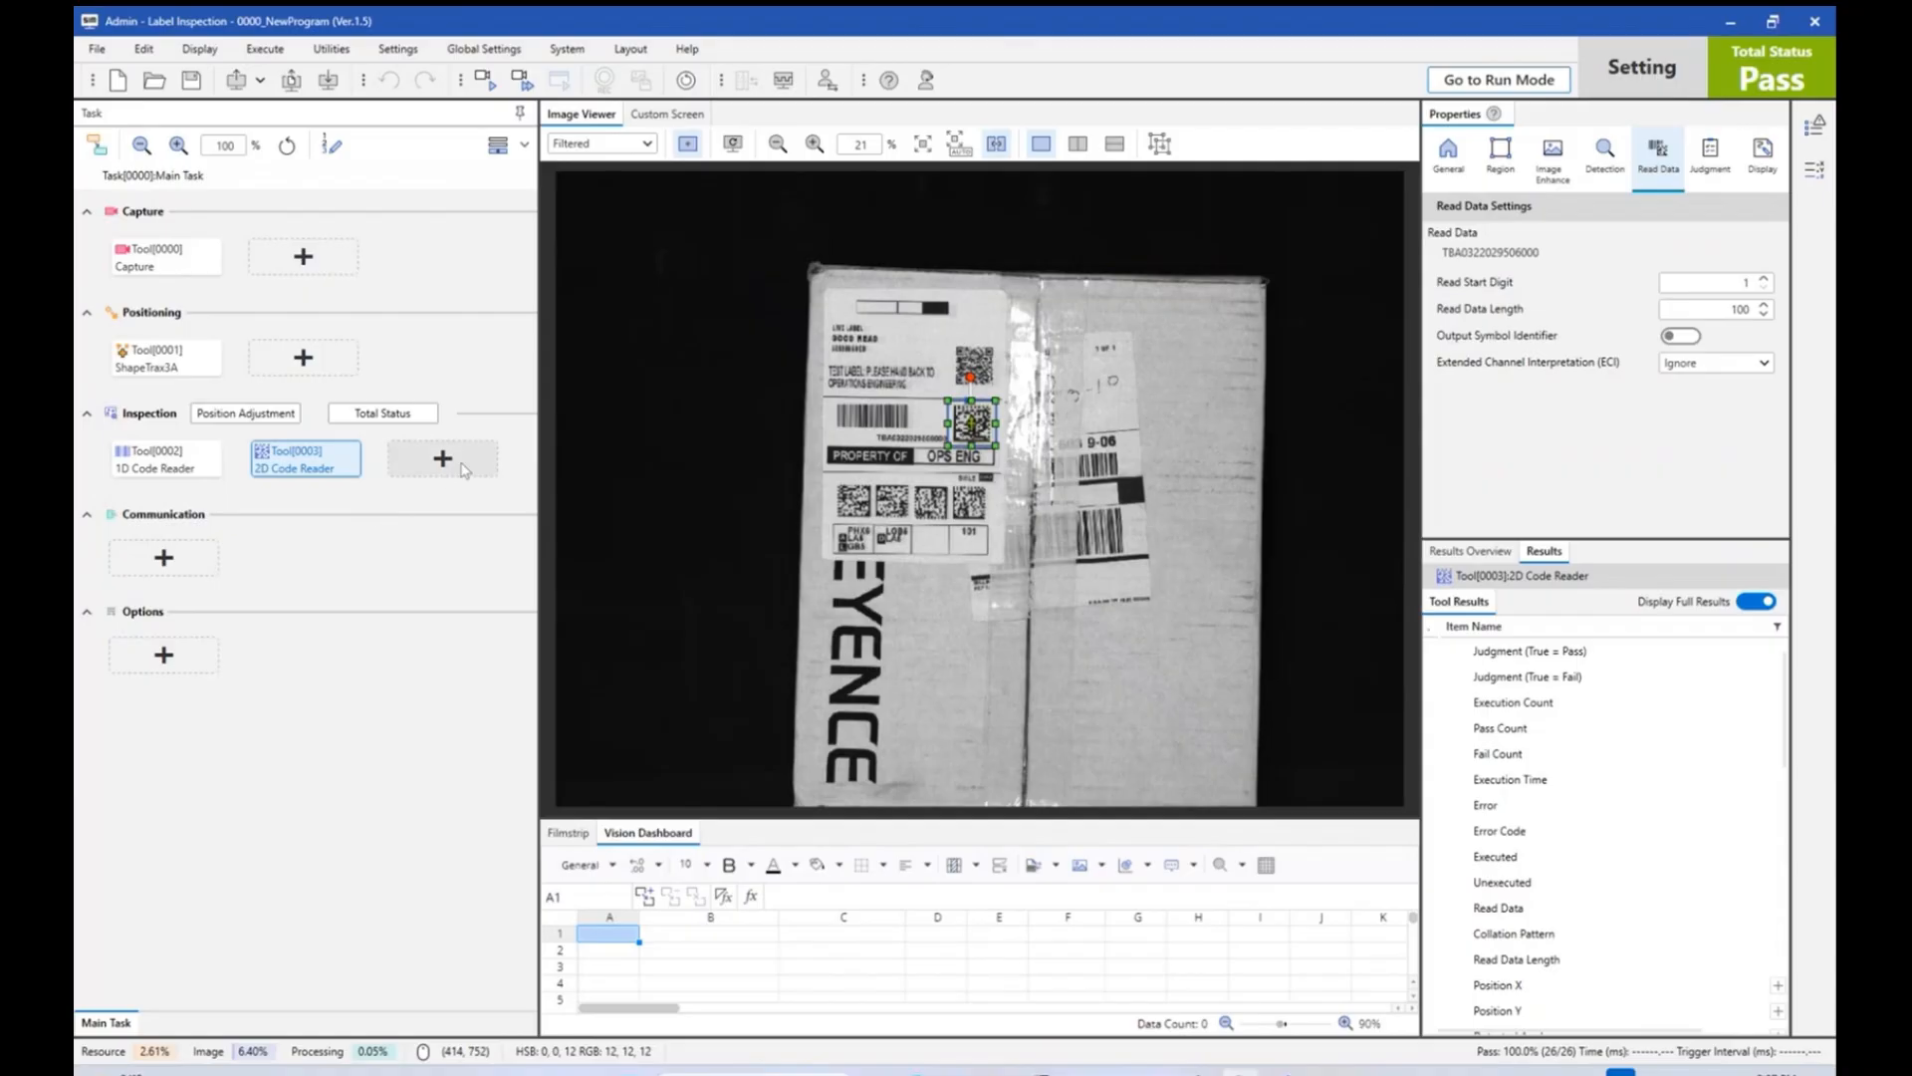
Add an AI OCR tool around the serial text and fit its character size to the digits.
{"action": "left_click", "coordinate": [441, 458]}
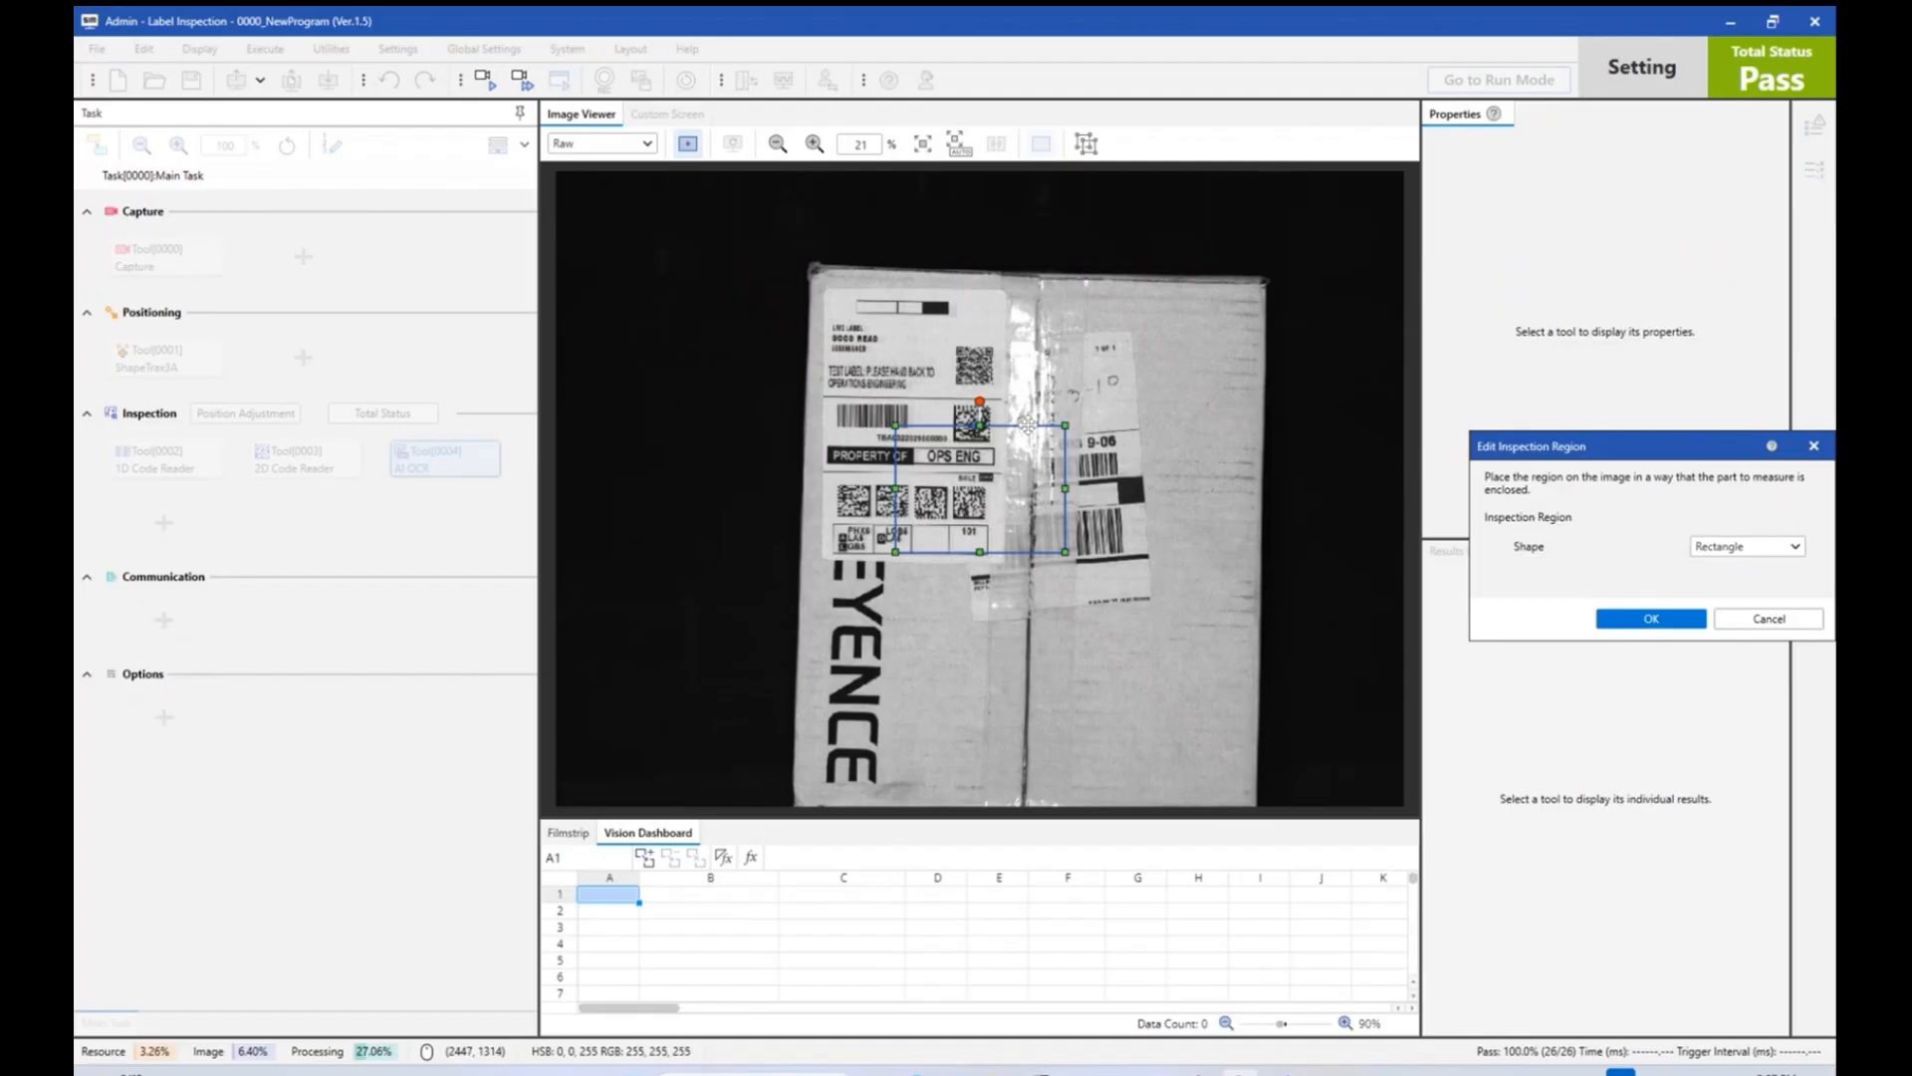
{"action": "left_click_drag", "start_coordinate": [1063, 550], "coordinate": [1034, 553]}
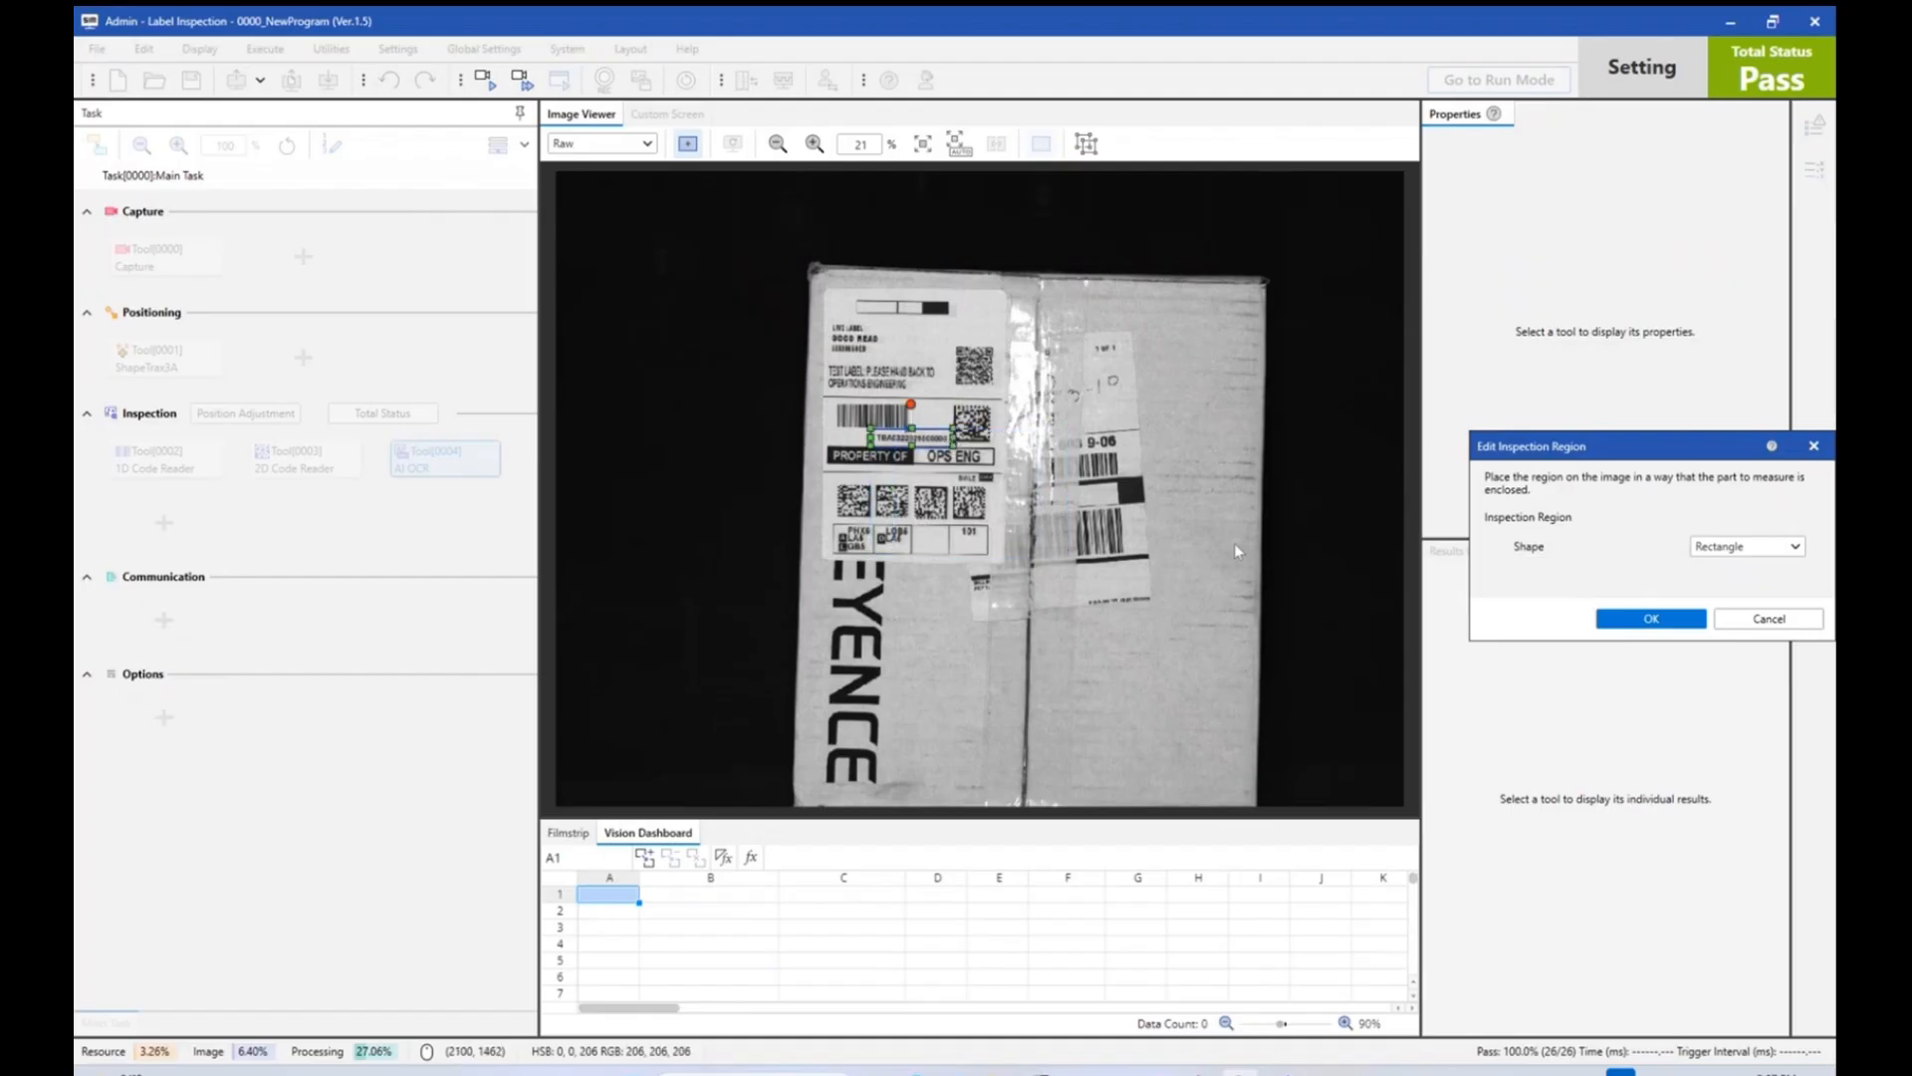
{"action": "left_click", "coordinate": [1649, 619]}
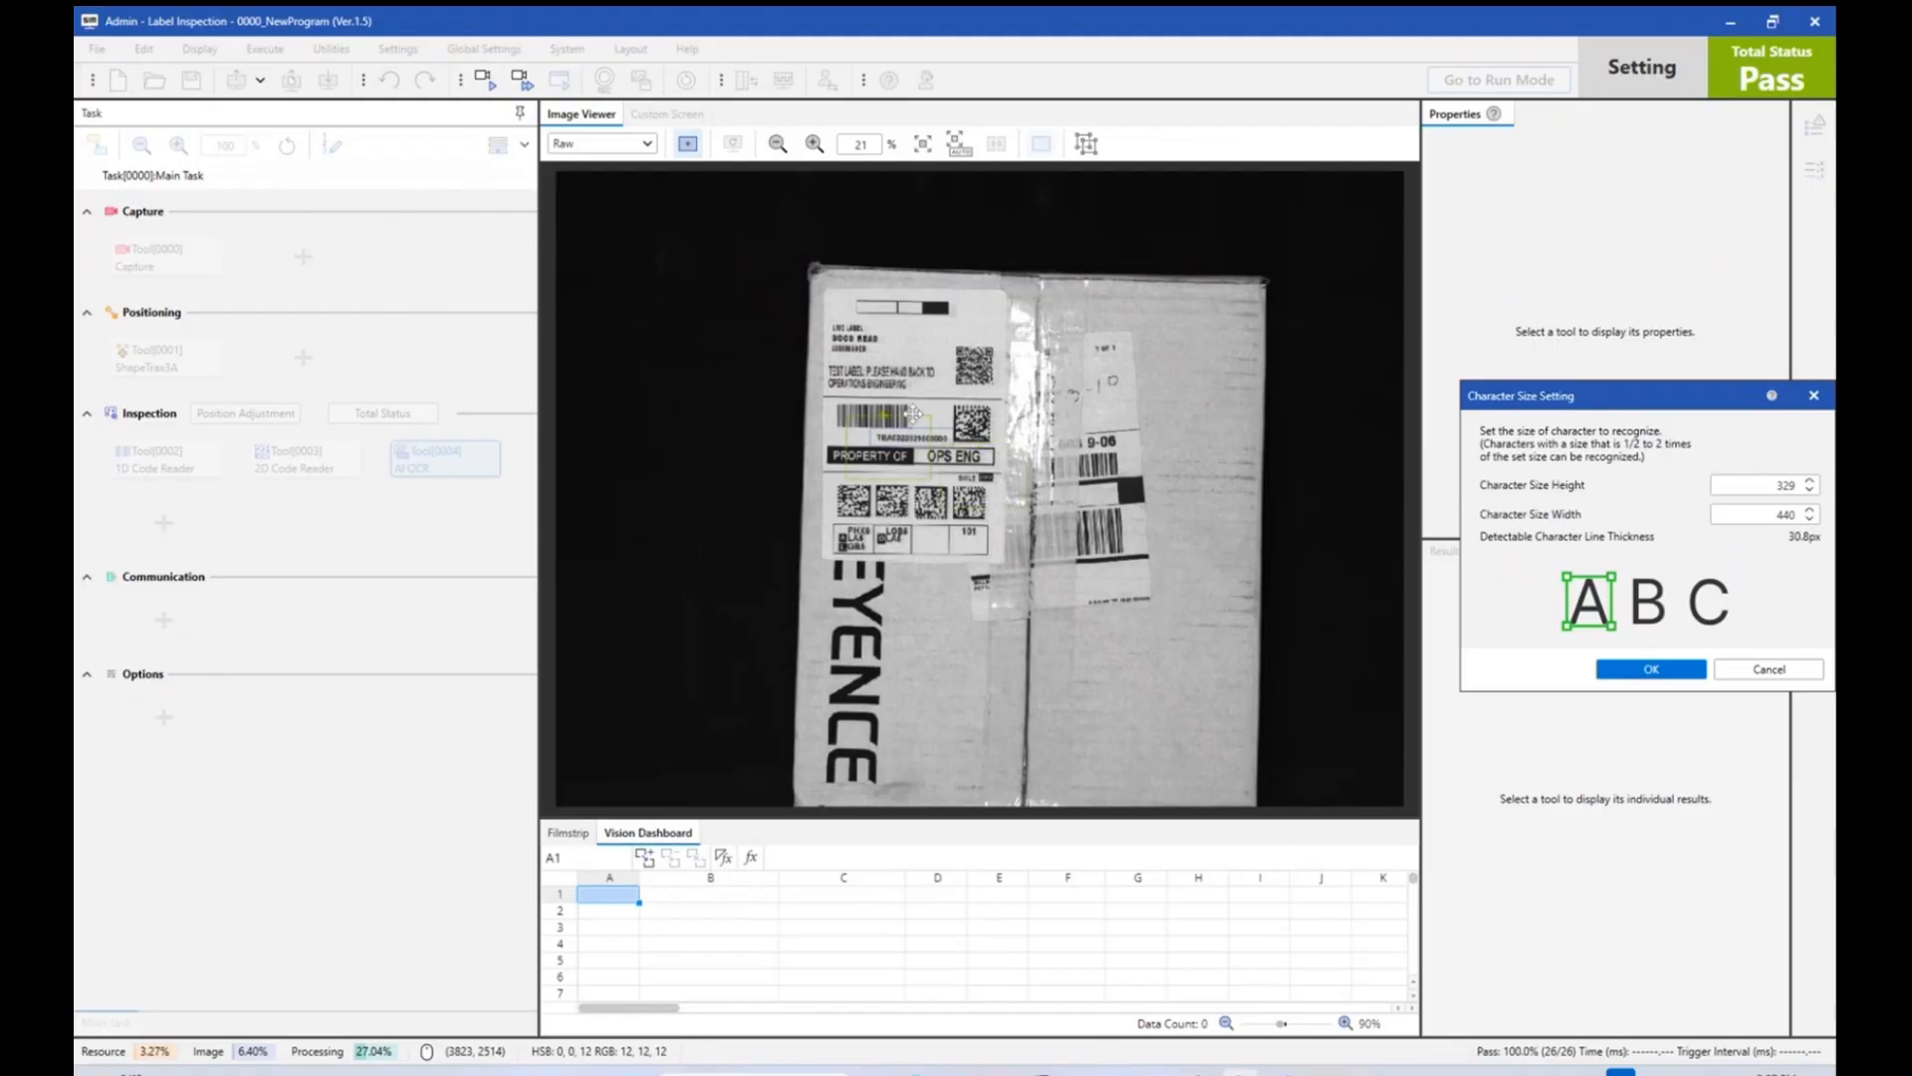
{"action": "left_click", "coordinate": [814, 142]}
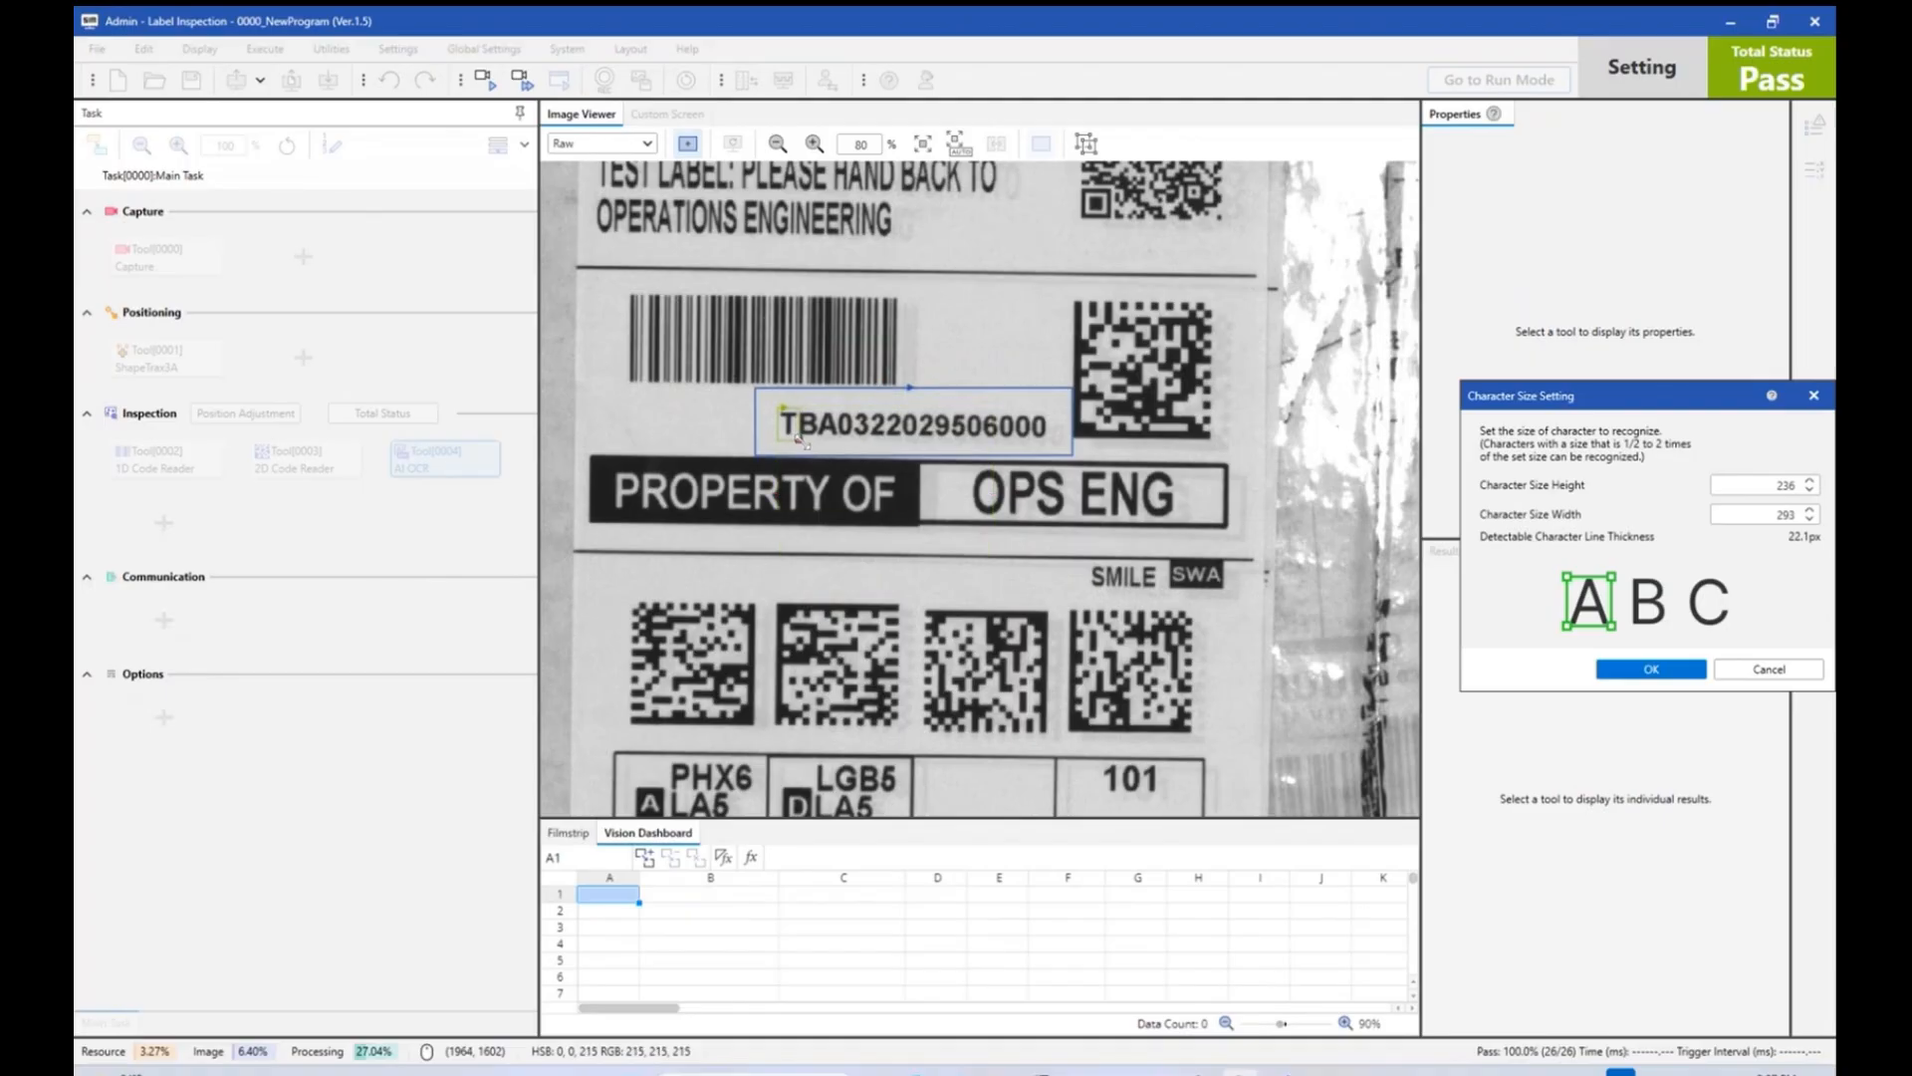
{"action": "left_click", "coordinate": [1649, 668]}
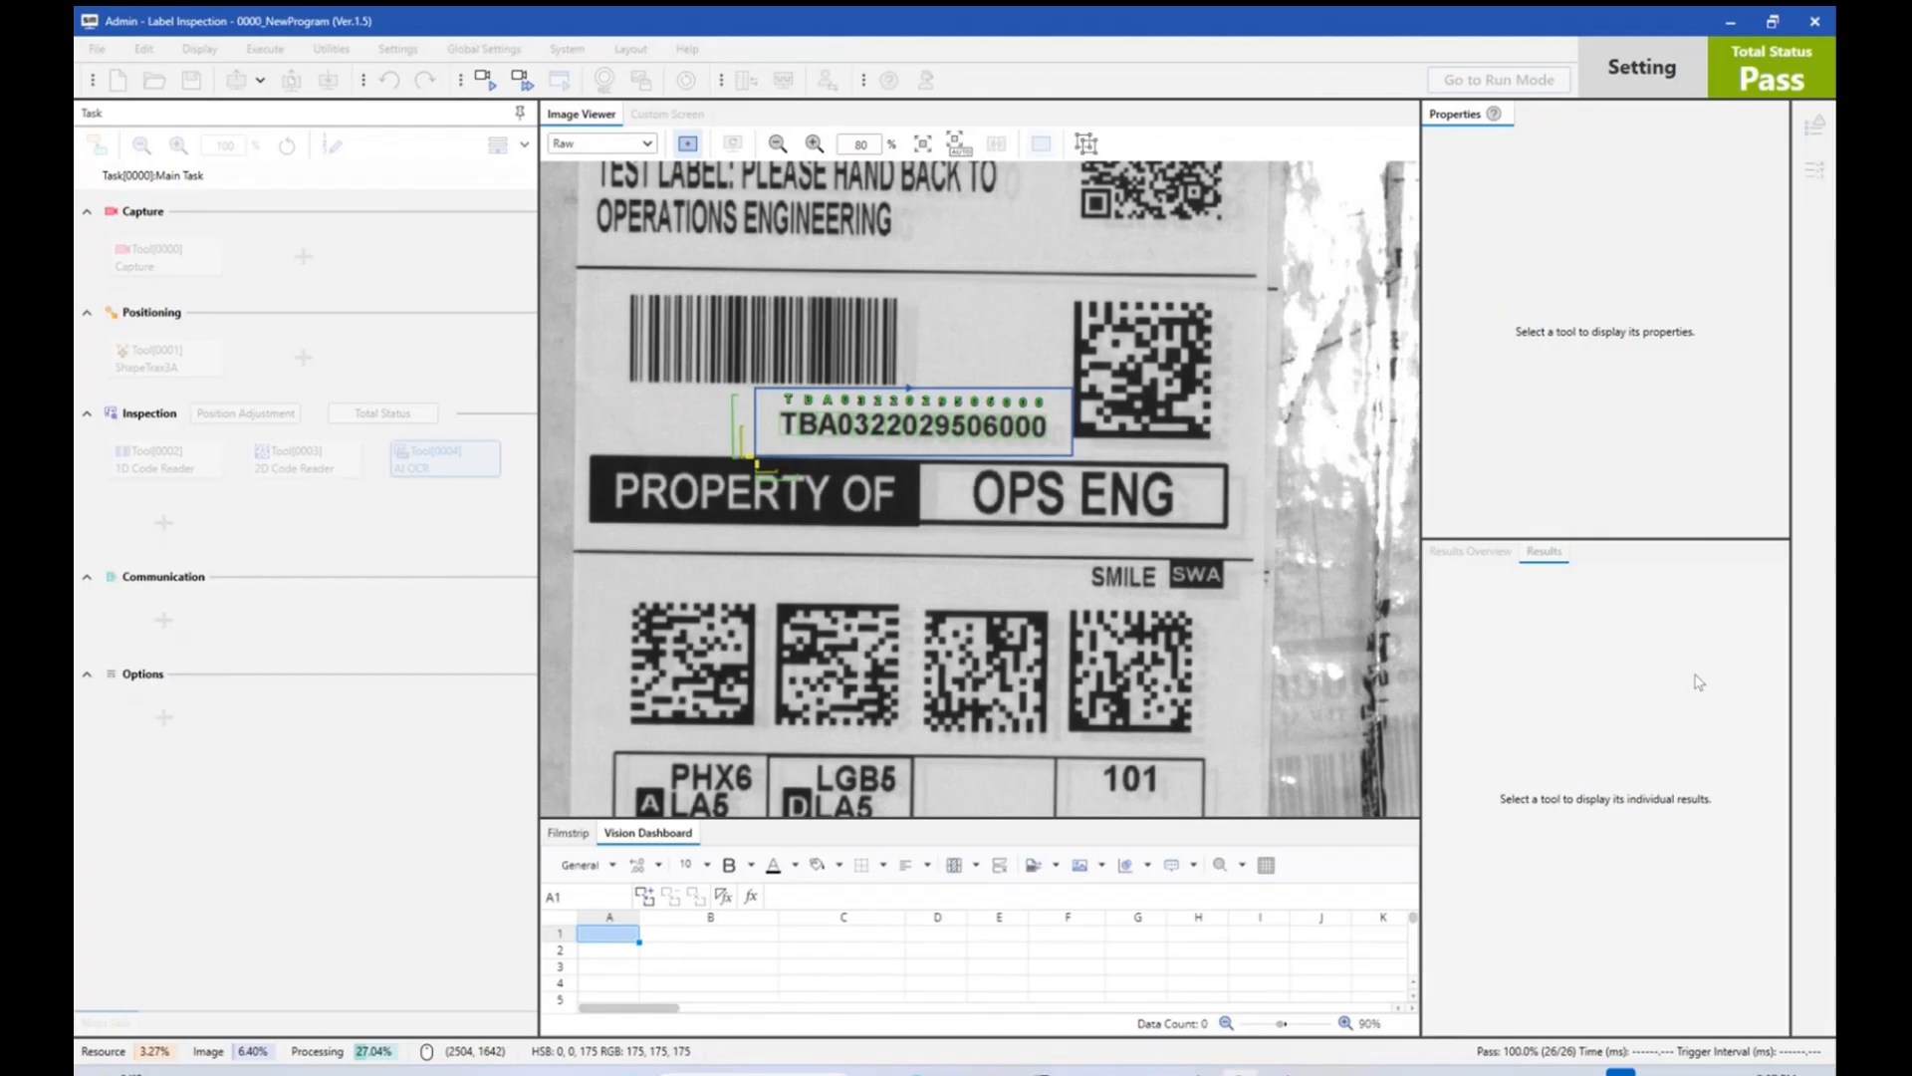
Select the AI OCR tool to show its Judgment conditions with 16 characters detected.
{"action": "left_click", "coordinate": [442, 458]}
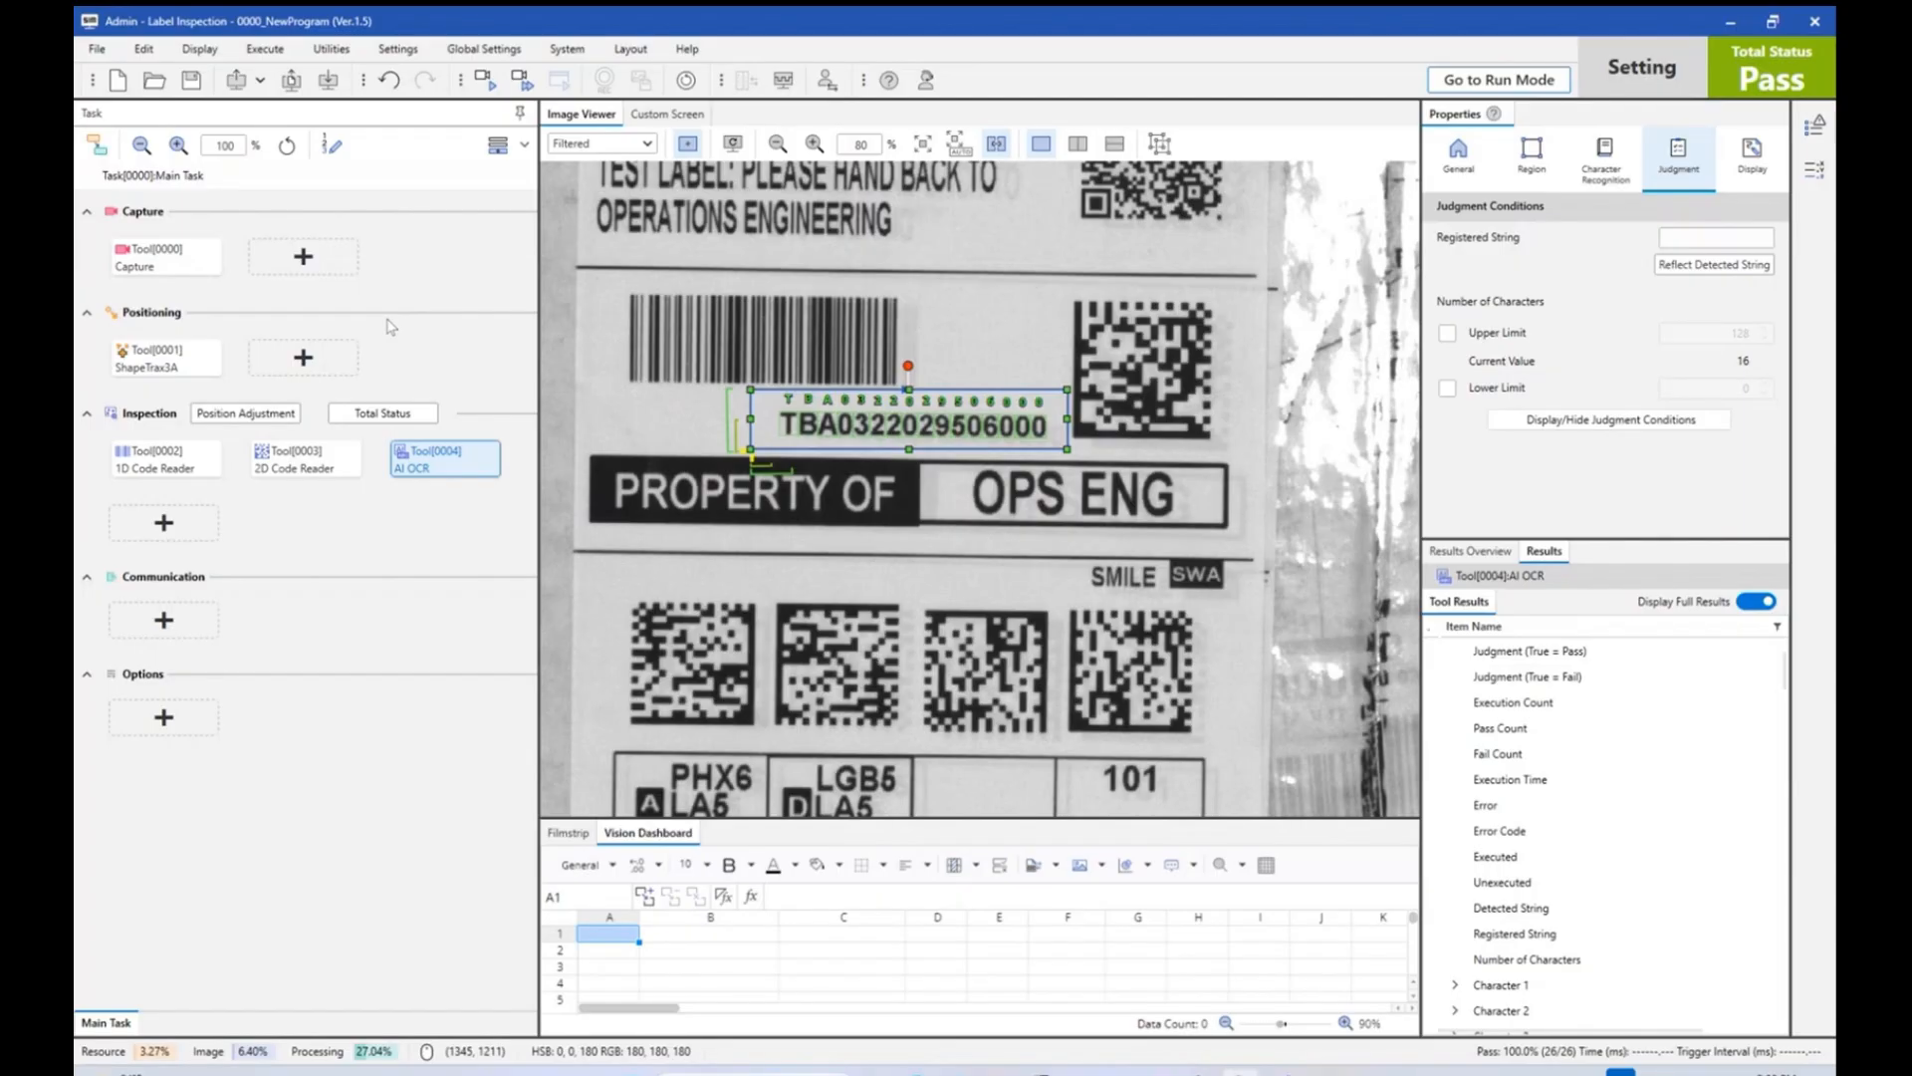
{"action": "mouse_move", "coordinate": [781, 847]}
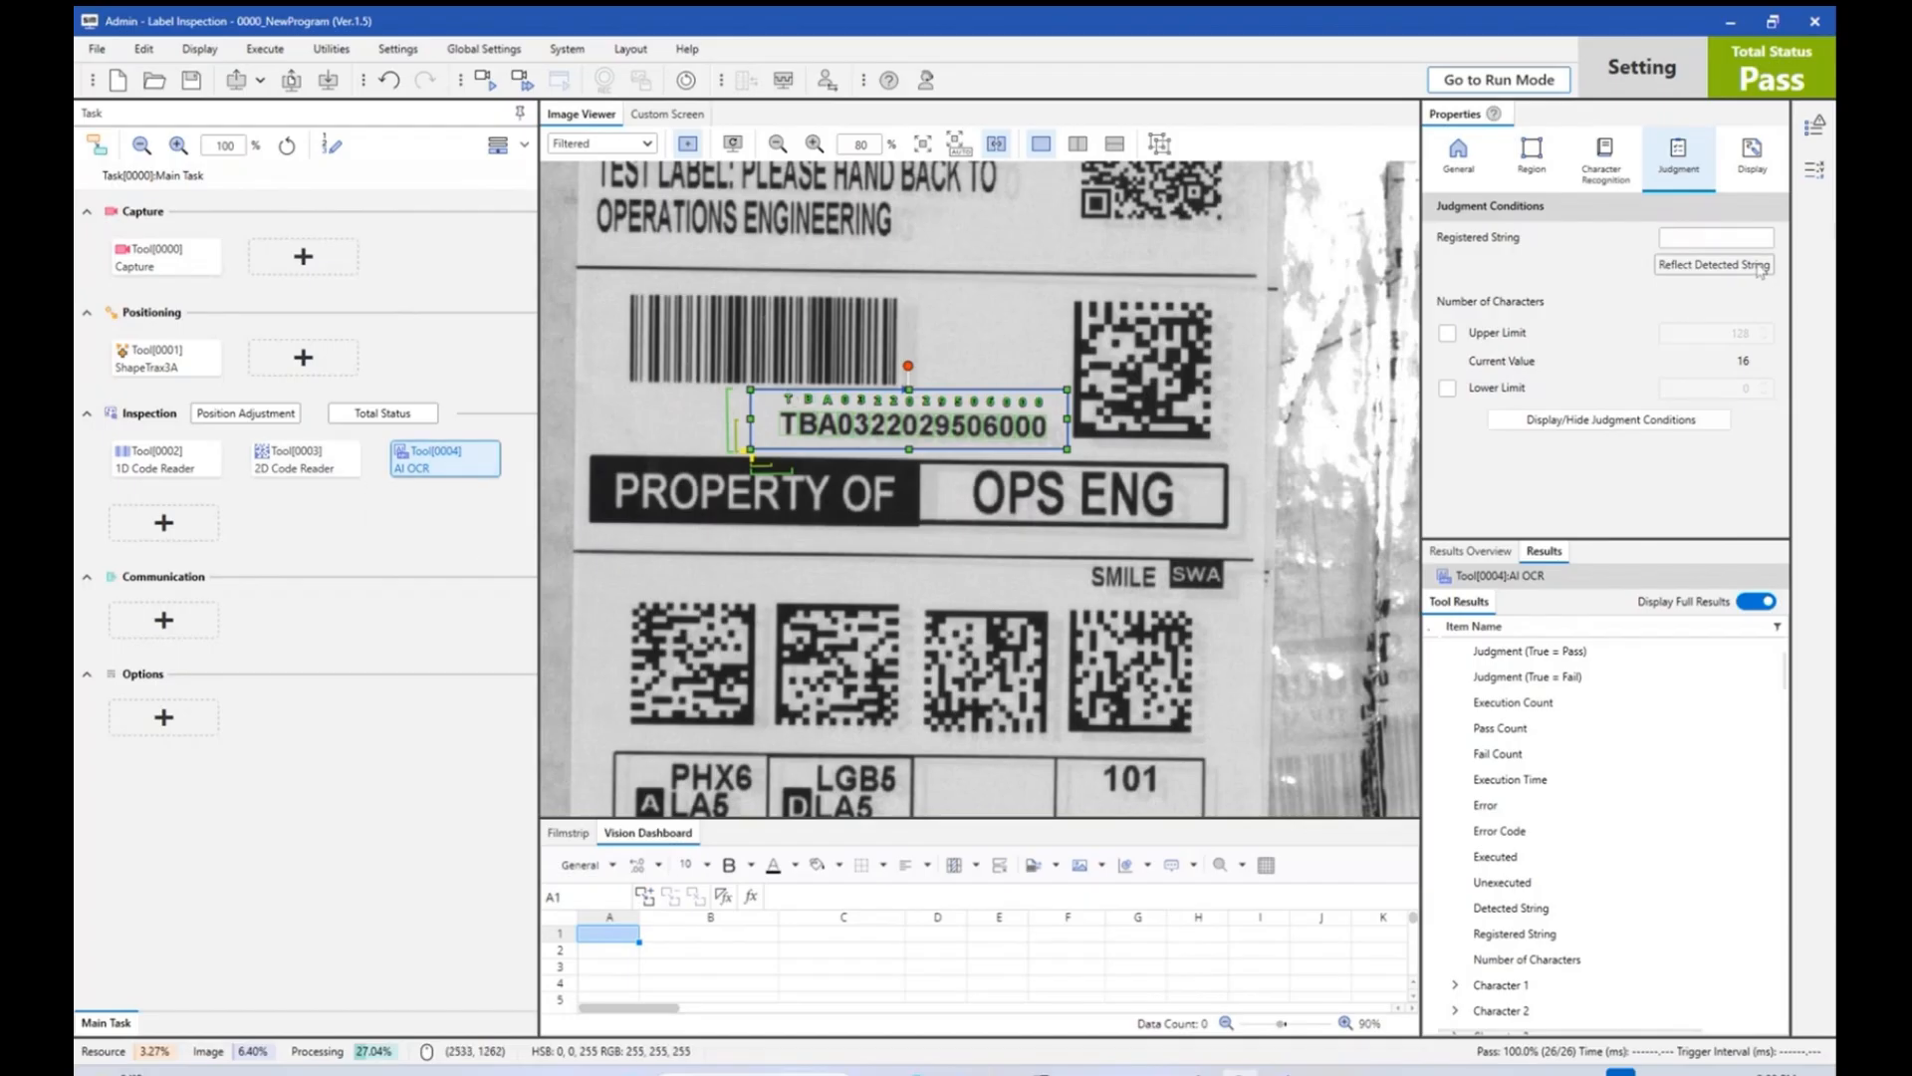
{"action": "left_click", "coordinate": [1712, 265]}
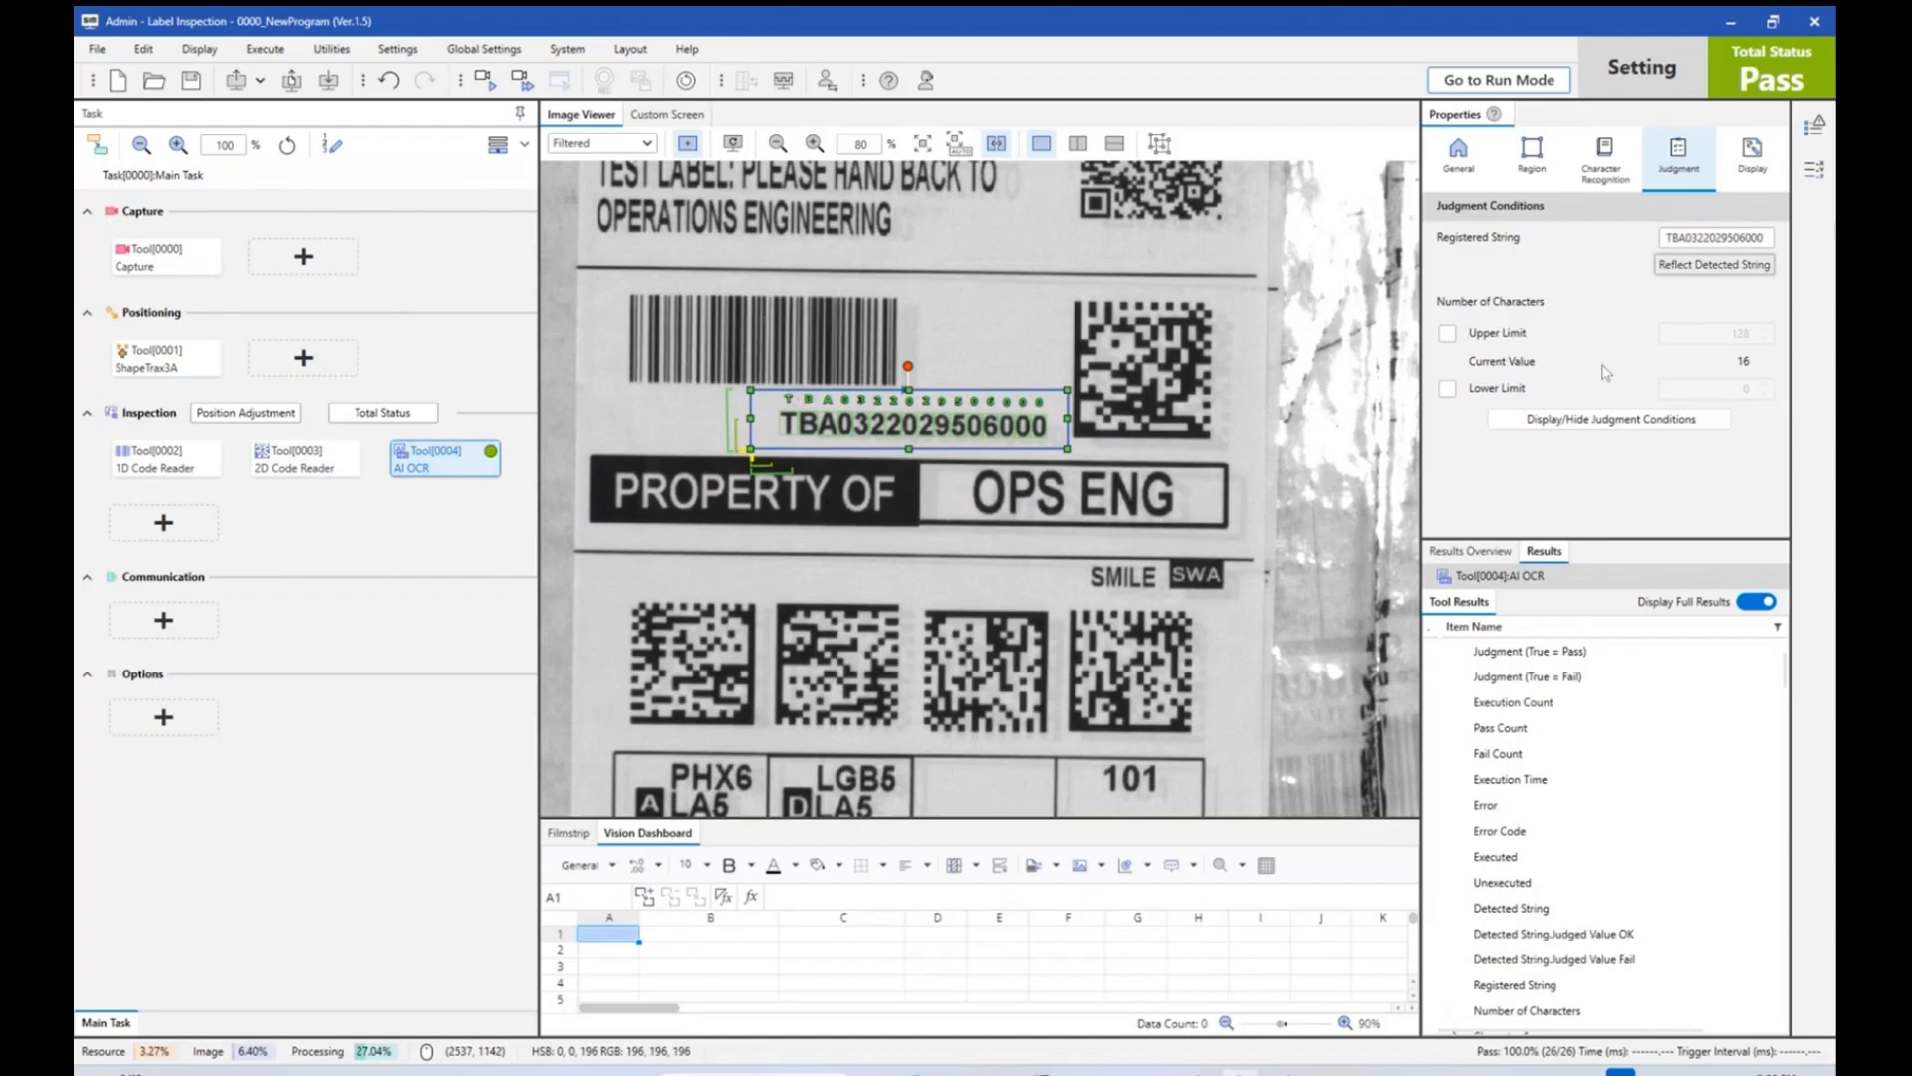
{"action": "mouse_move", "coordinate": [1543, 268]}
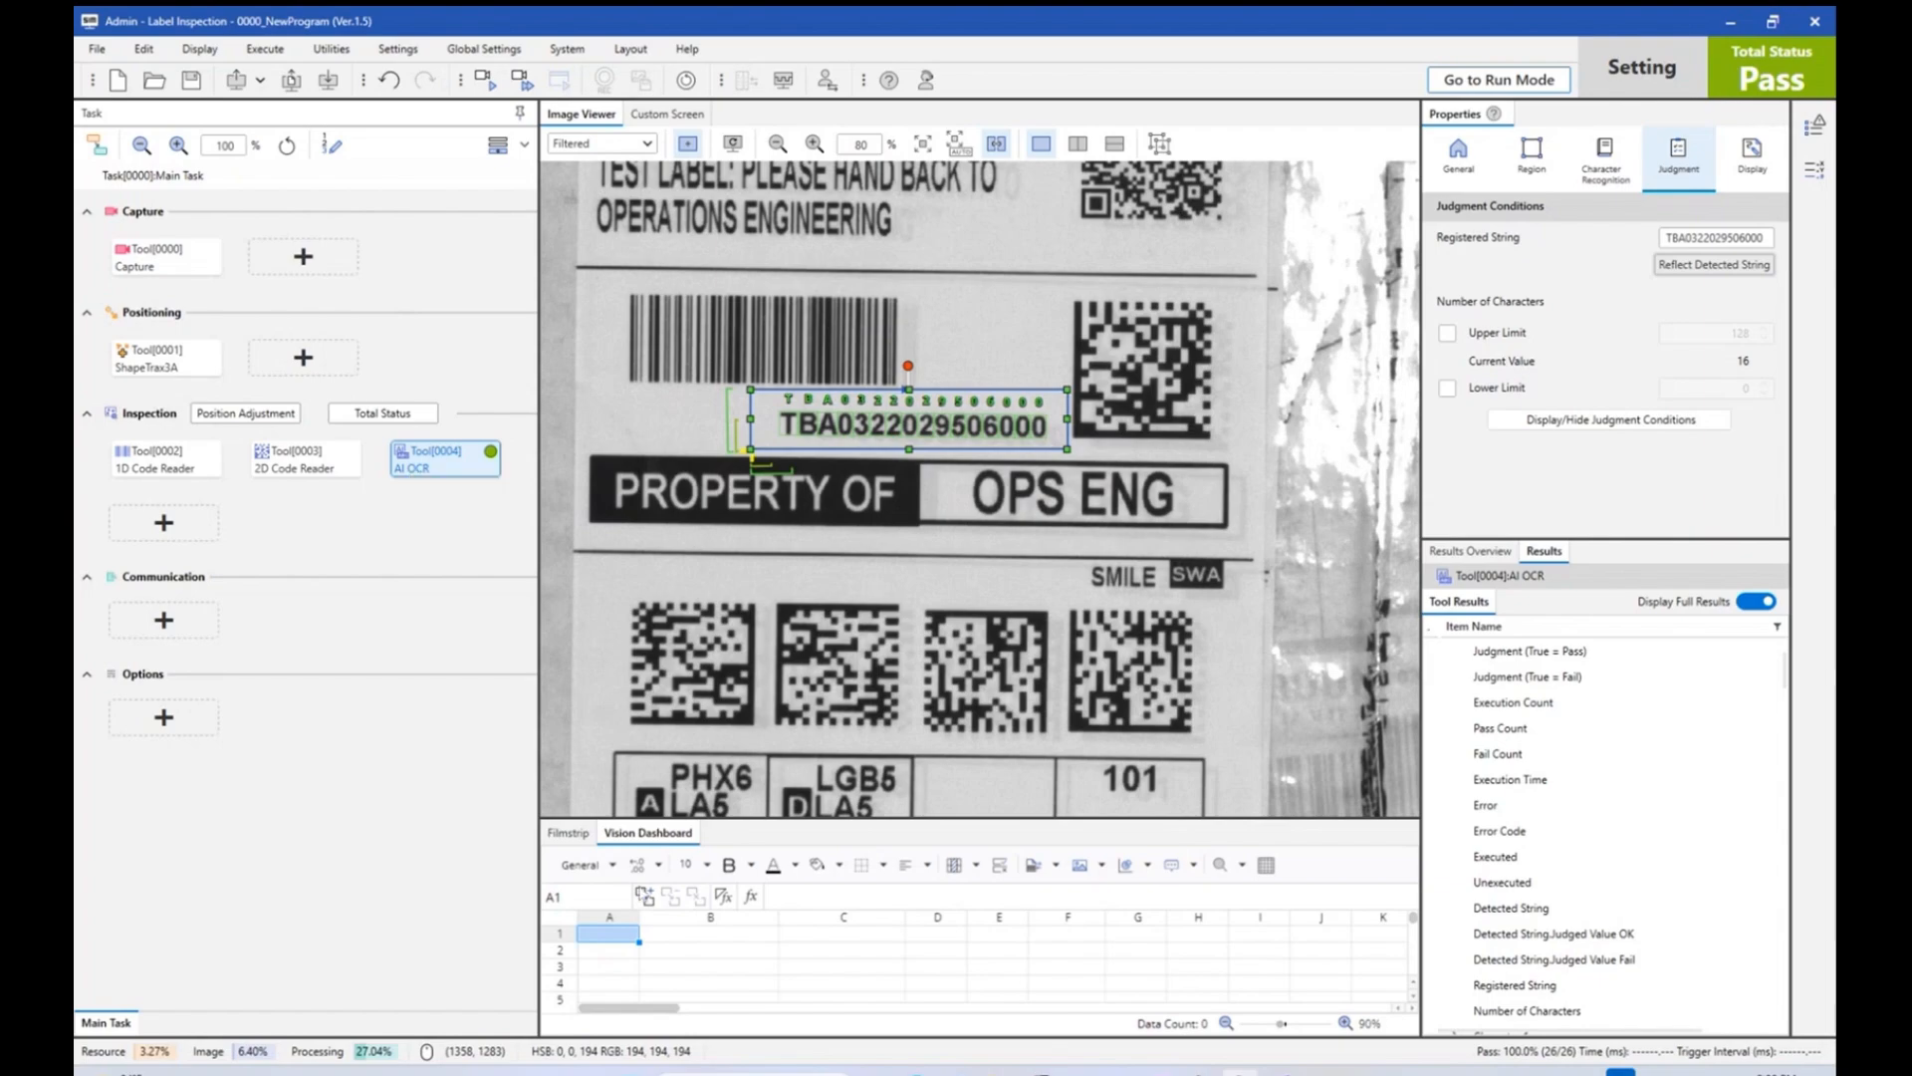
{"action": "mouse_move", "coordinate": [858, 963]}
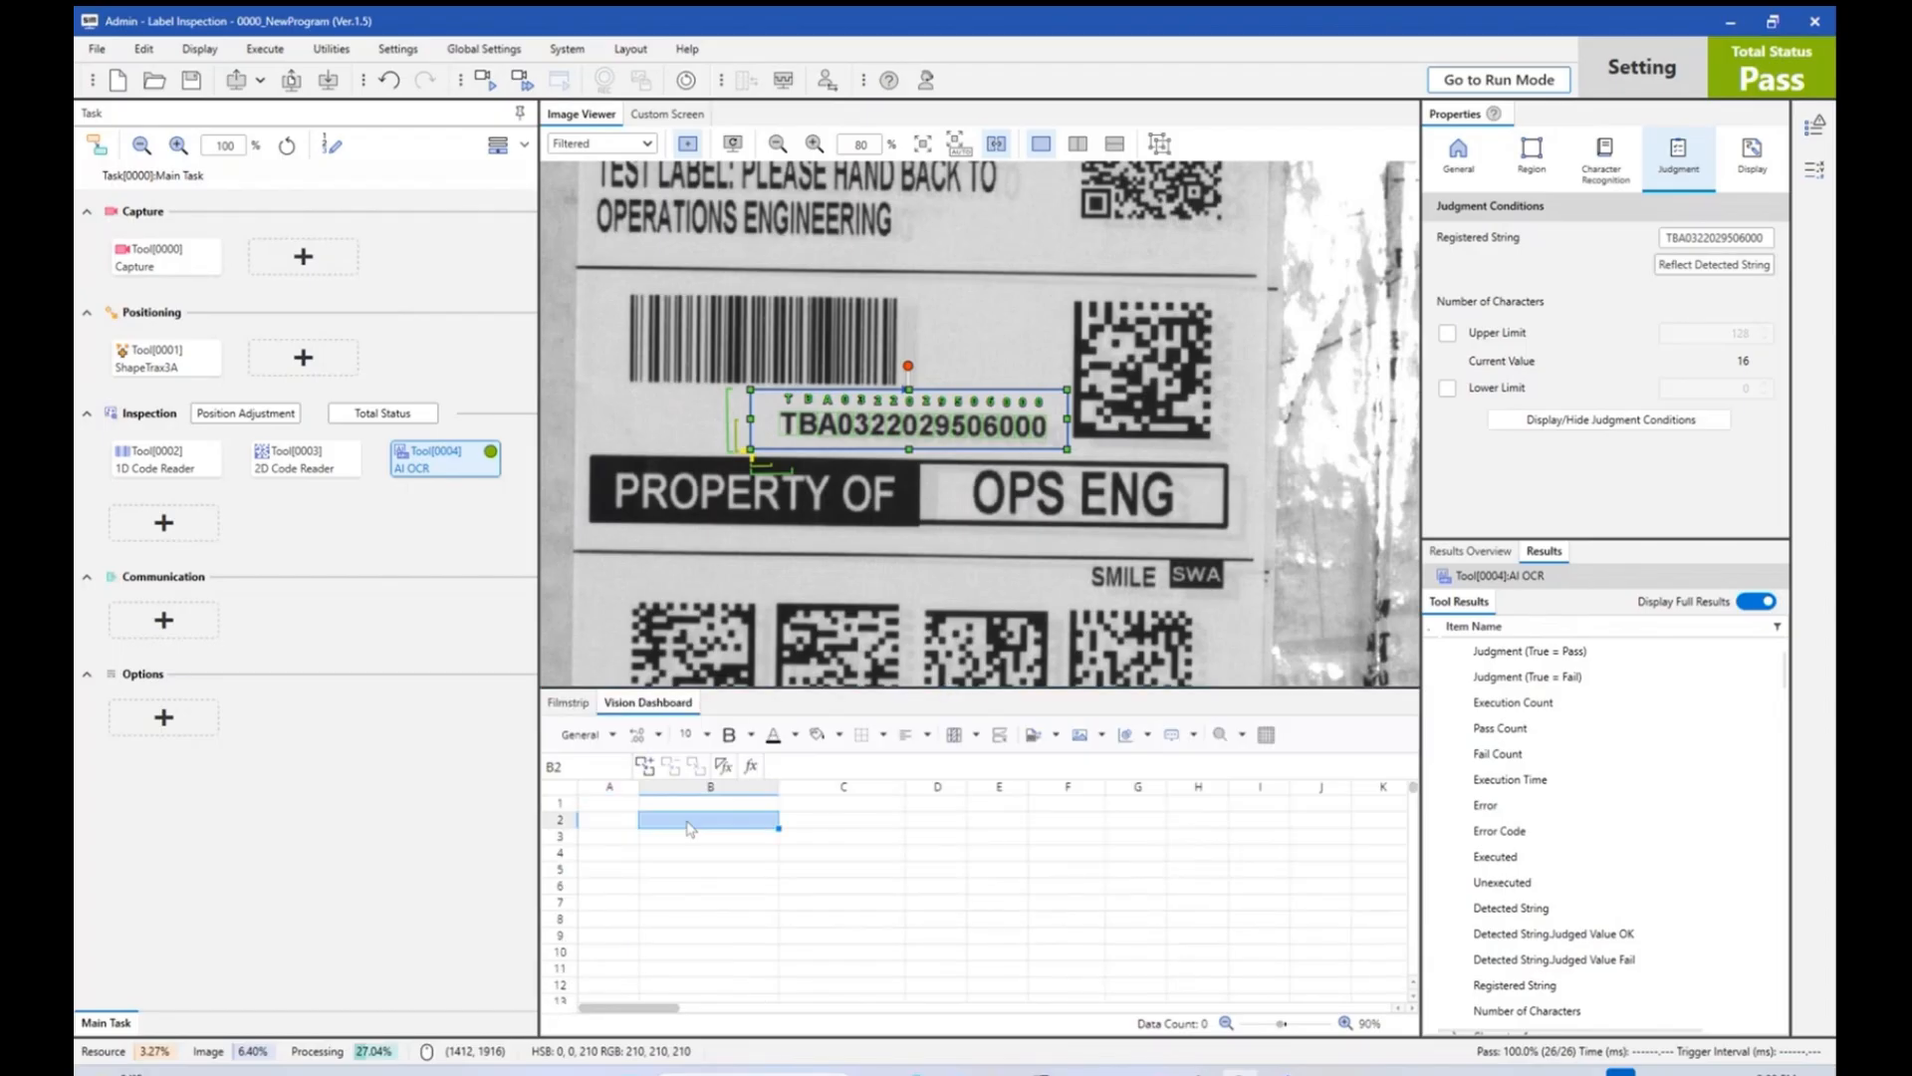
Add a bold Lot Code heading with AI OCR Judgment and Detected String rows beneath.
{"action": "type", "text": "Lot Code"}
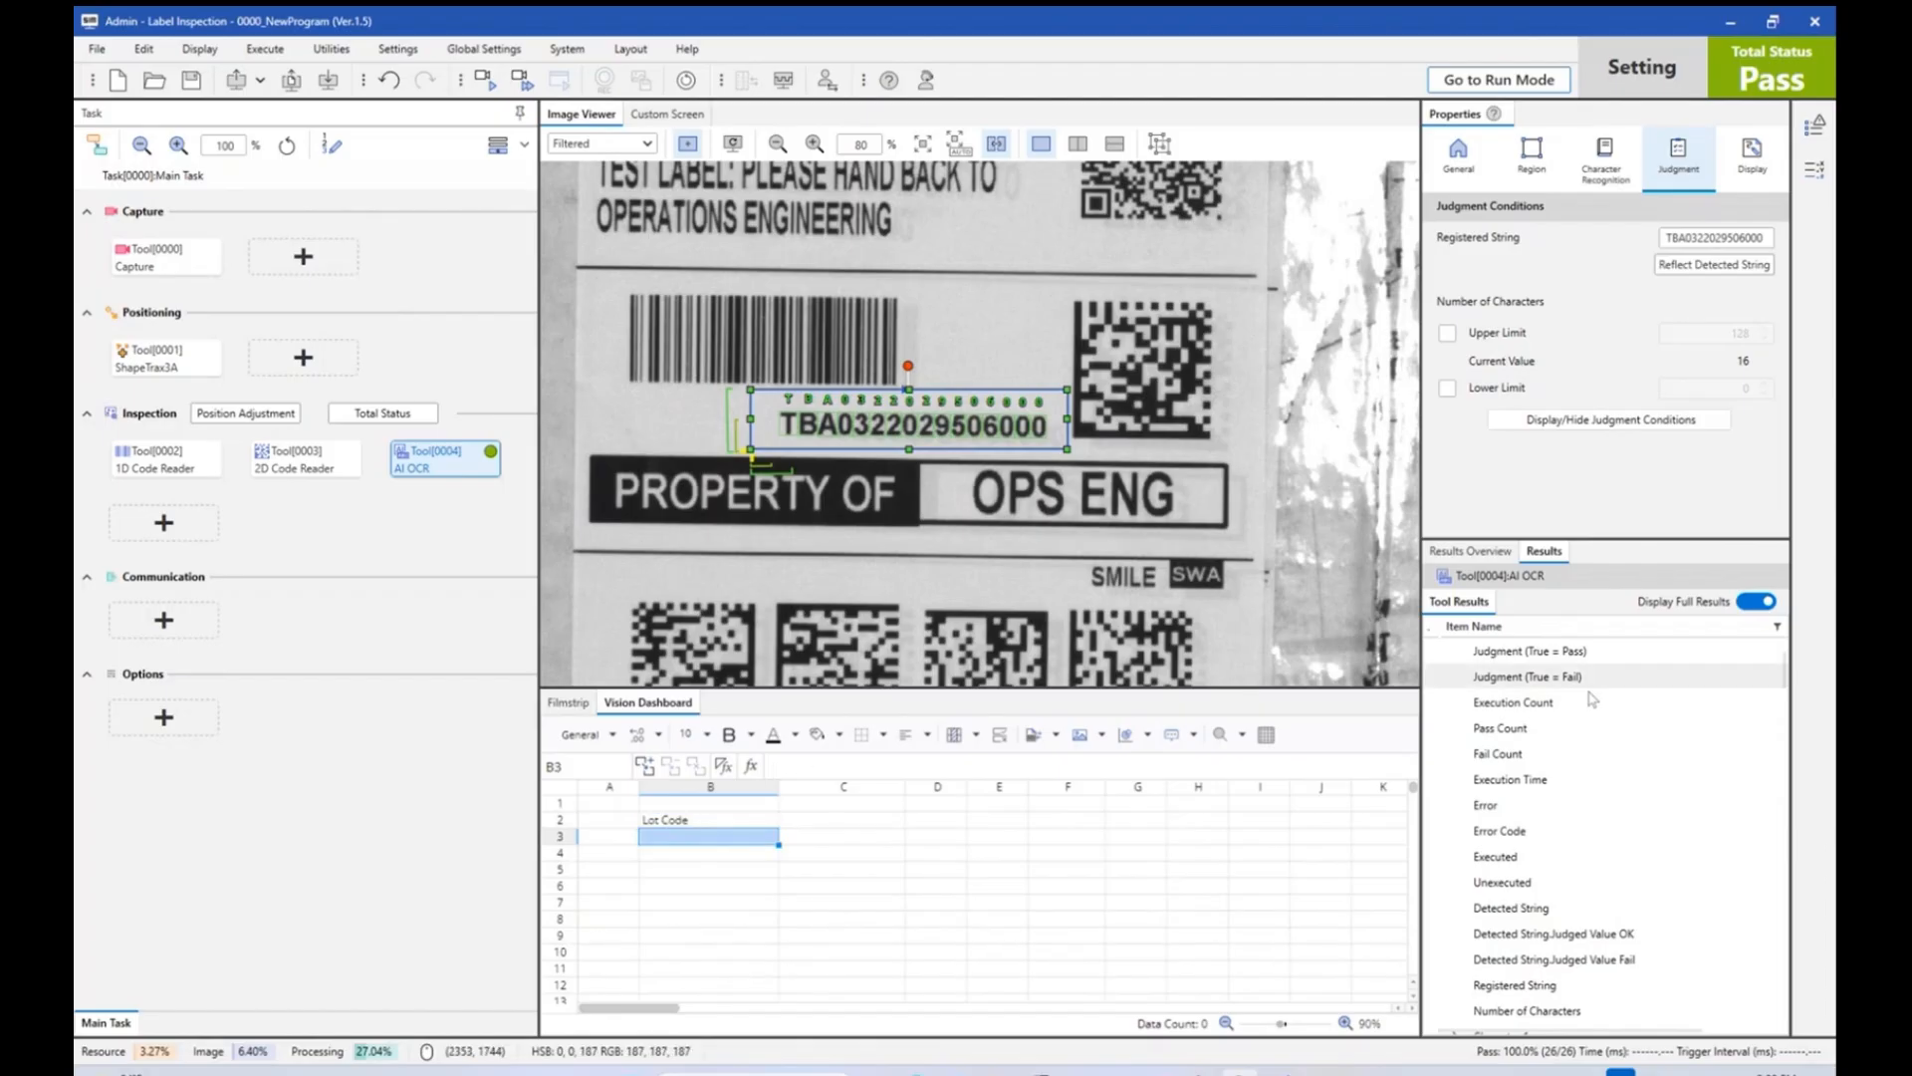
{"action": "left_click", "coordinate": [1525, 651]}
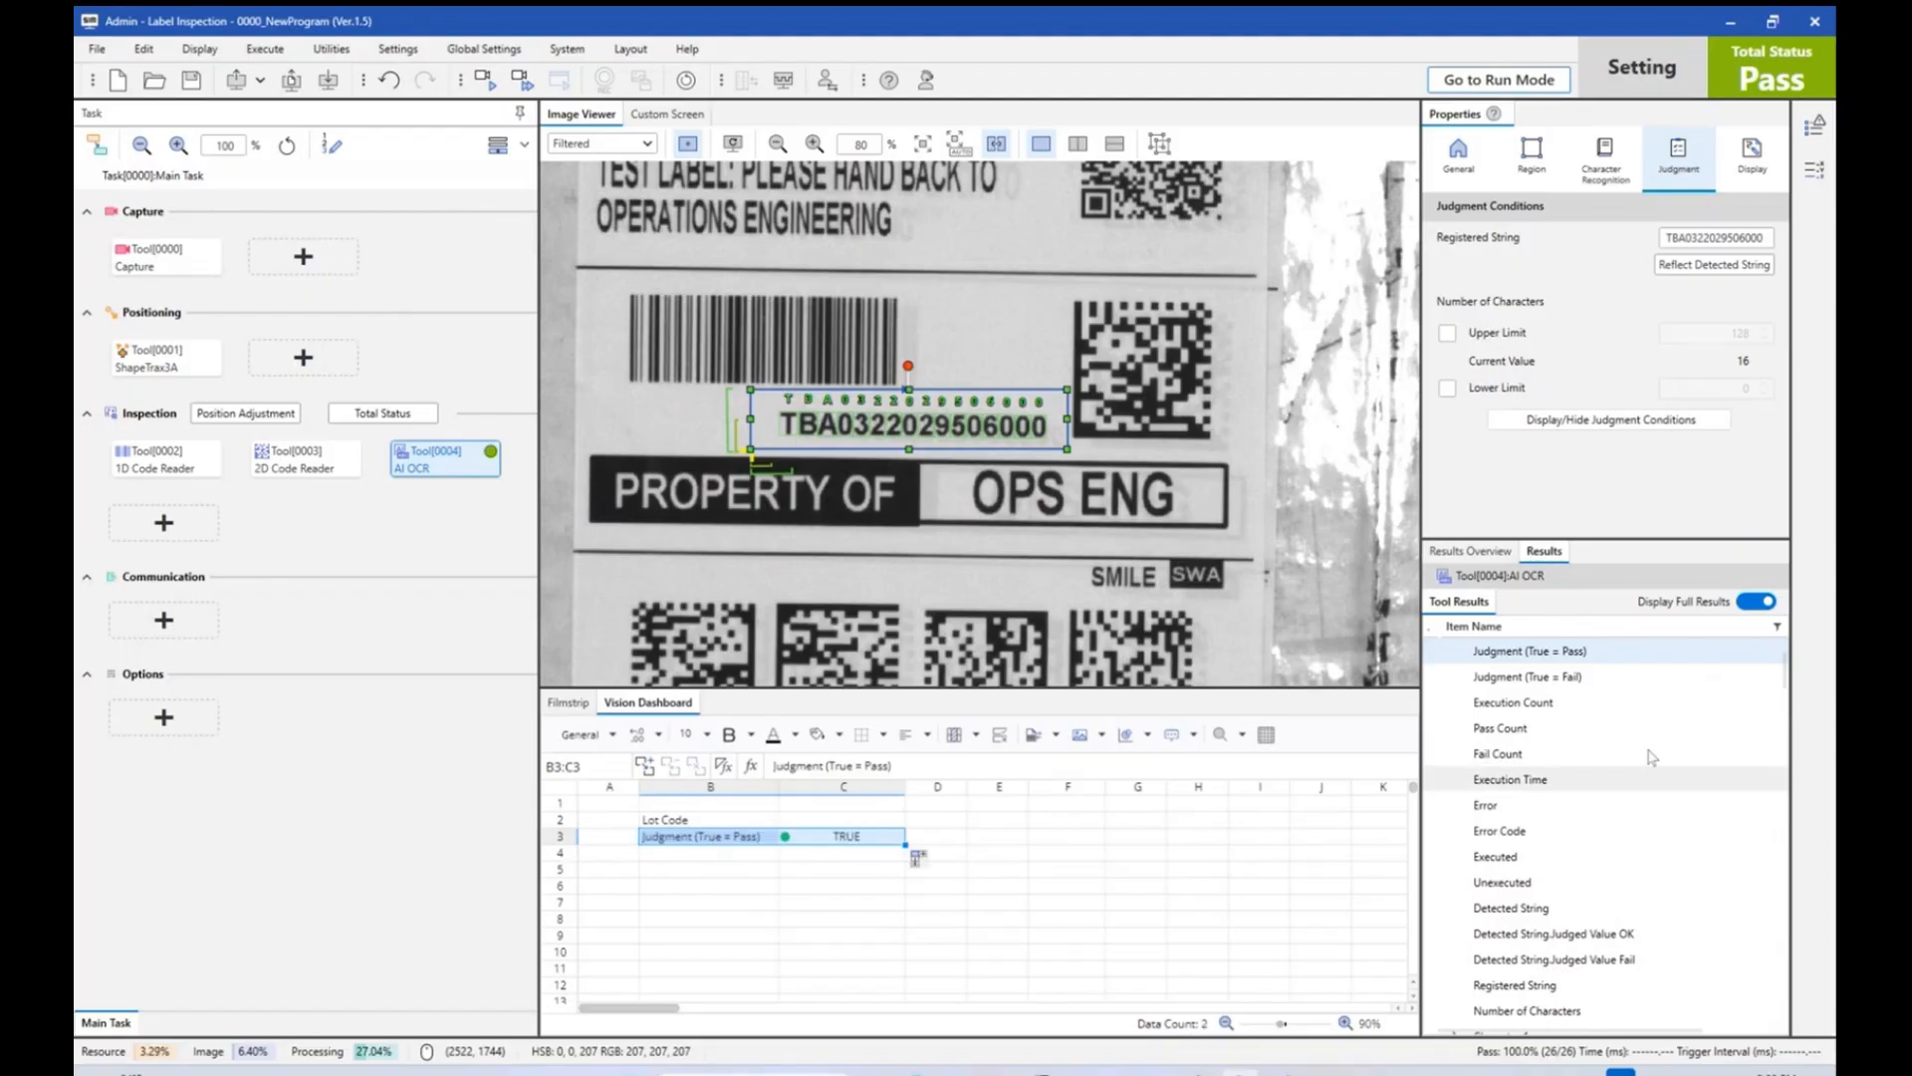
{"action": "left_click", "coordinate": [1754, 601]}
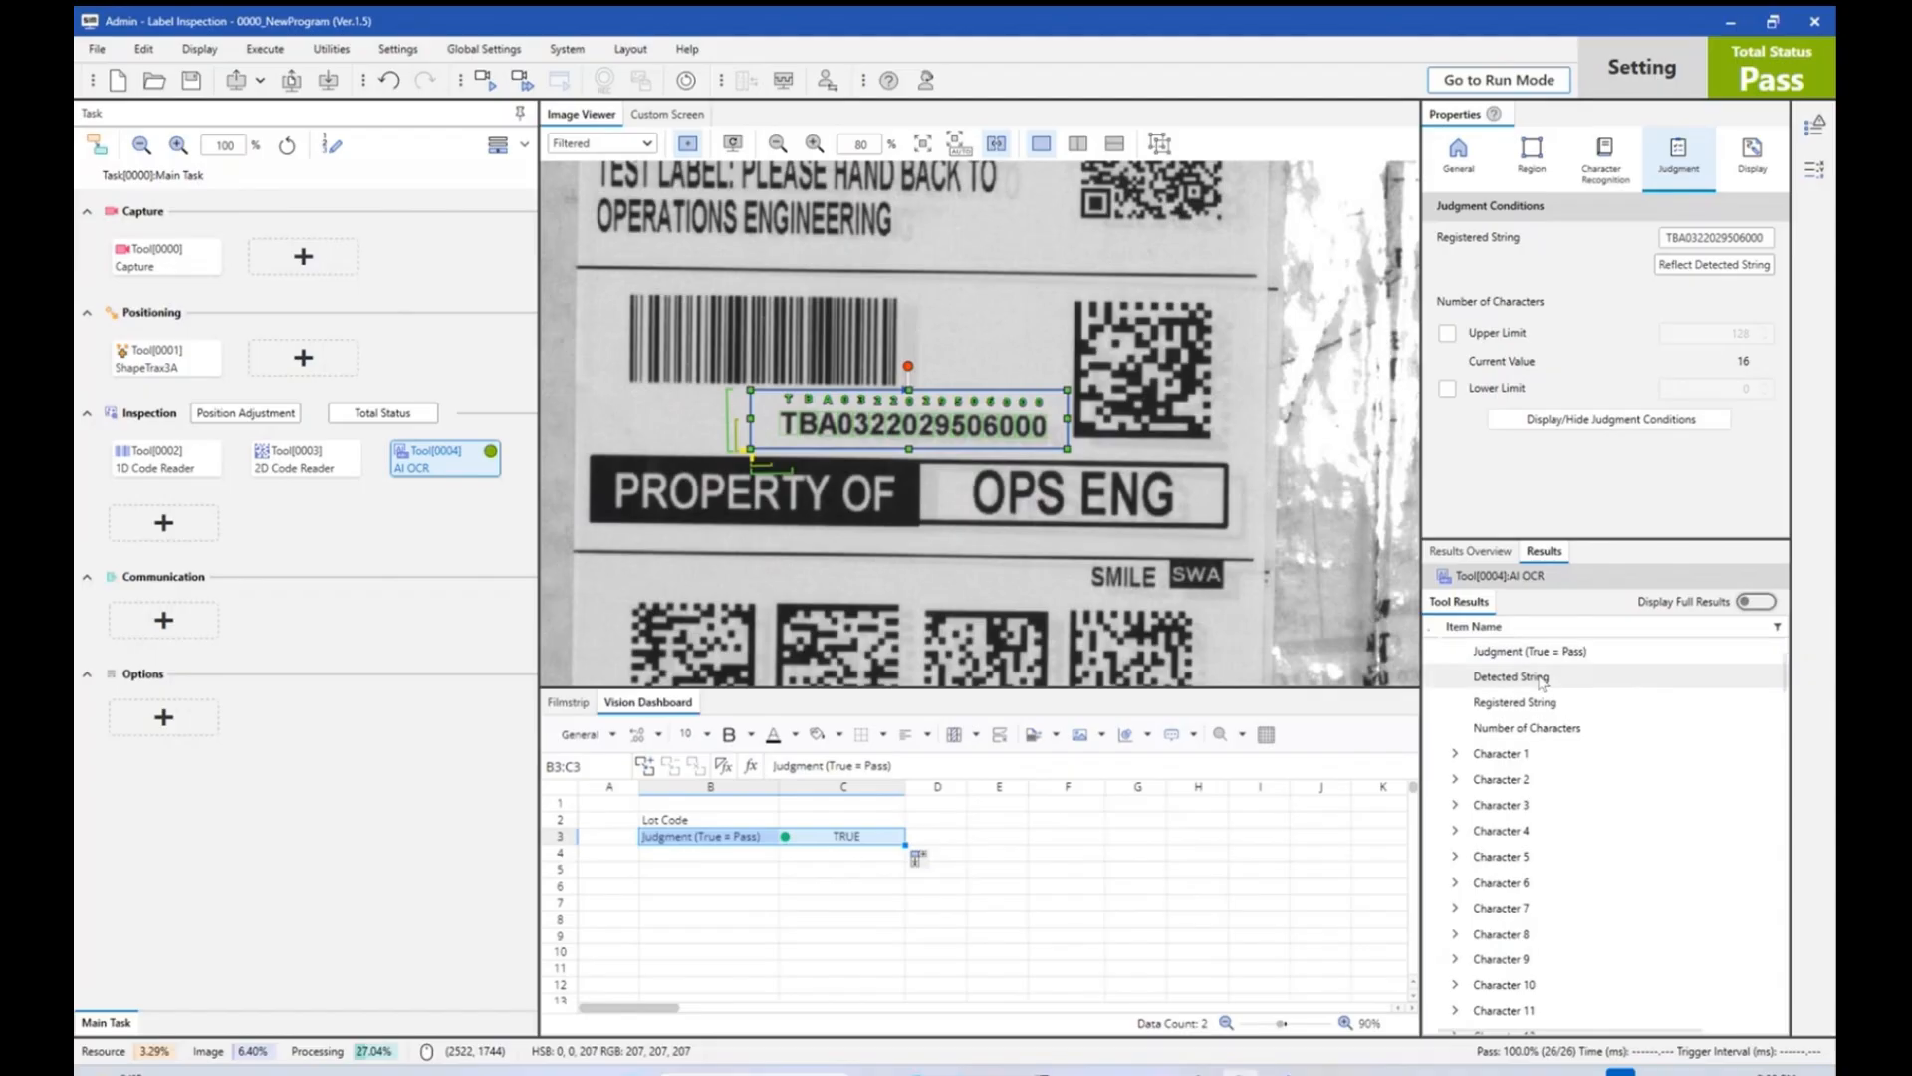
{"action": "left_click", "coordinate": [707, 853]}
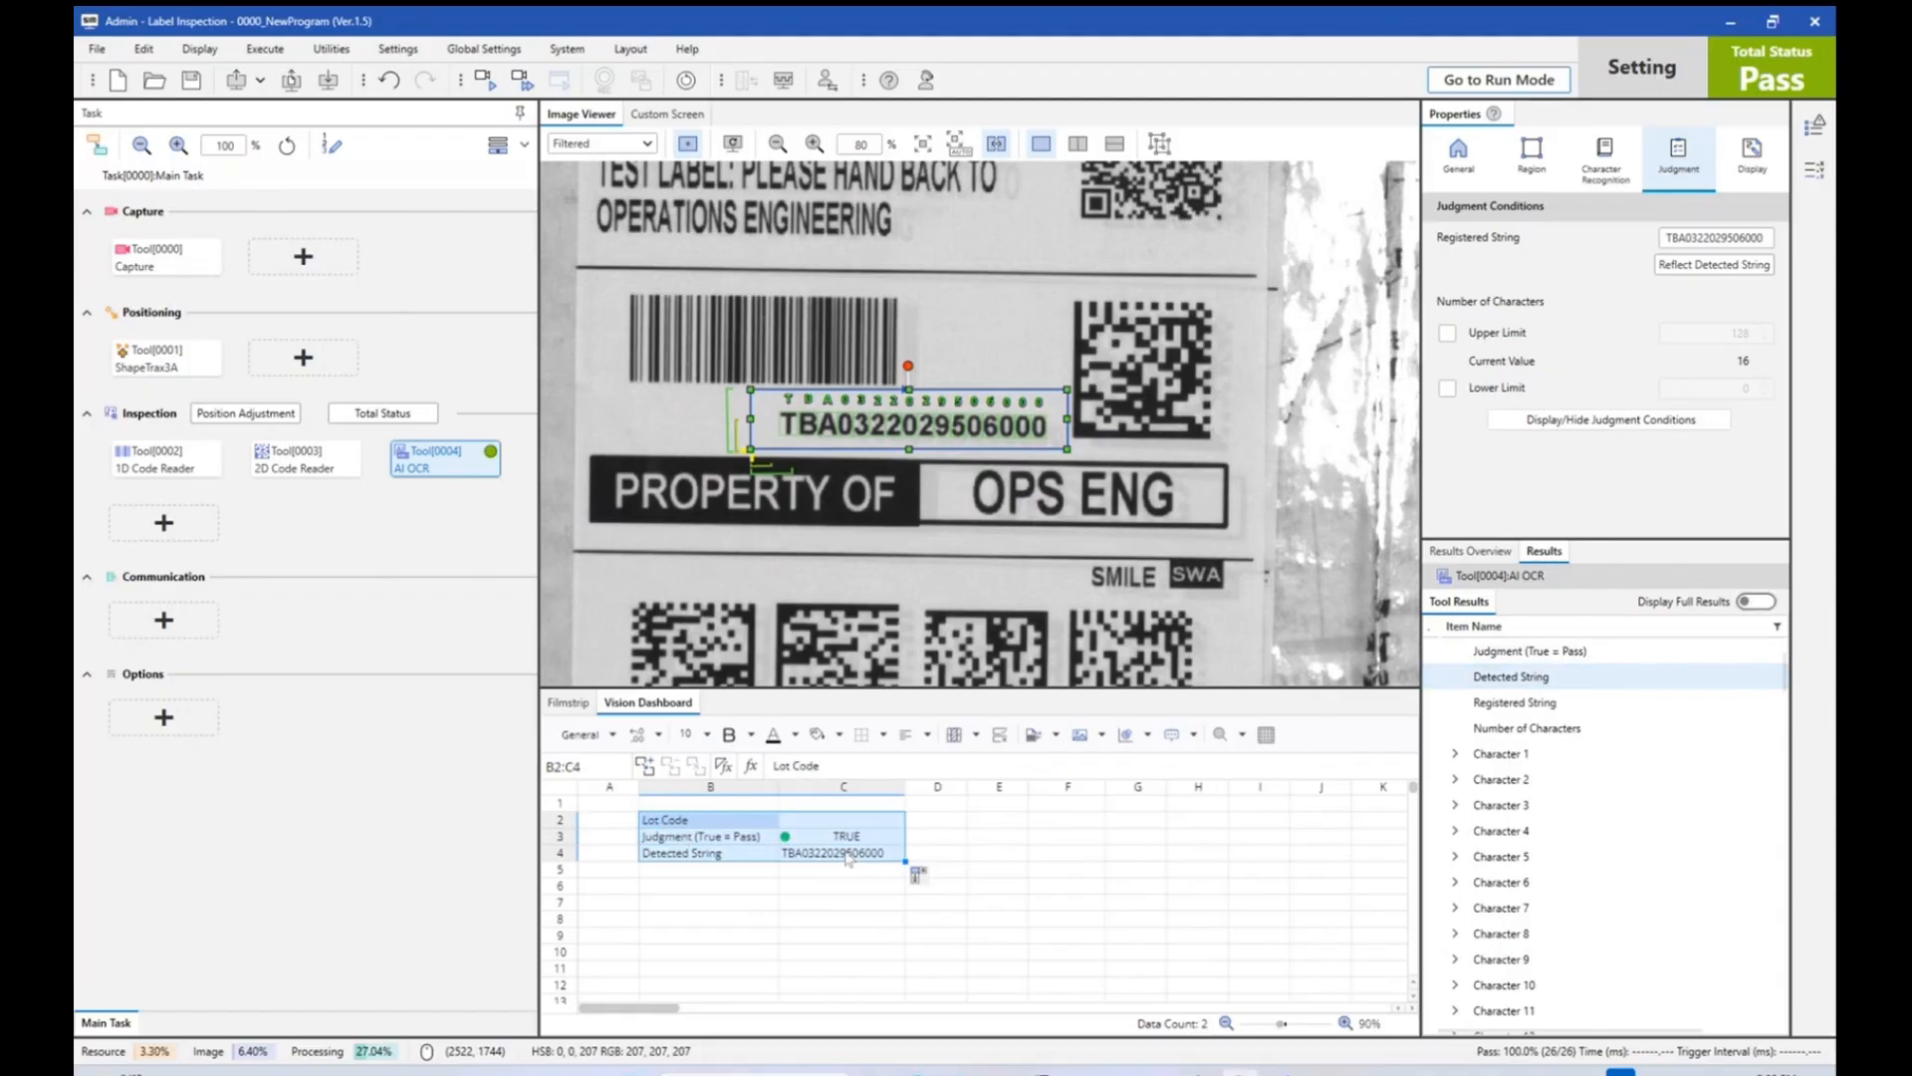
{"action": "left_click", "coordinate": [707, 885]}
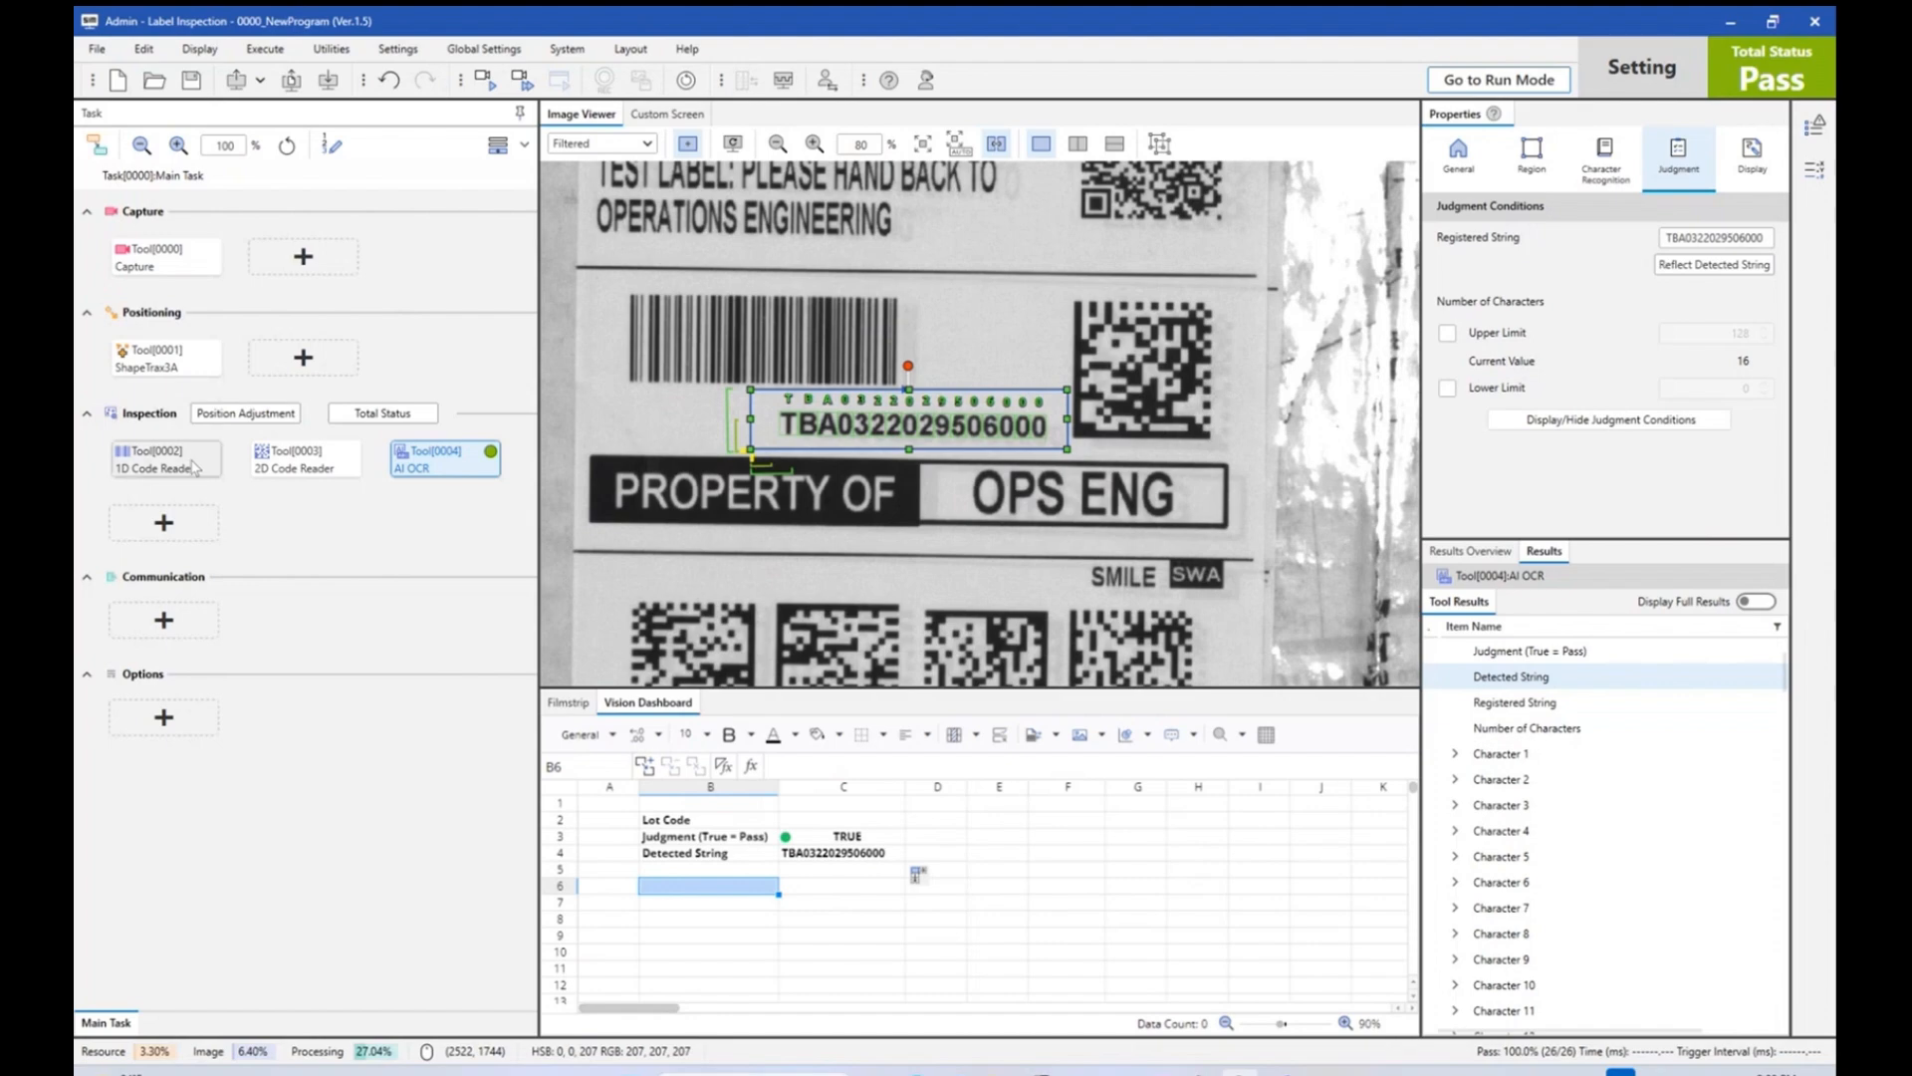
Link Tool[0002] 1D Code Reader's collation pattern to dashboard cell C4 holding the OCR string.
{"action": "left_click", "coordinate": [163, 458]}
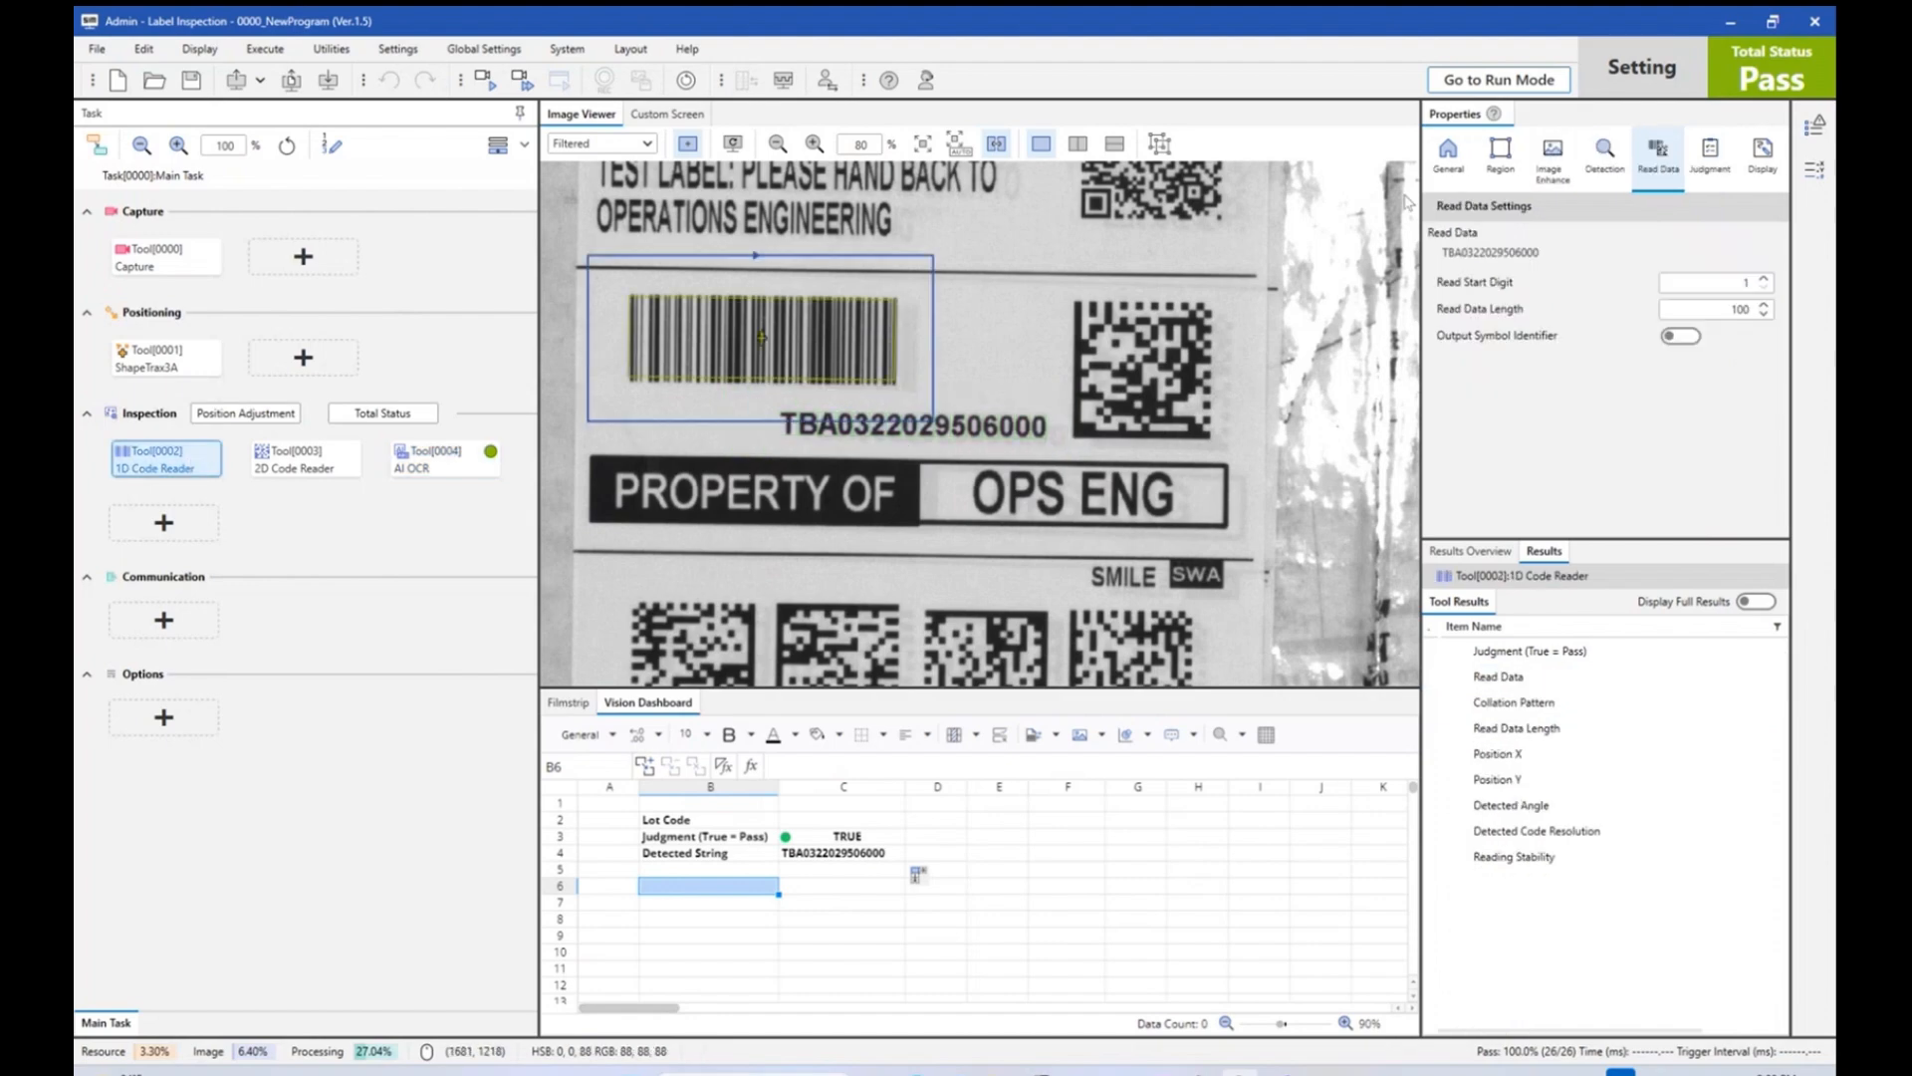
{"action": "left_click", "coordinate": [1707, 159]}
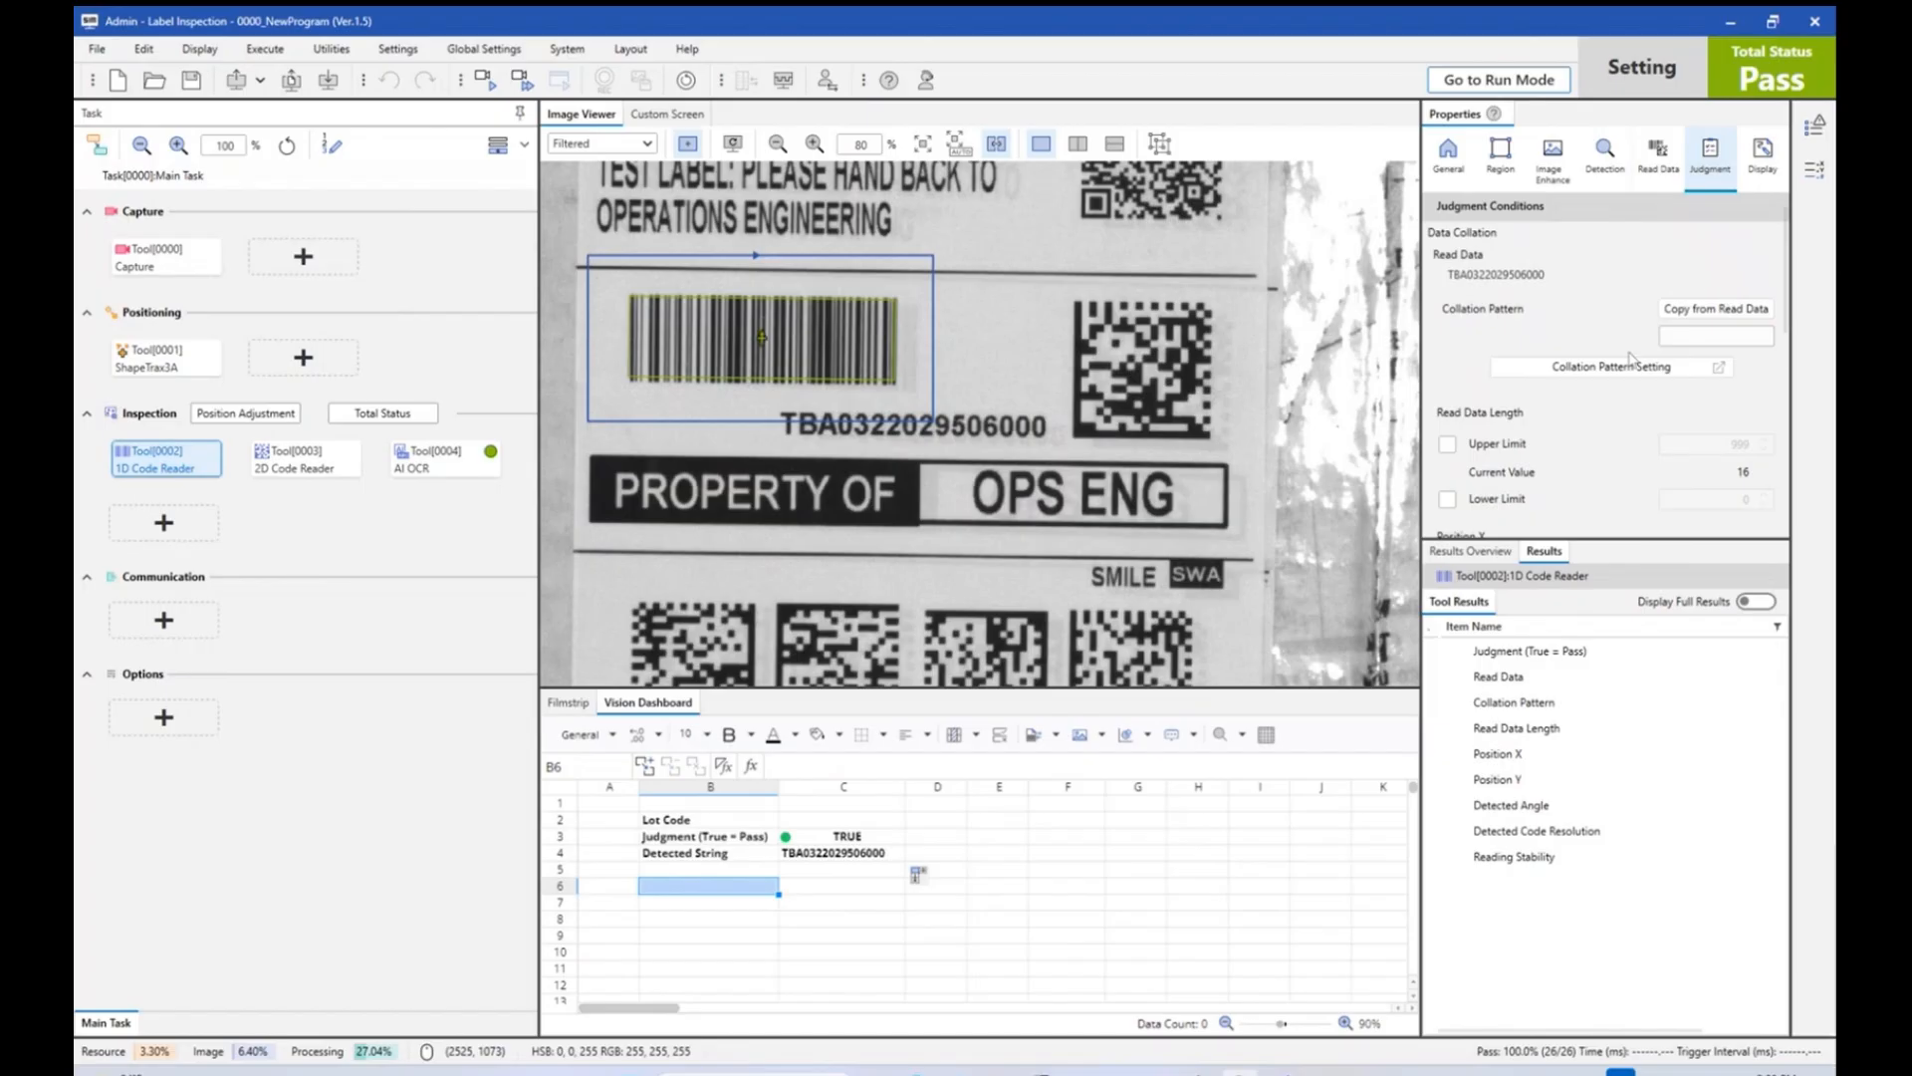
{"action": "left_click", "coordinate": [1645, 337]}
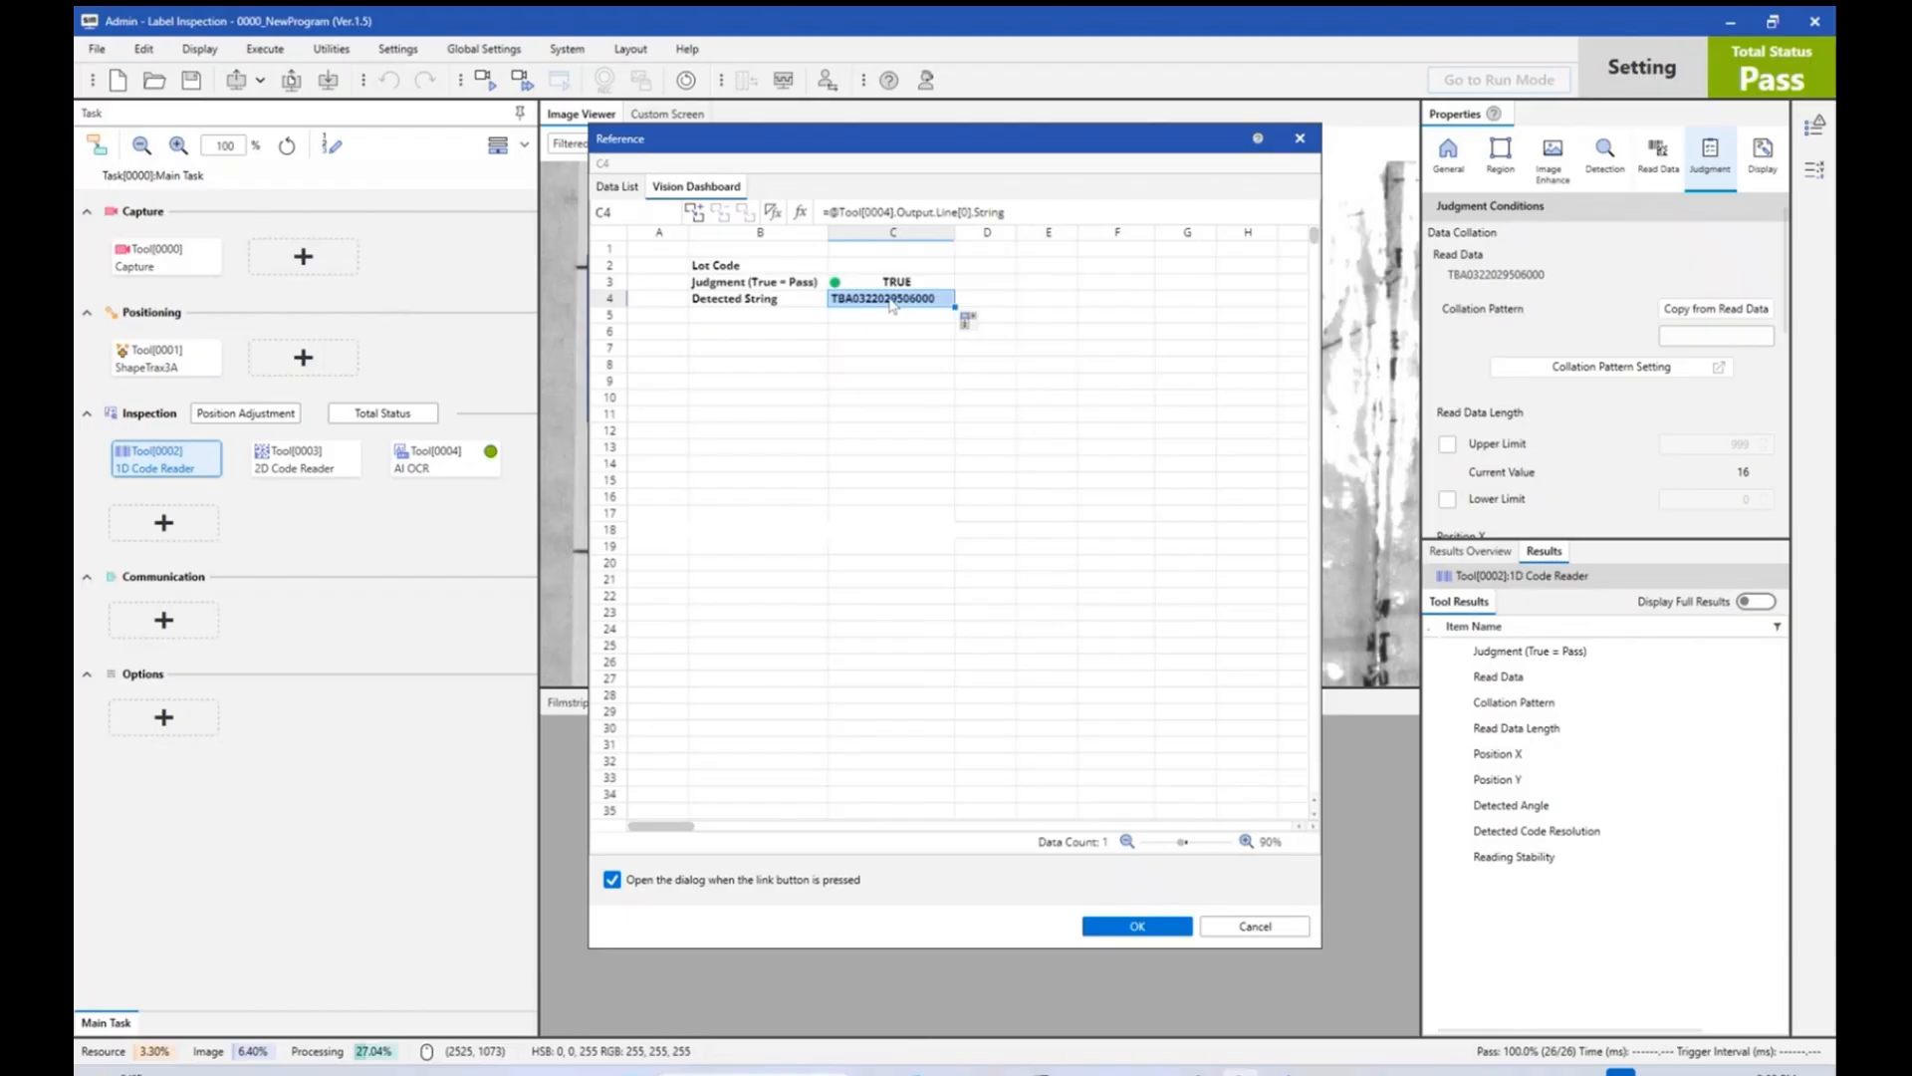
{"action": "mouse_move", "coordinate": [1171, 805]}
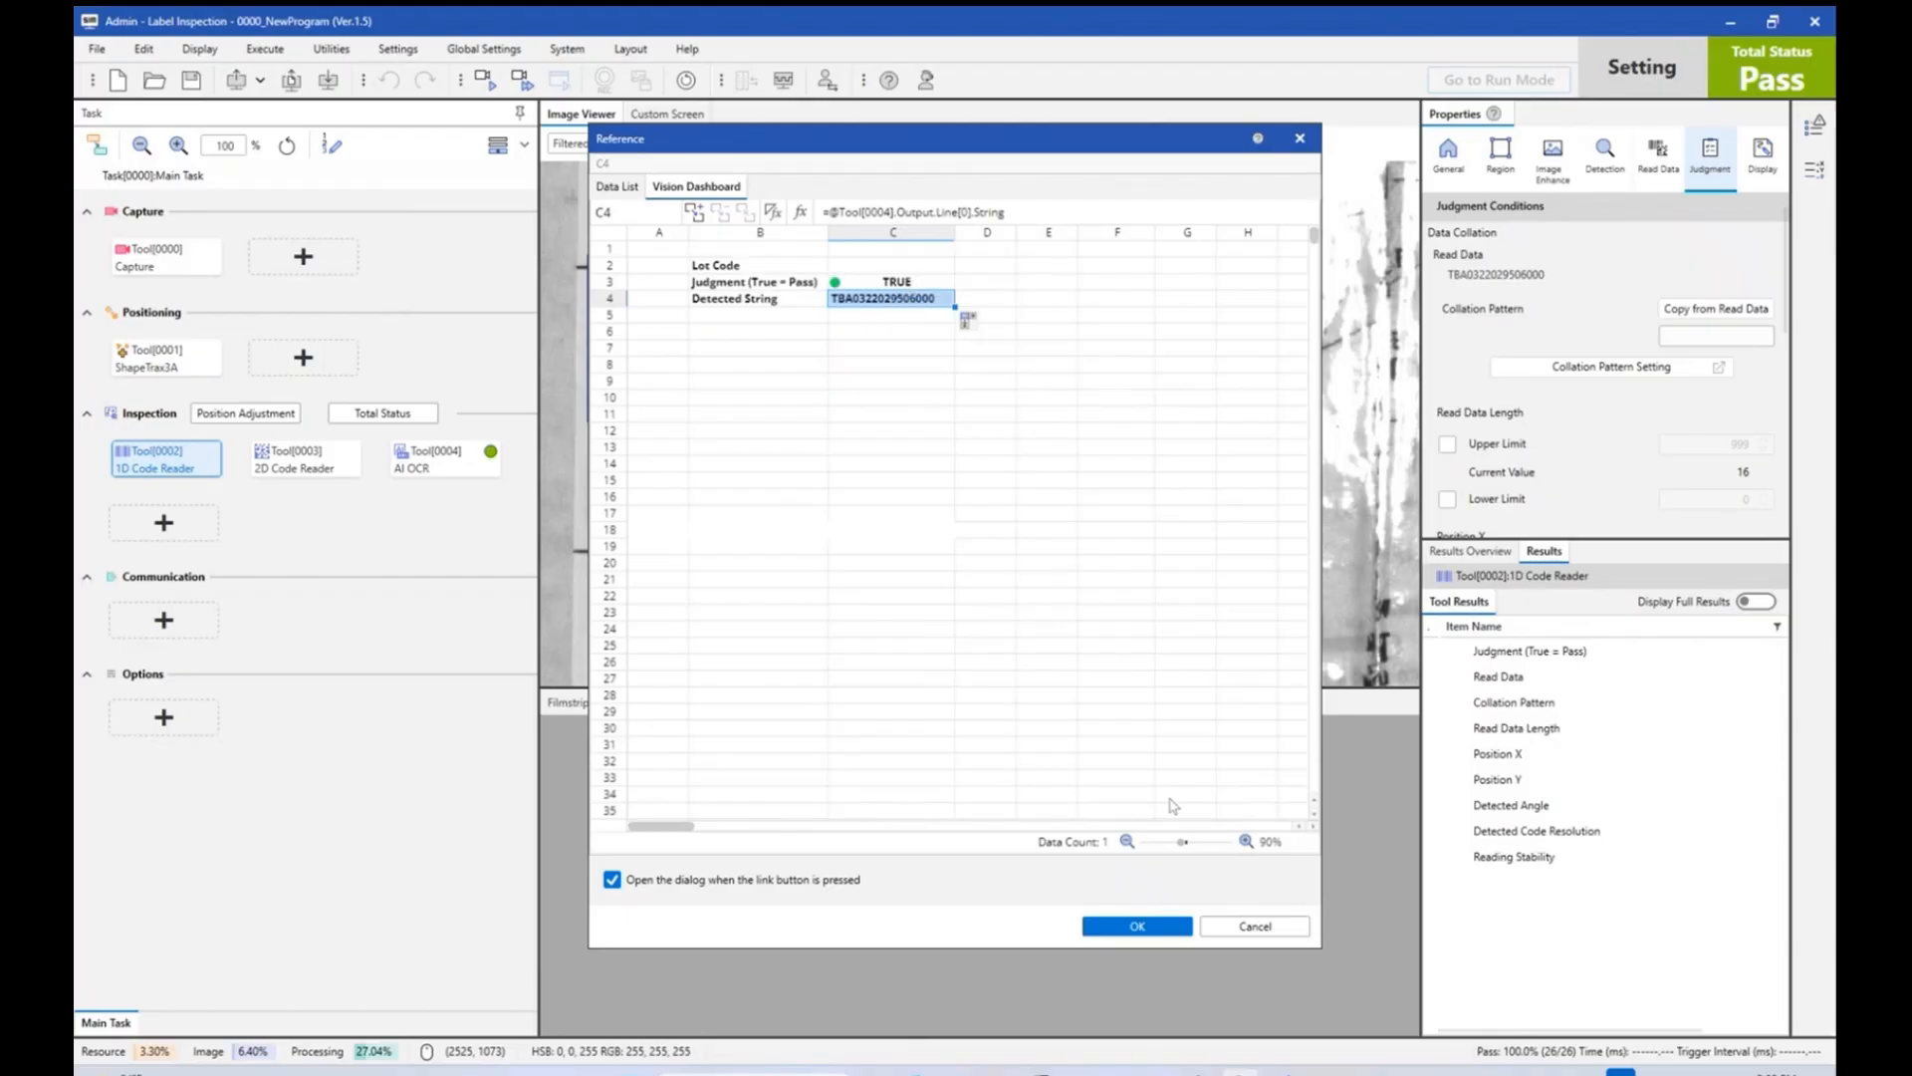
{"action": "left_click", "coordinate": [1134, 926]}
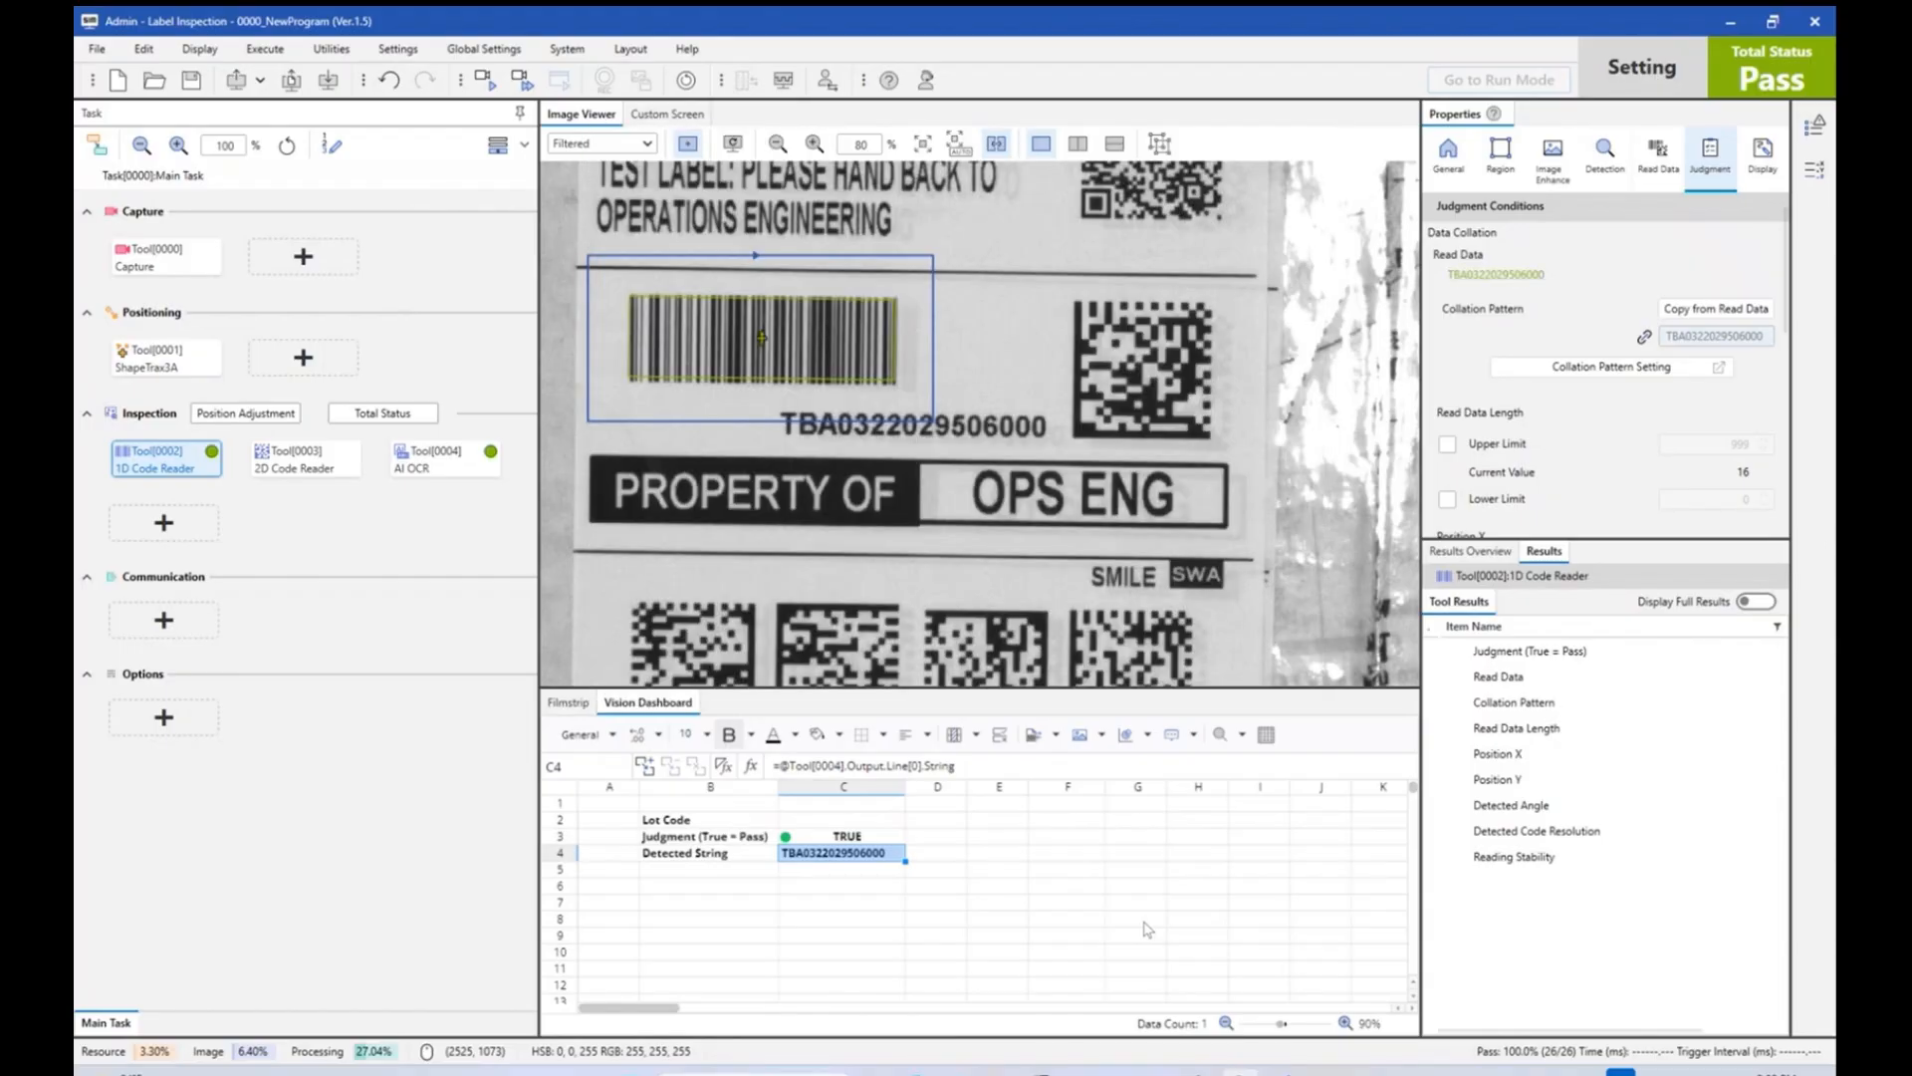
{"action": "mouse_move", "coordinate": [210, 467]}
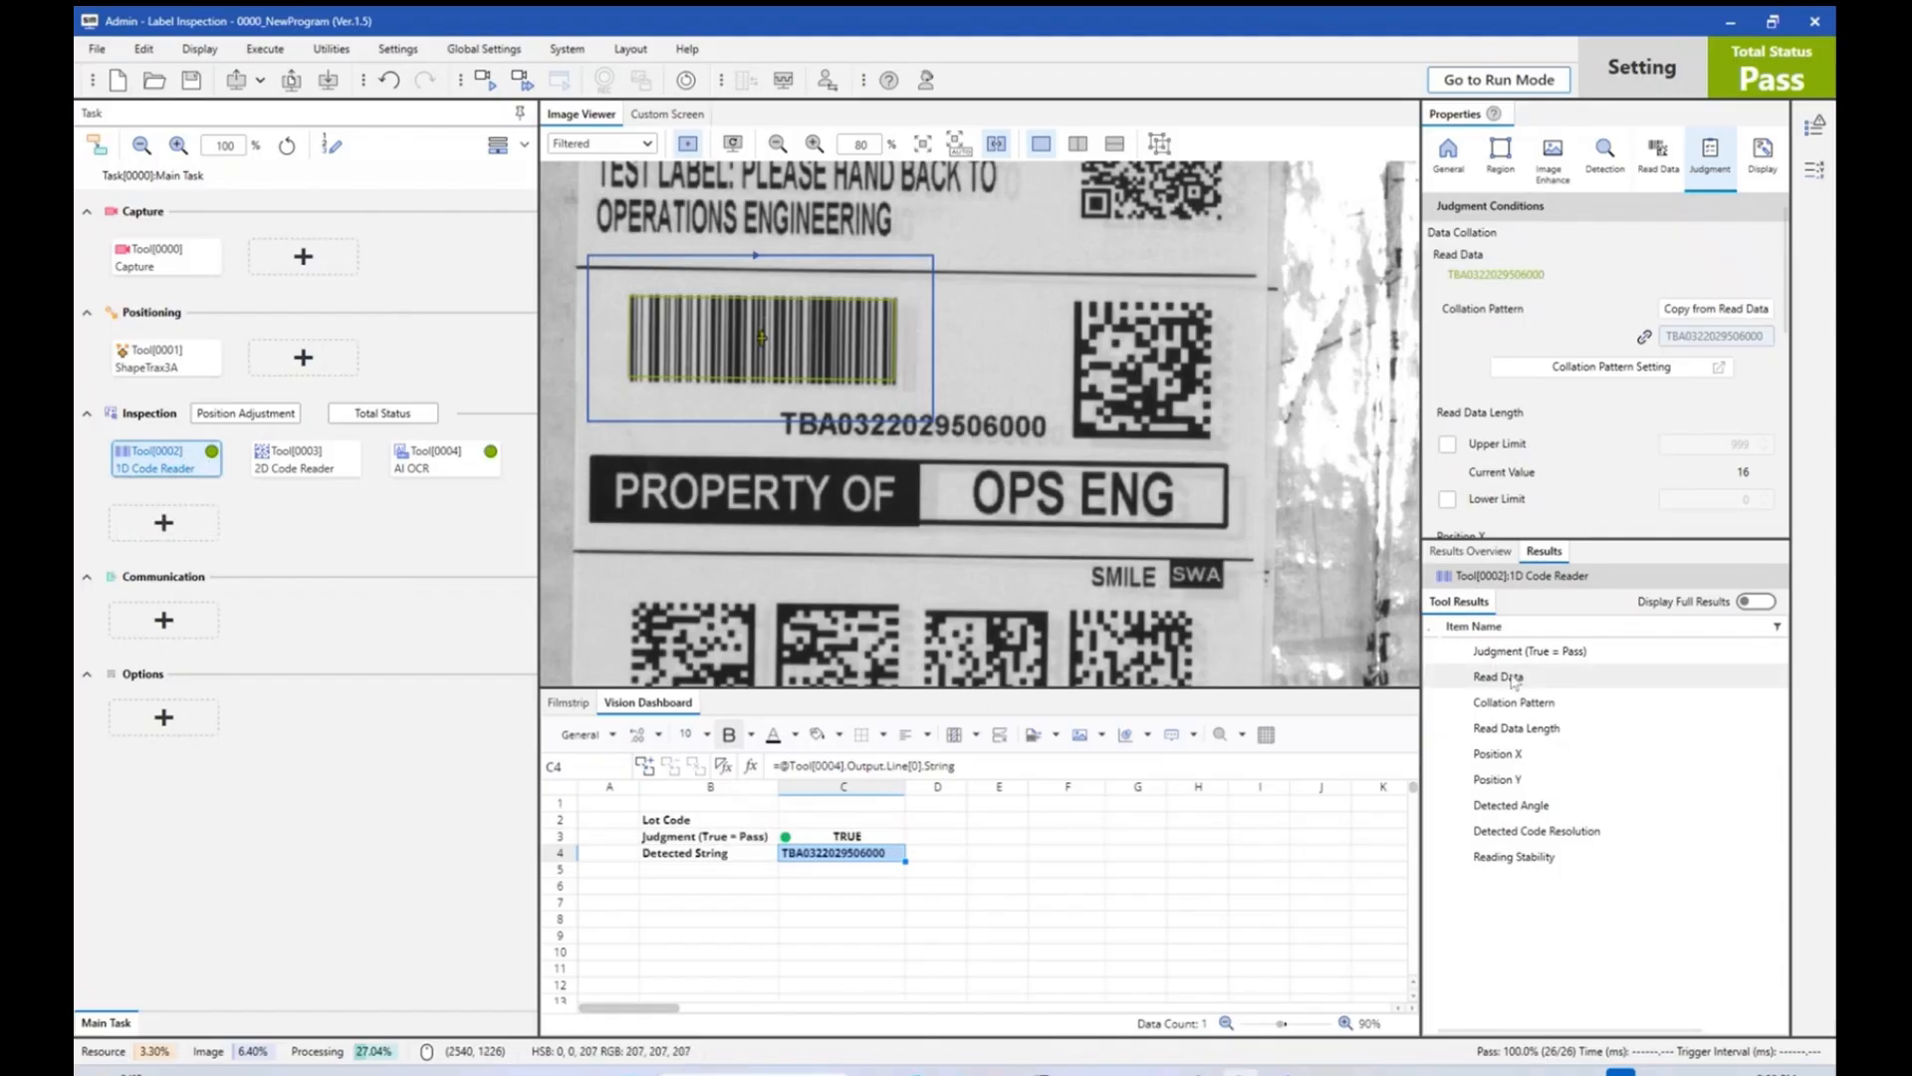
Add the 1D reader's read data to the dashboard with '1D Code' and '2D Code' headings.
{"action": "left_click", "coordinate": [1531, 650]}
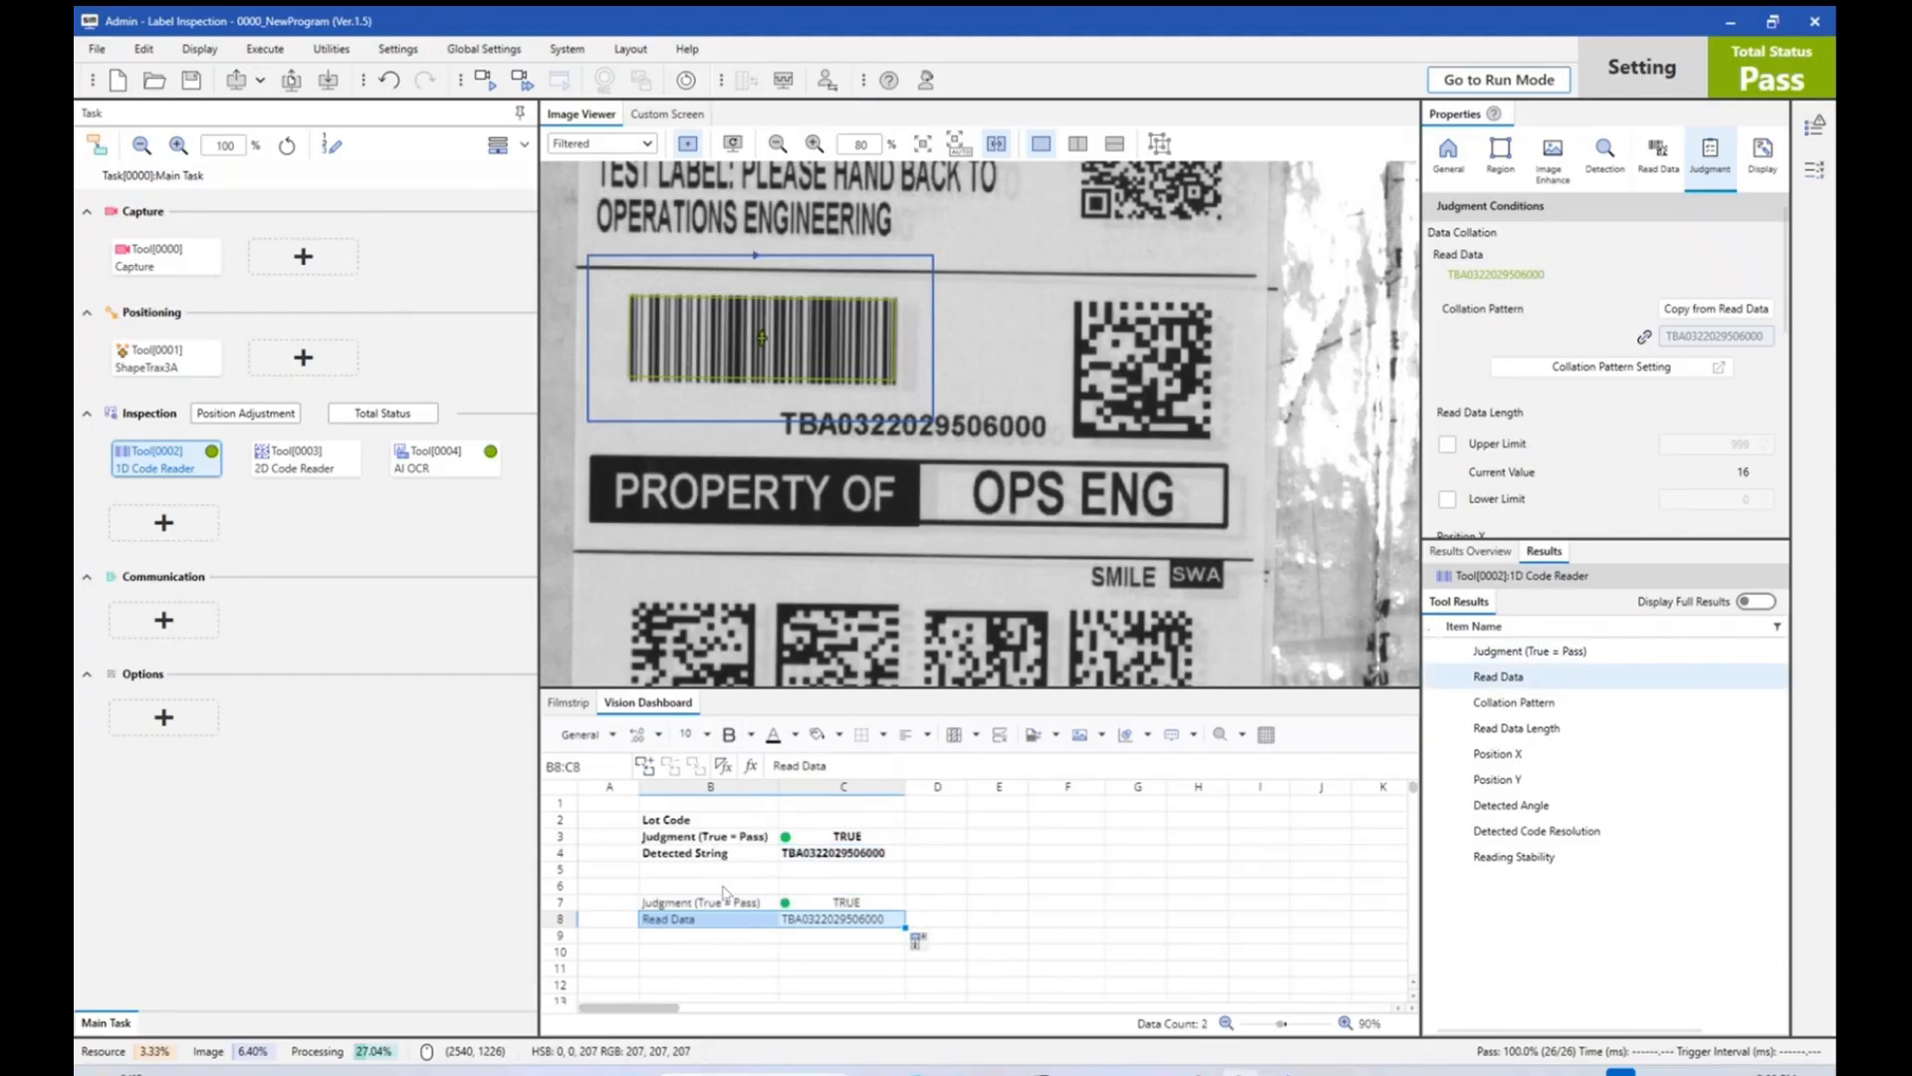
{"action": "type", "text": "1D Code"}
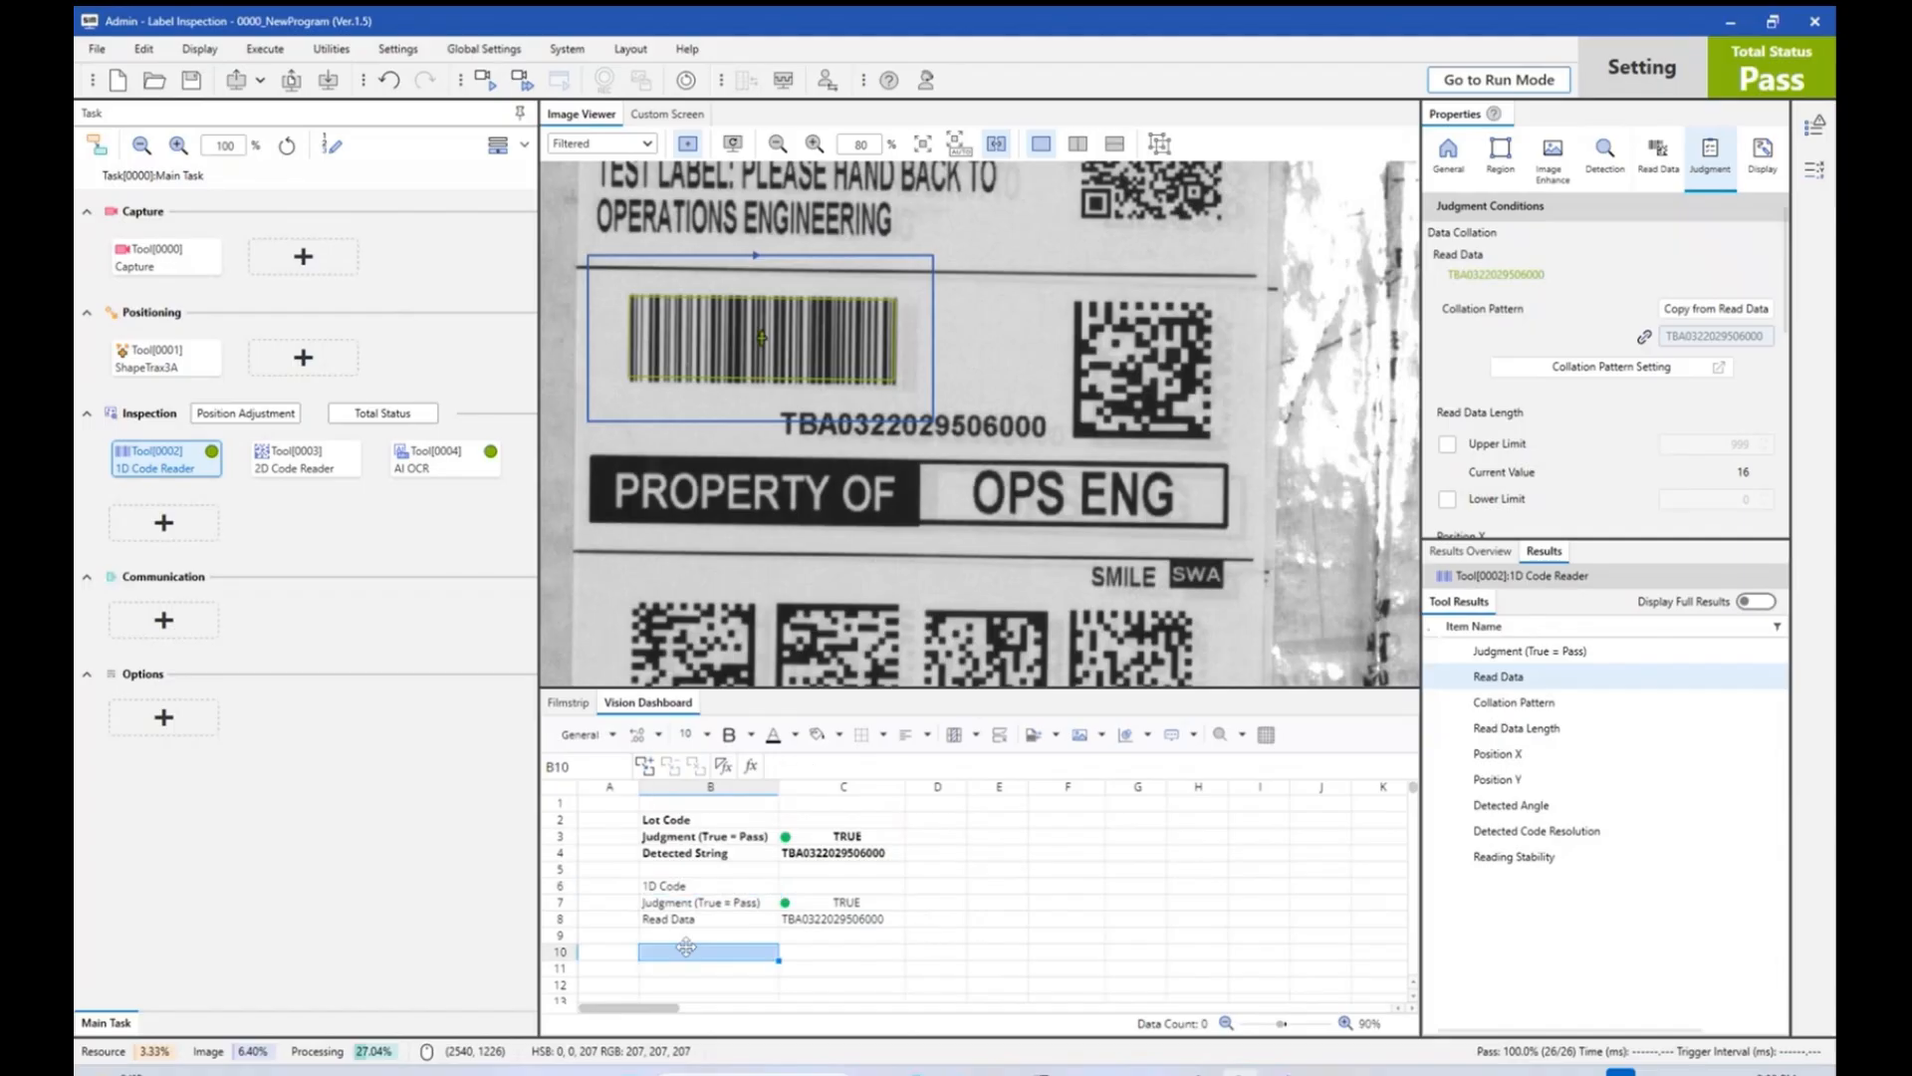
{"action": "type", "text": "2D Code"}
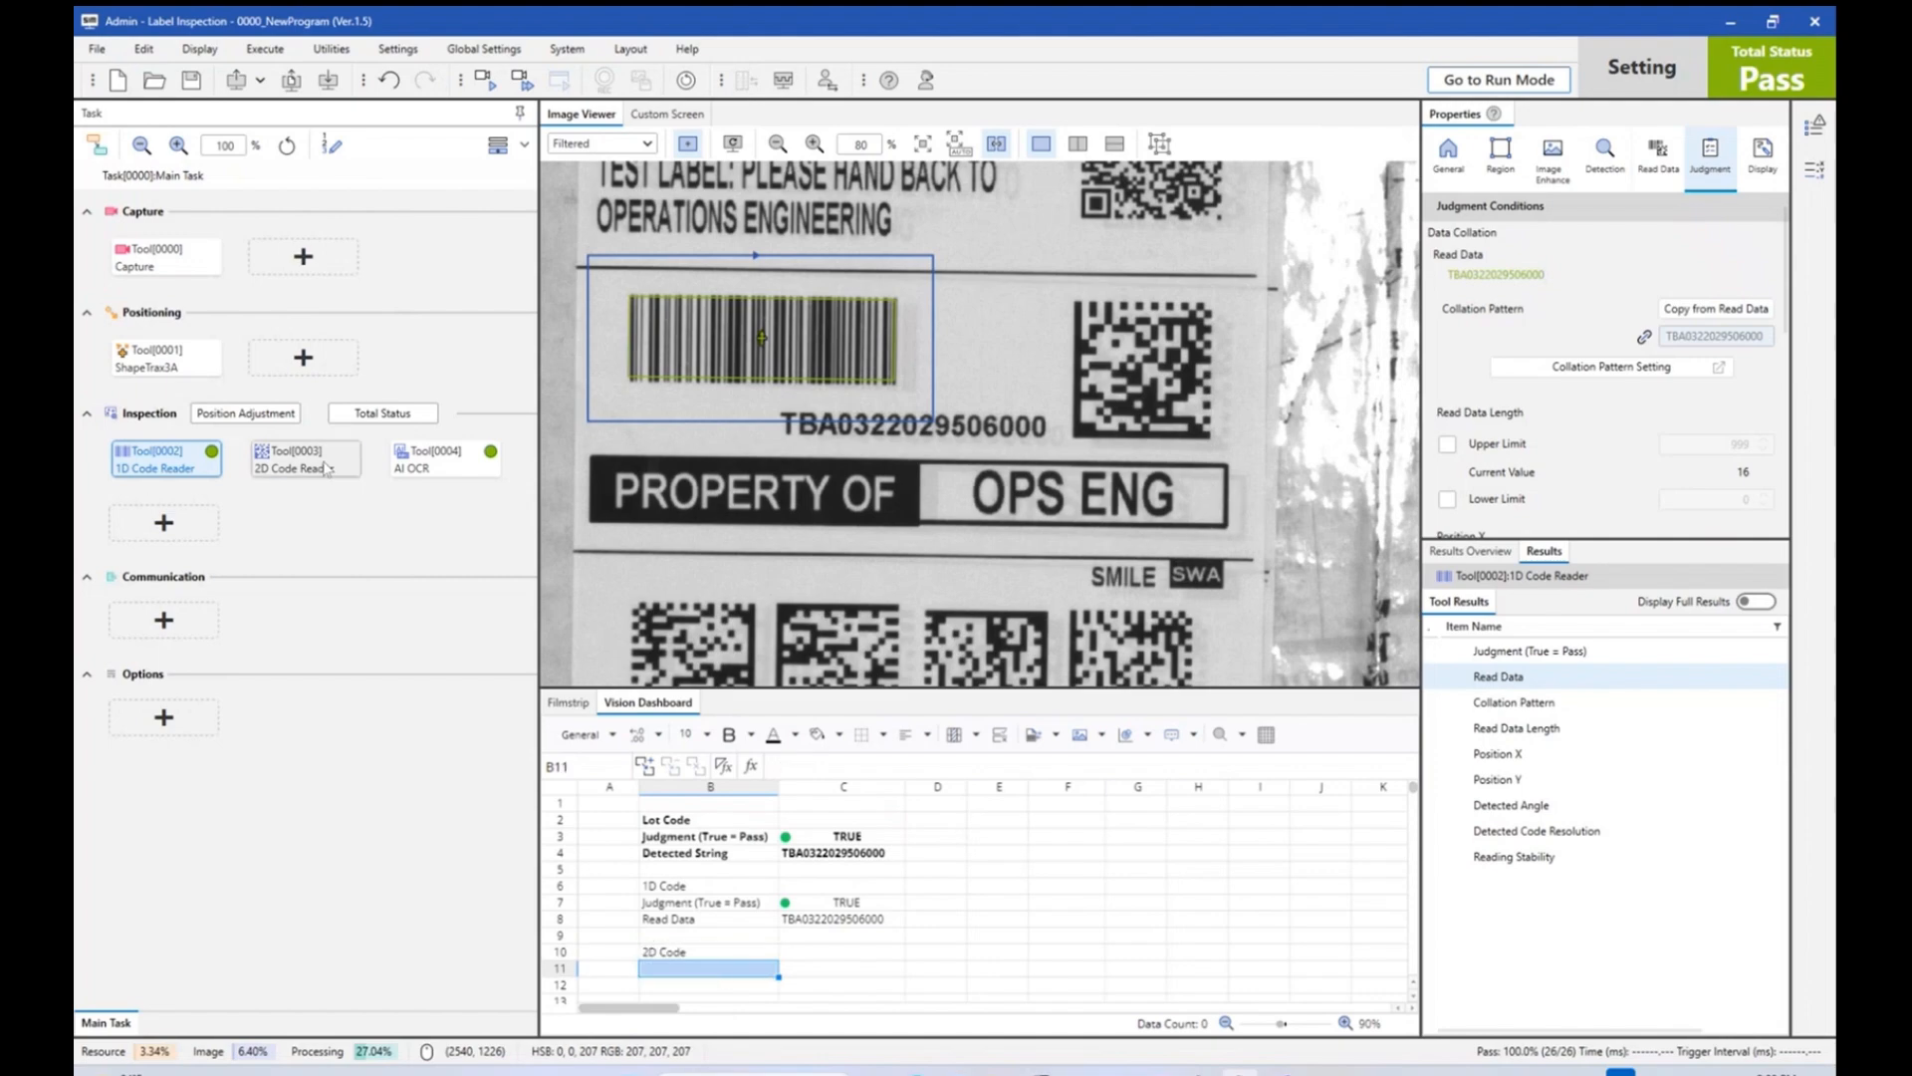
Link Tool[0003] 2D Code Reader's collation pattern to dashboard cell C4.
{"action": "left_click", "coordinate": [302, 457]}
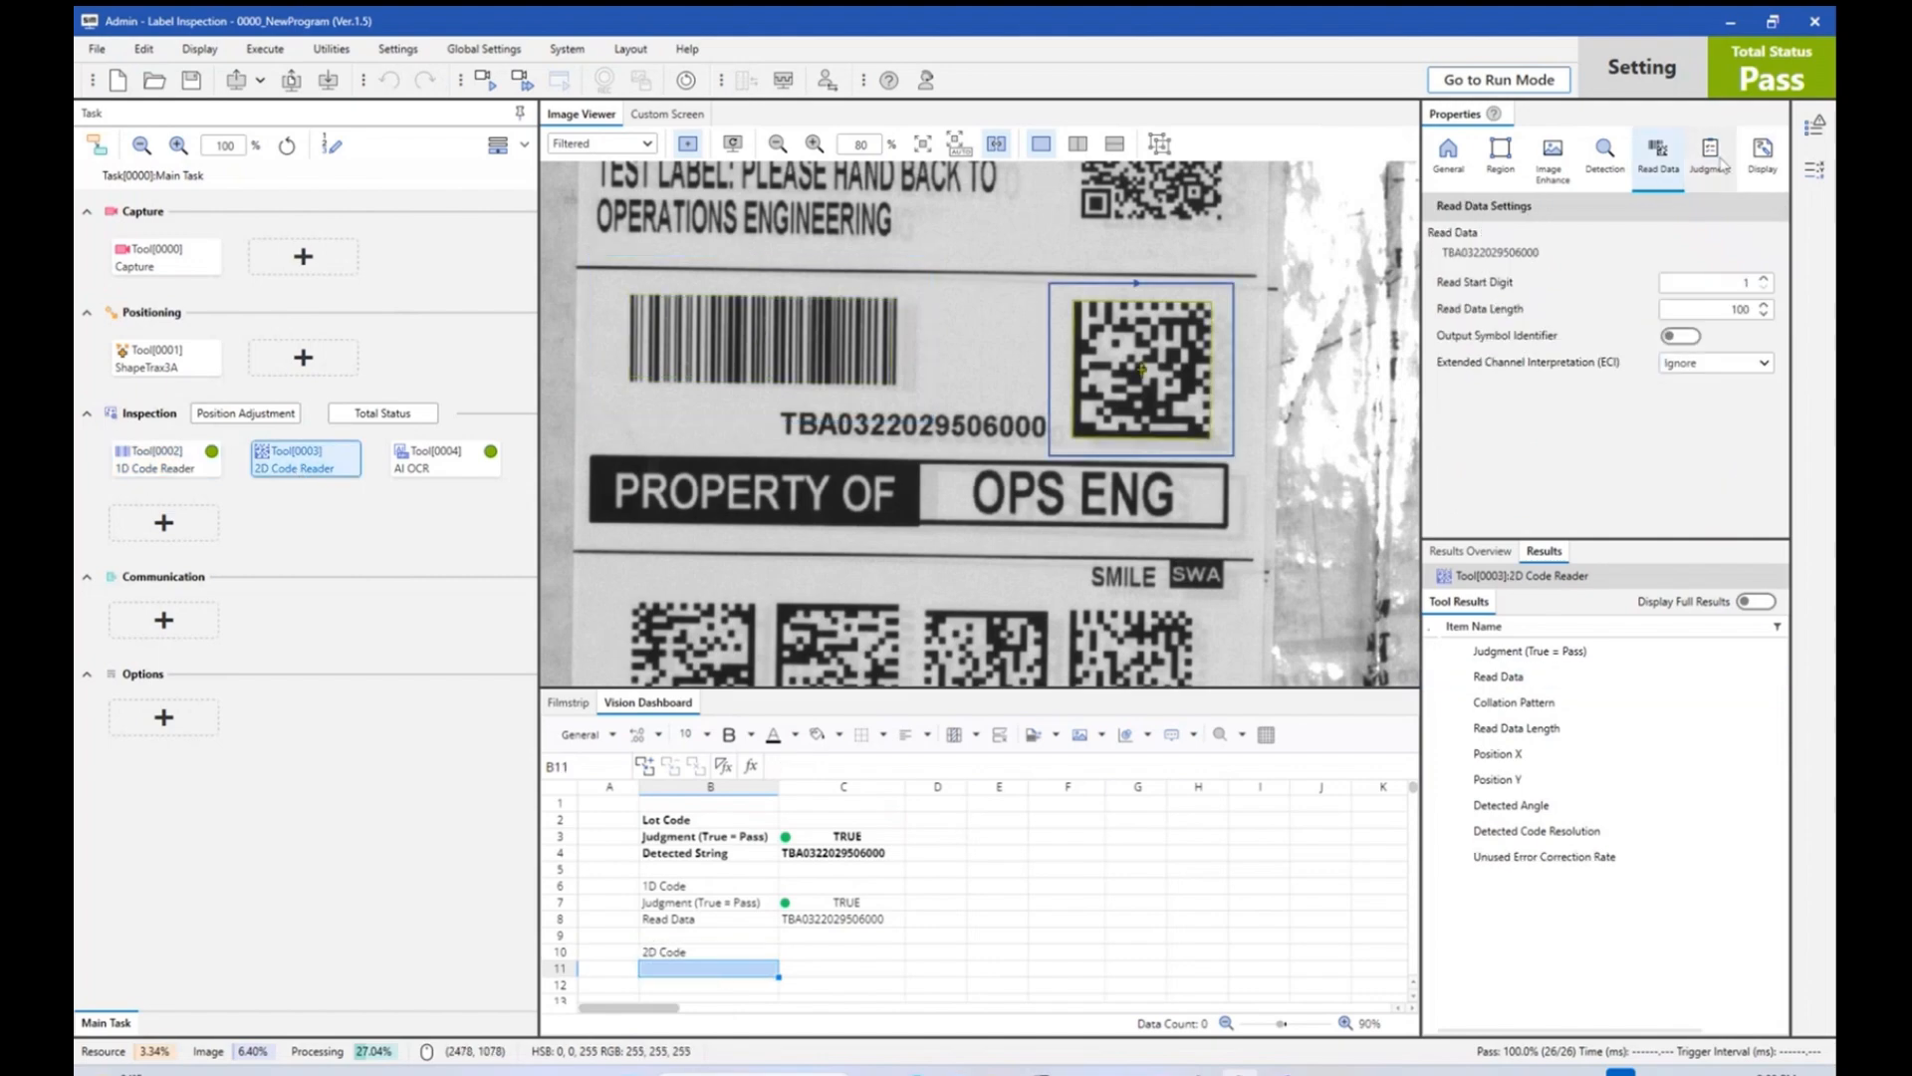
{"action": "left_click", "coordinate": [1709, 156]}
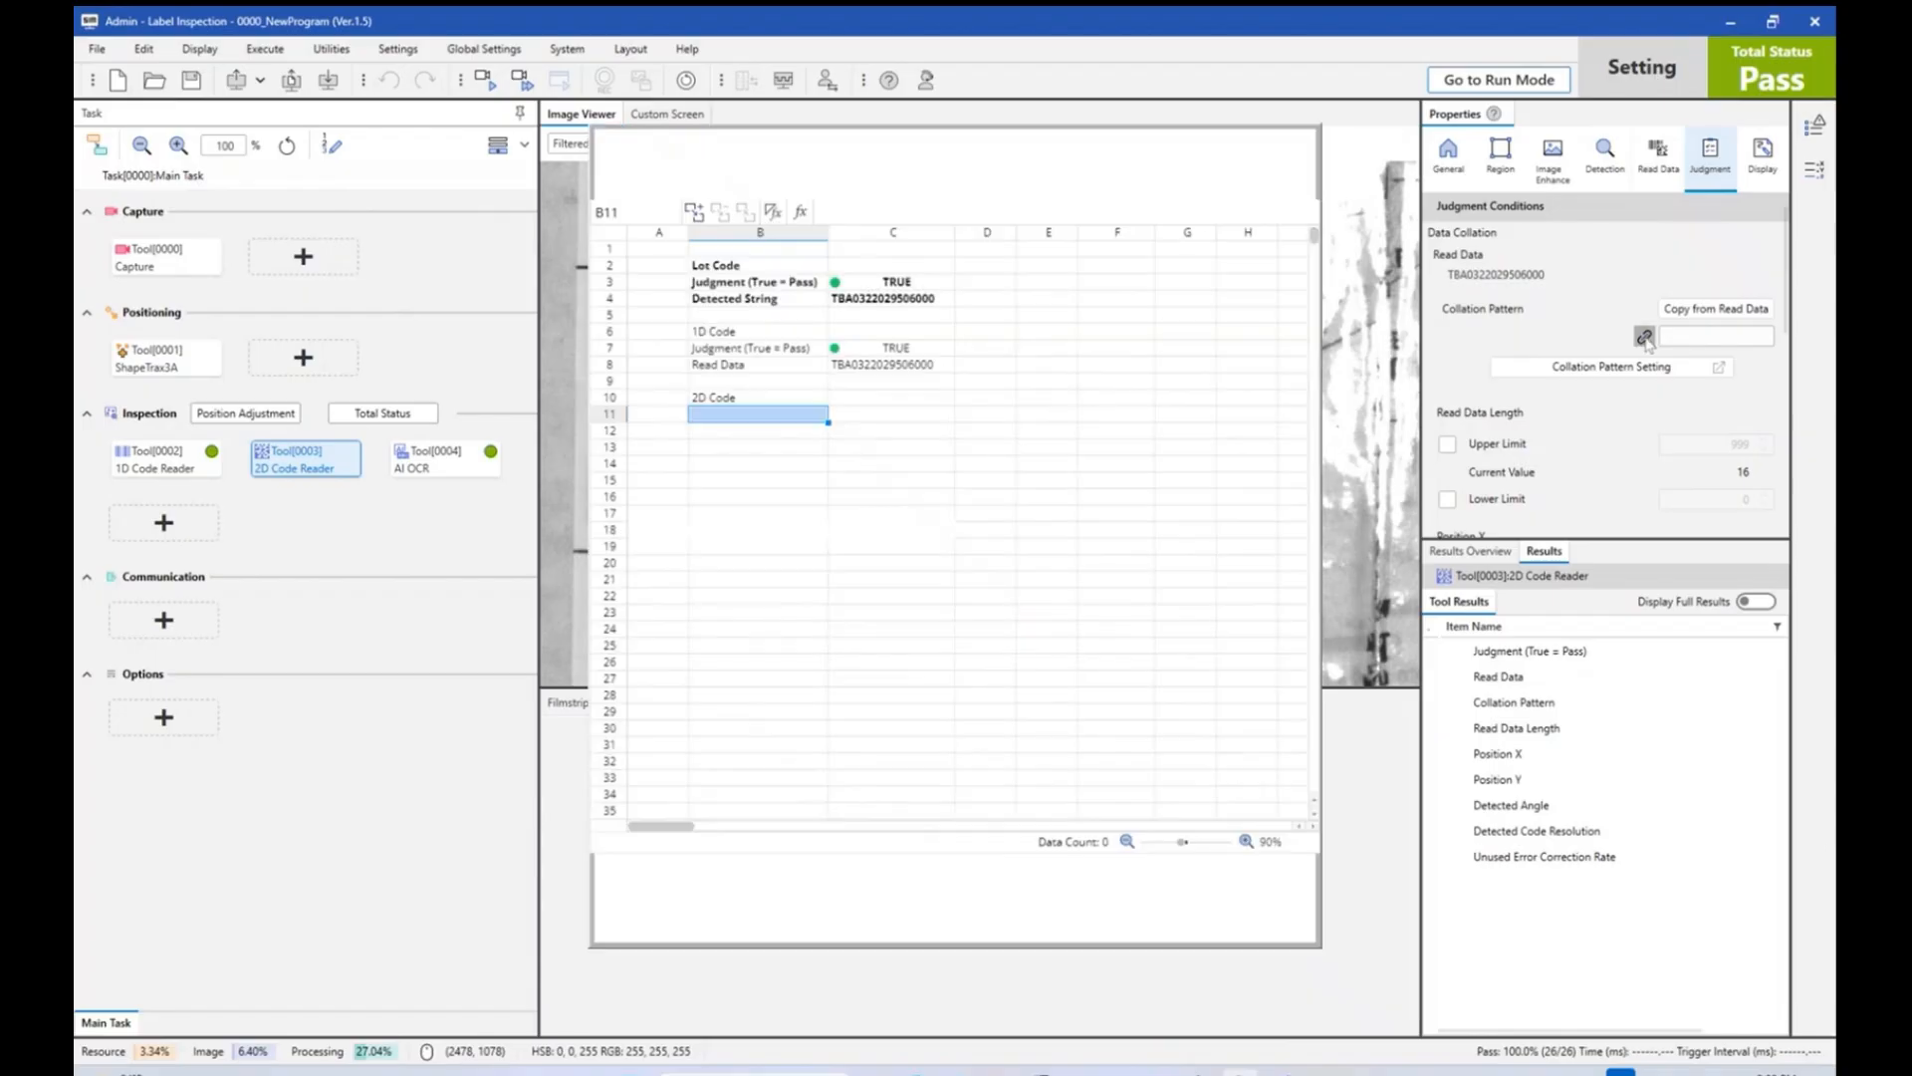
{"action": "left_click", "coordinate": [1645, 336]}
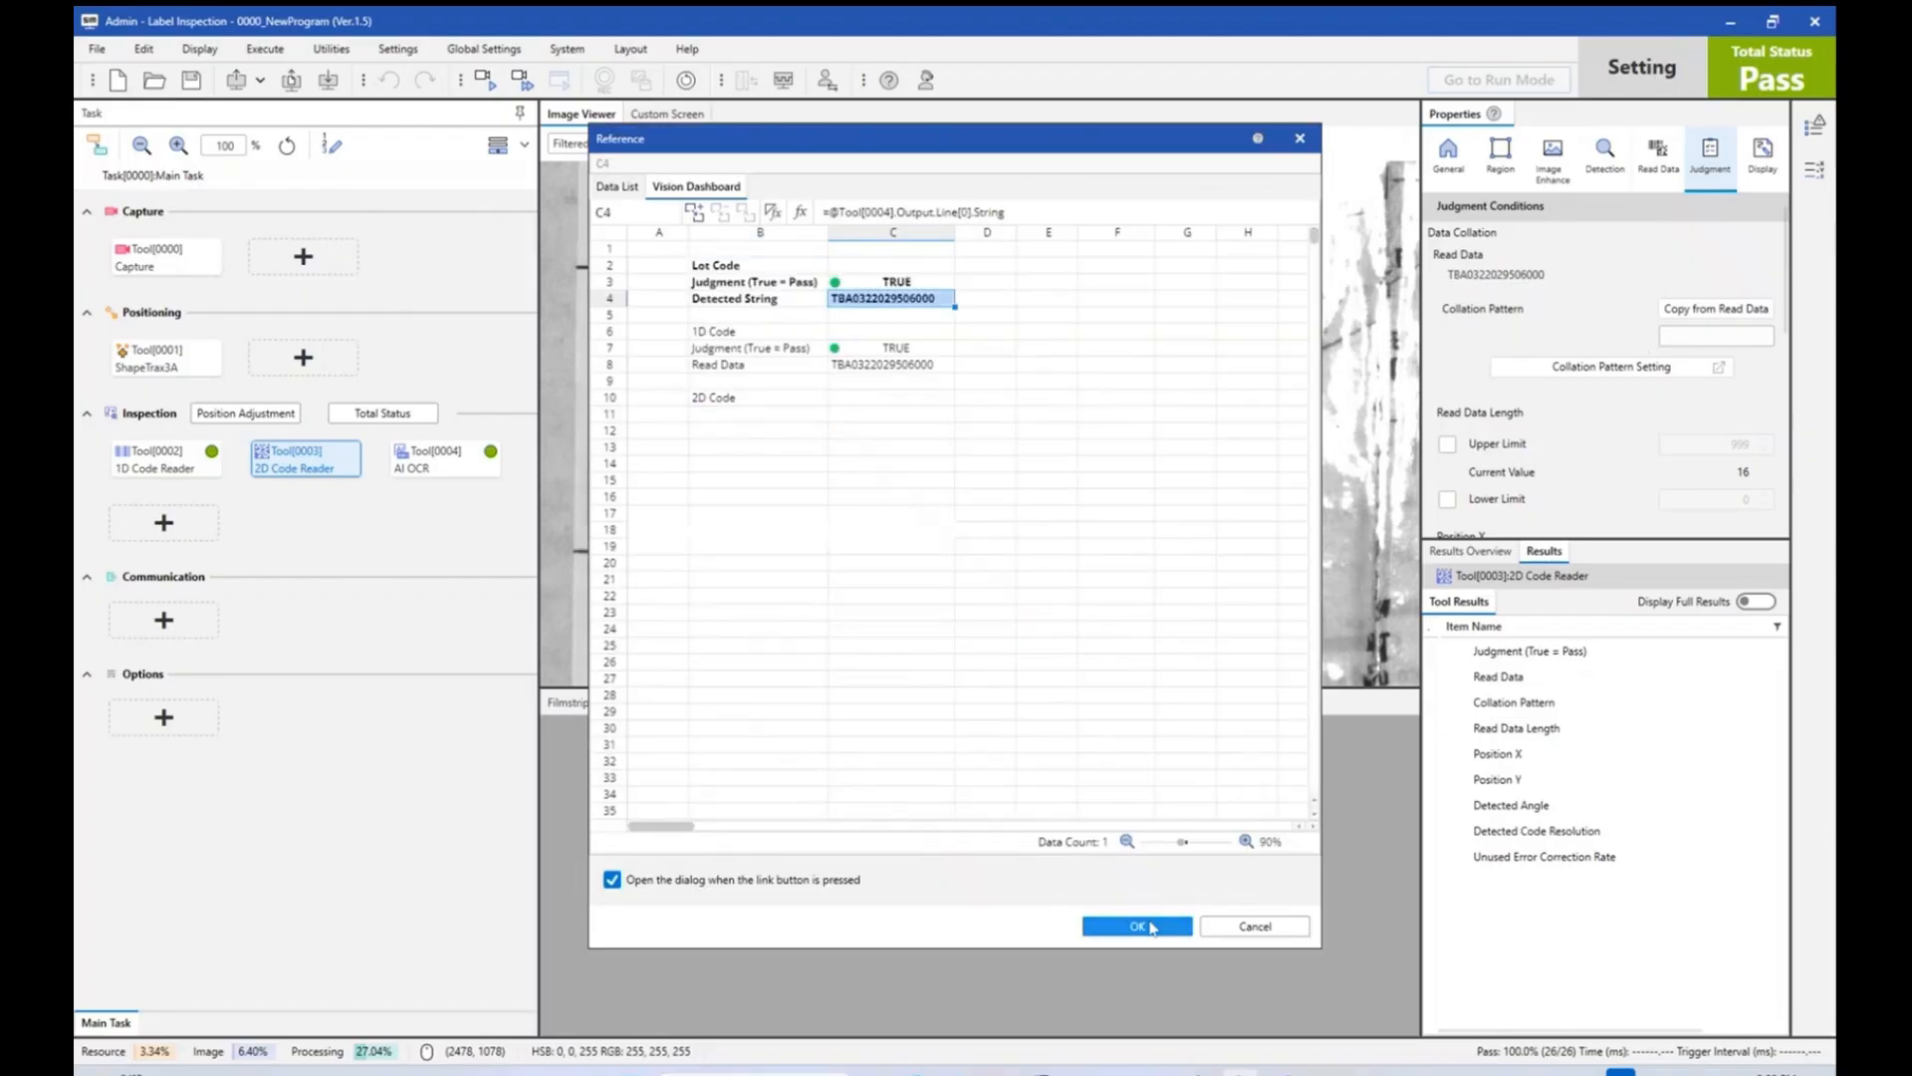
{"action": "left_click", "coordinate": [1134, 925]}
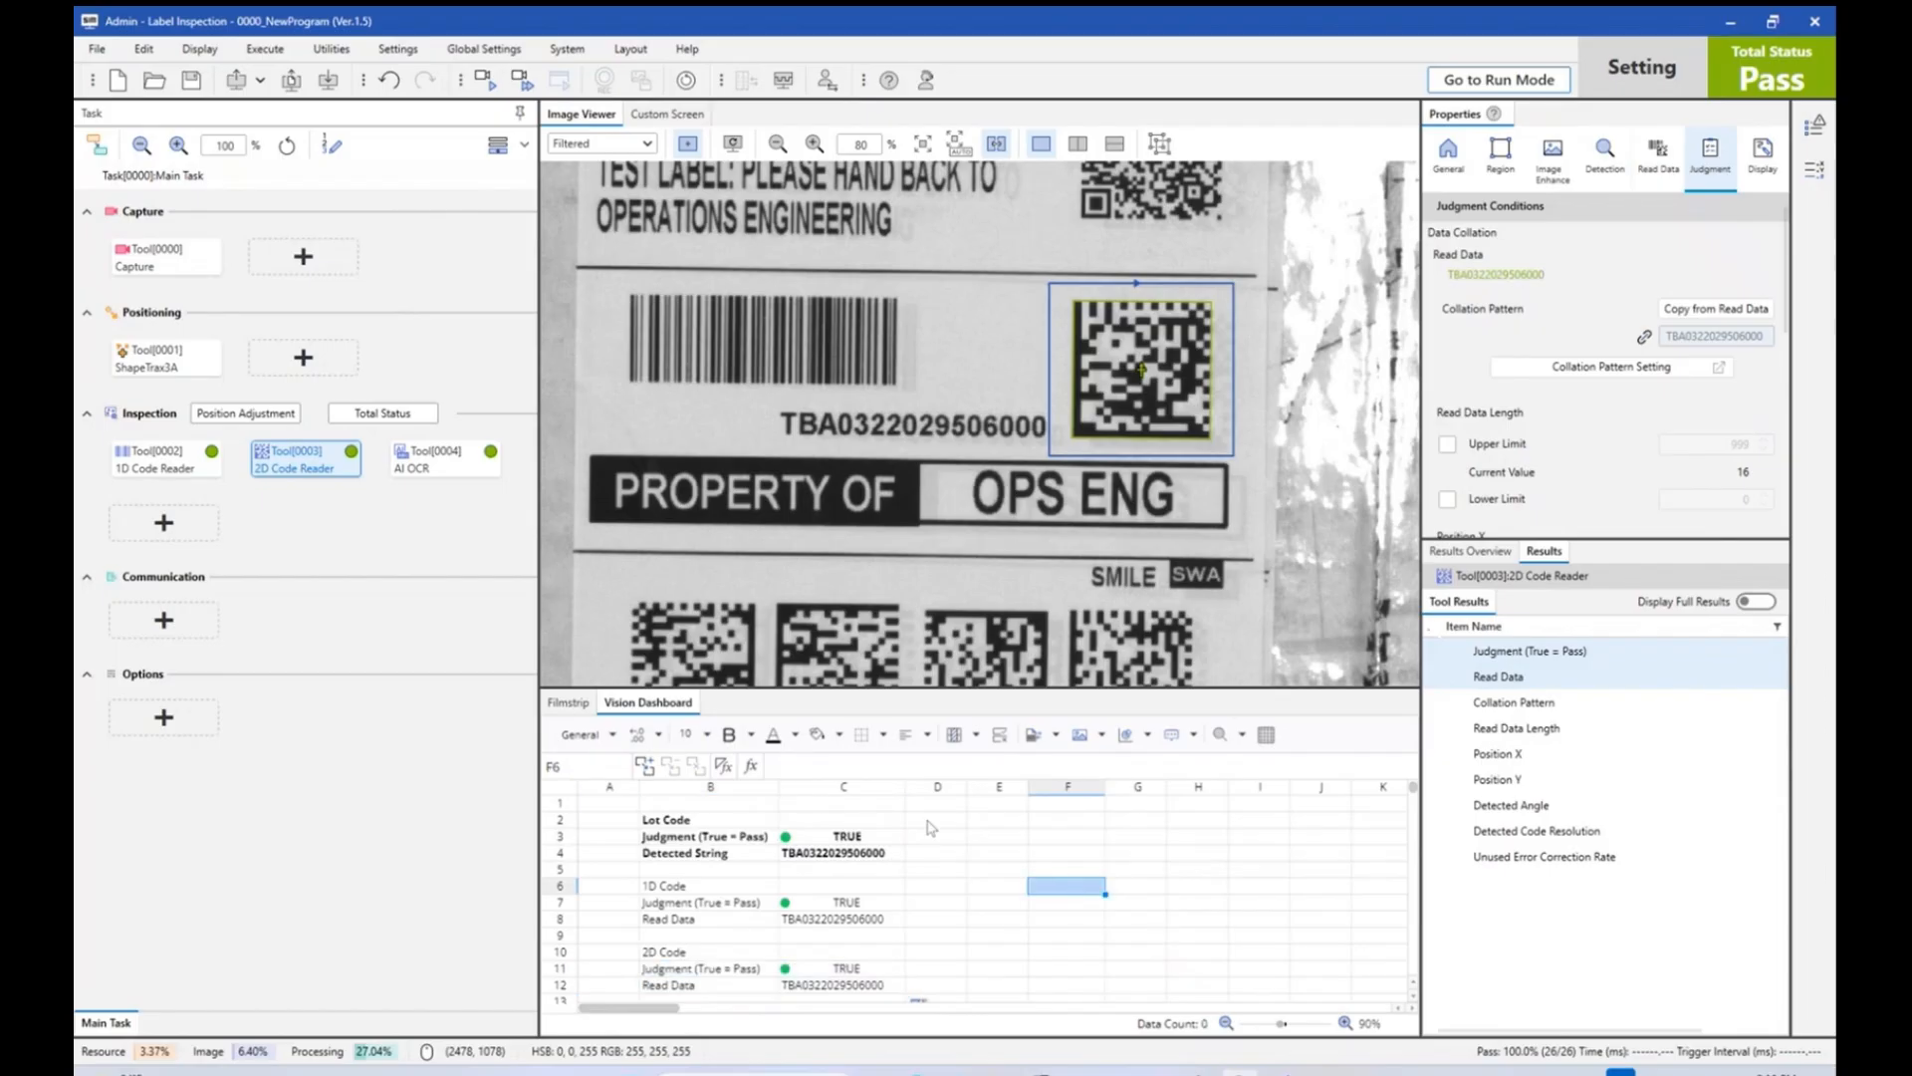
{"action": "mouse_move", "coordinate": [955, 839]}
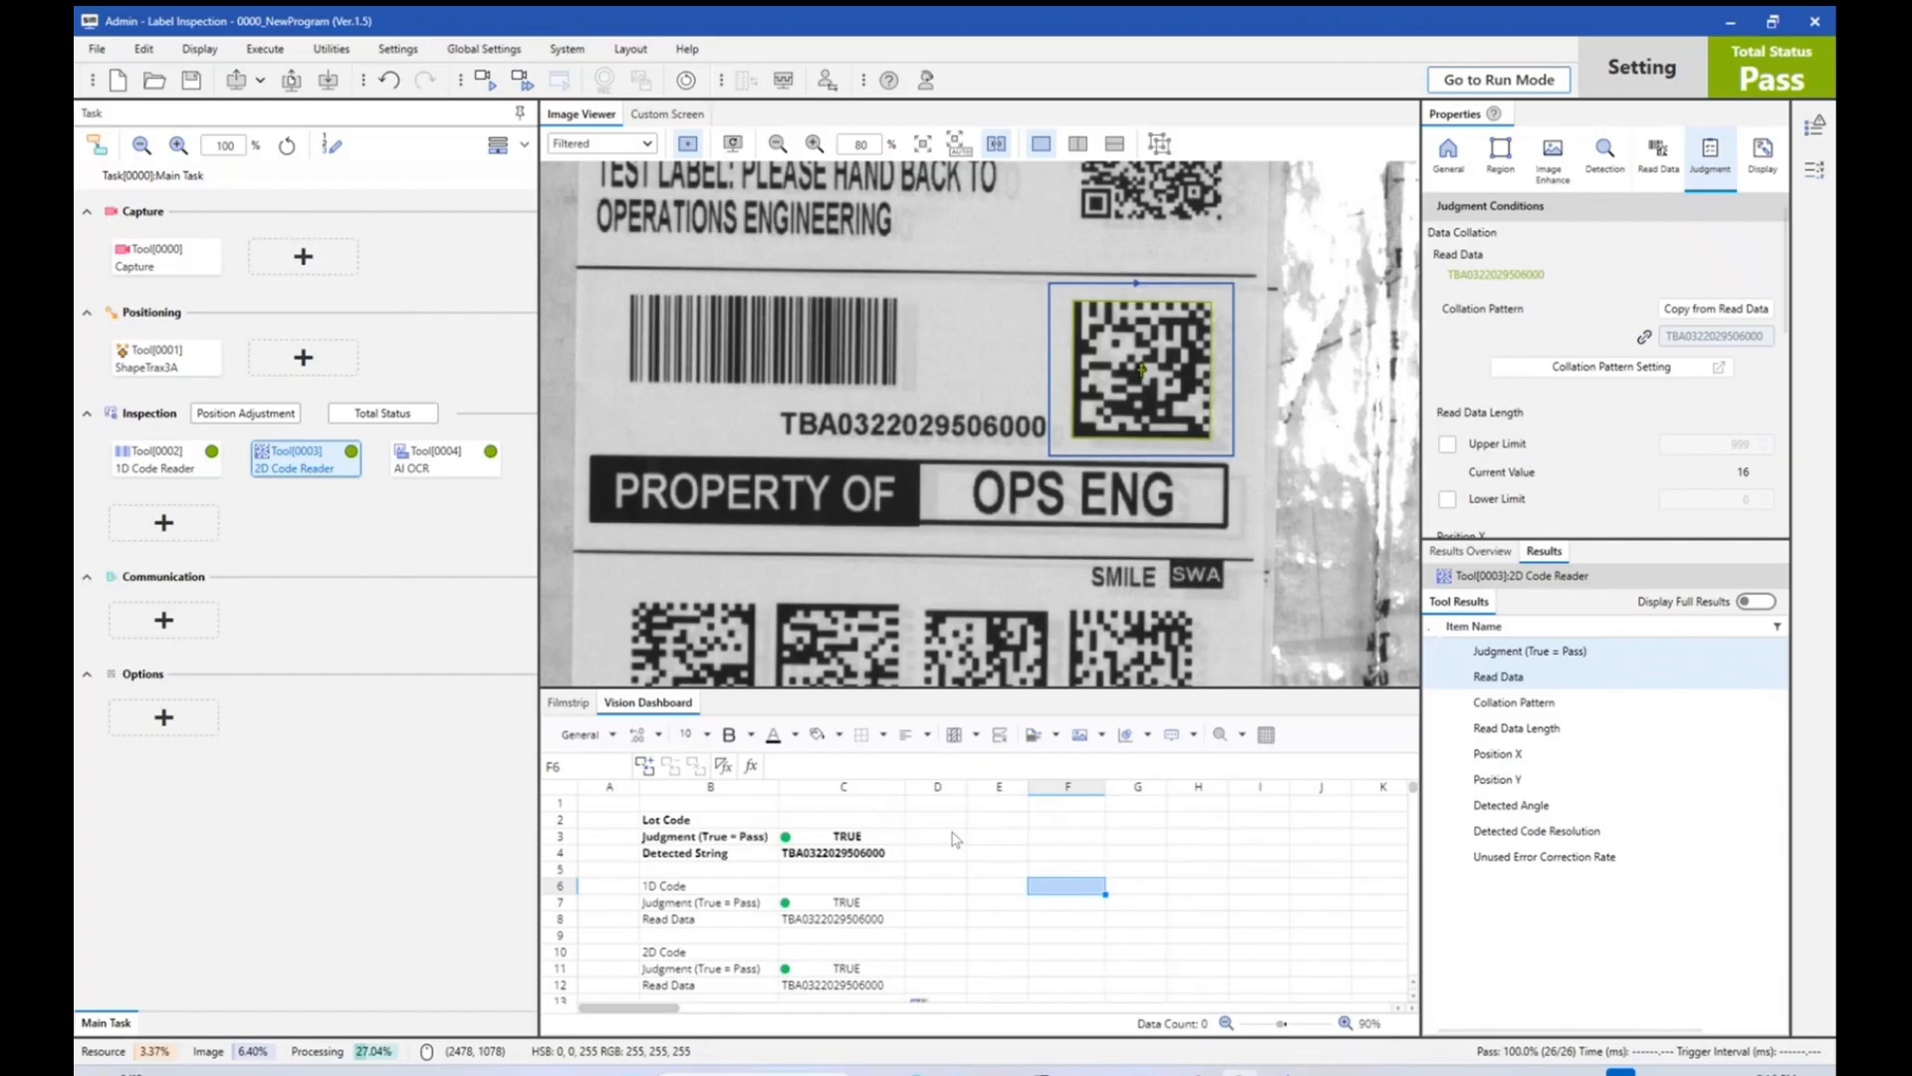
{"action": "mouse_move", "coordinate": [860, 967]}
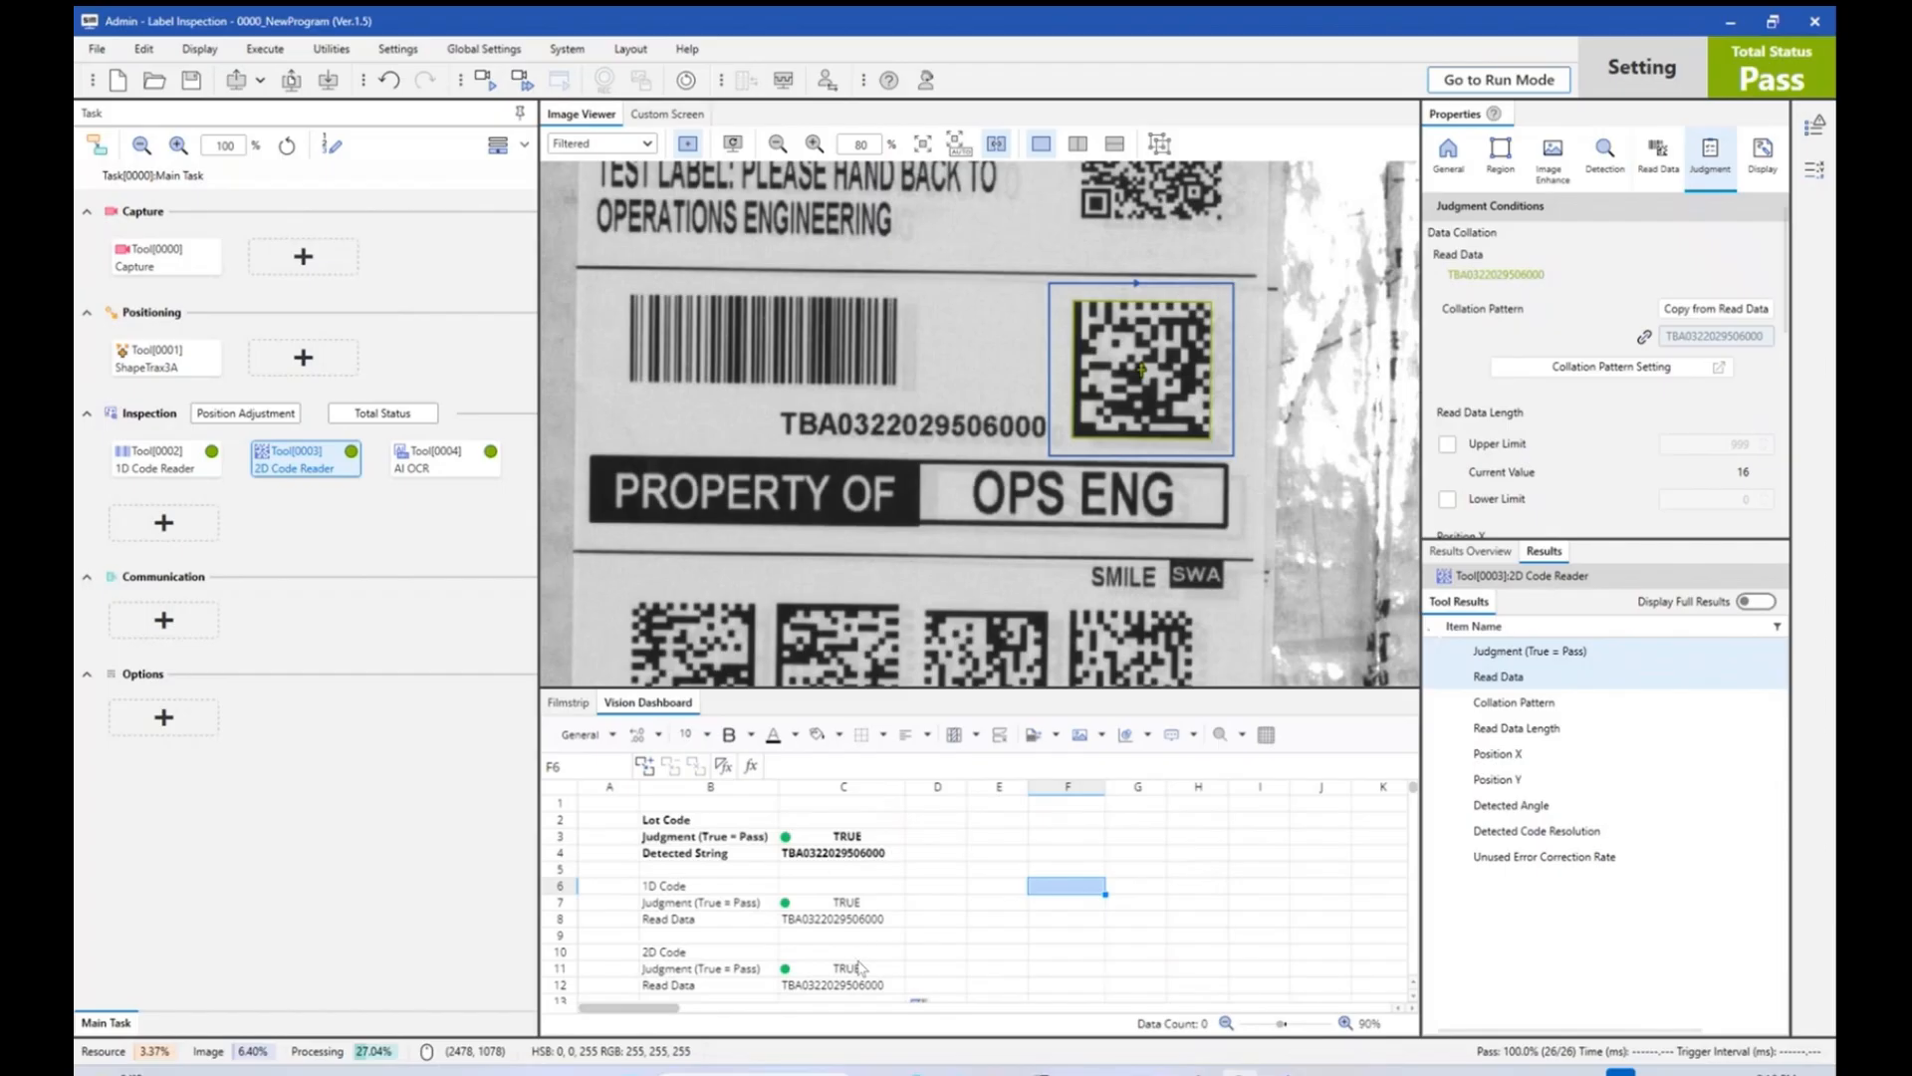